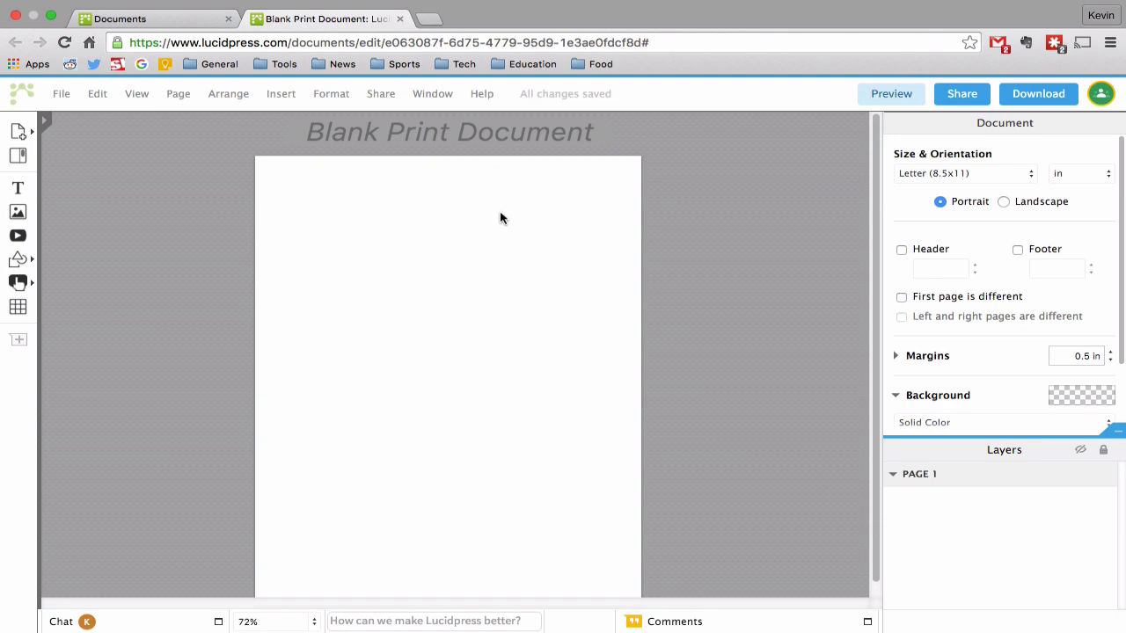
{"action": "mouse_move", "coordinate": [403, 235]}
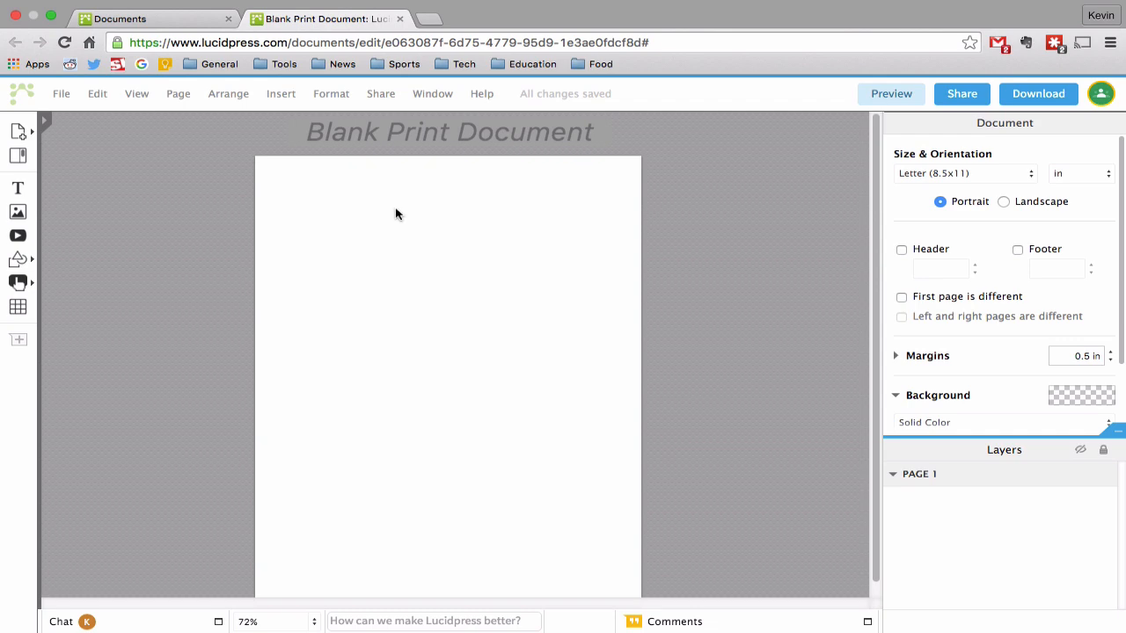
{"action": "mouse_move", "coordinate": [420, 207]}
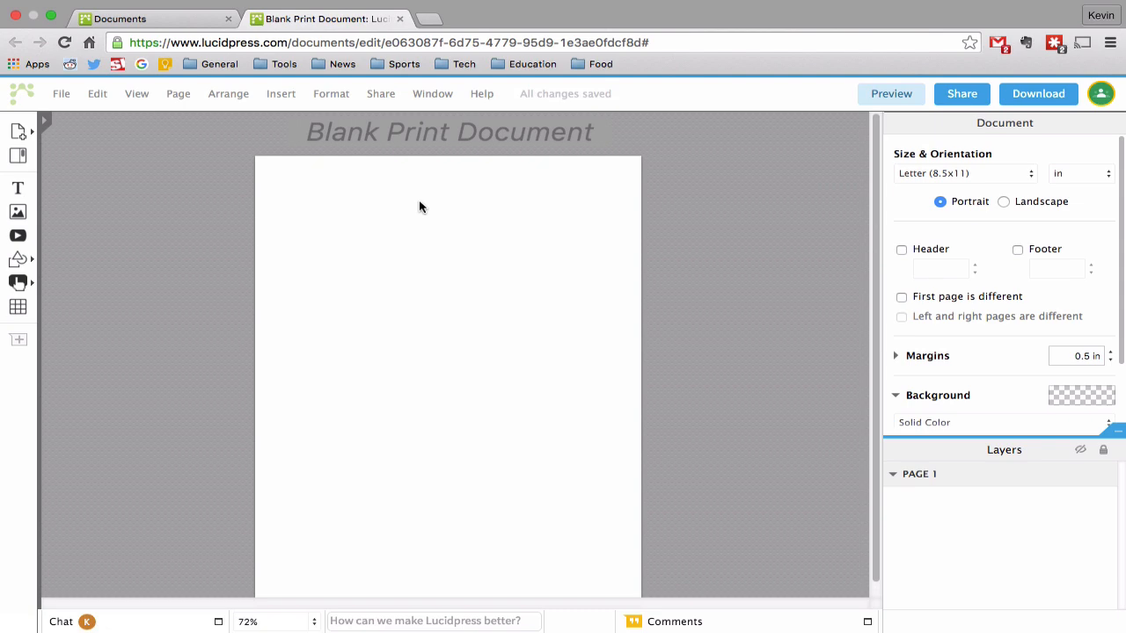
{"action": "mouse_move", "coordinate": [466, 266]}
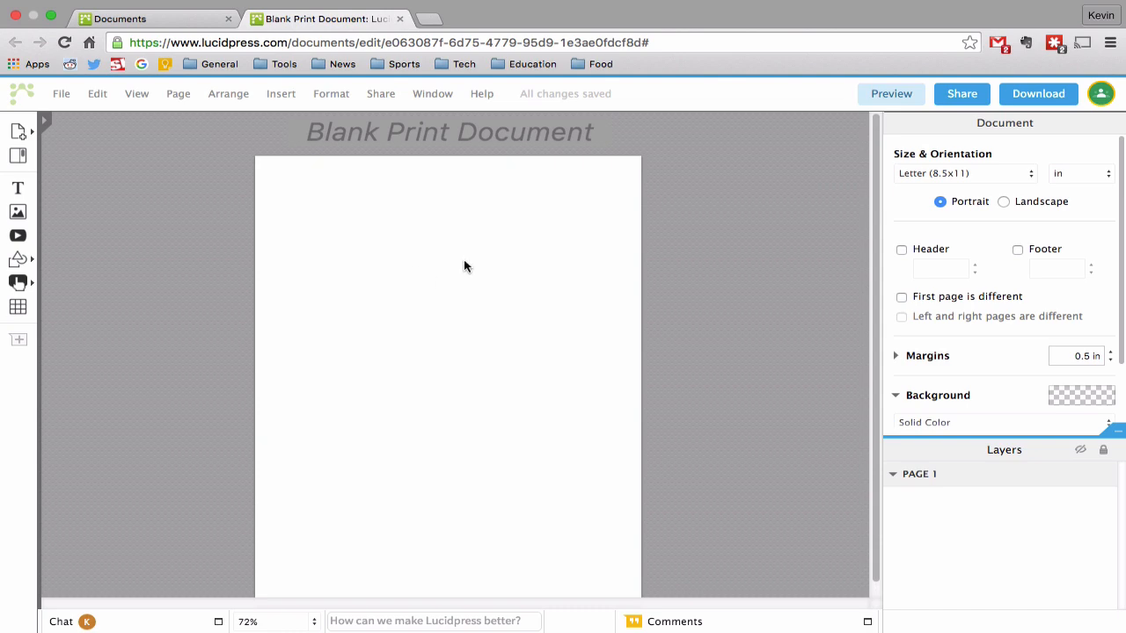
{"action": "mouse_move", "coordinate": [464, 219]}
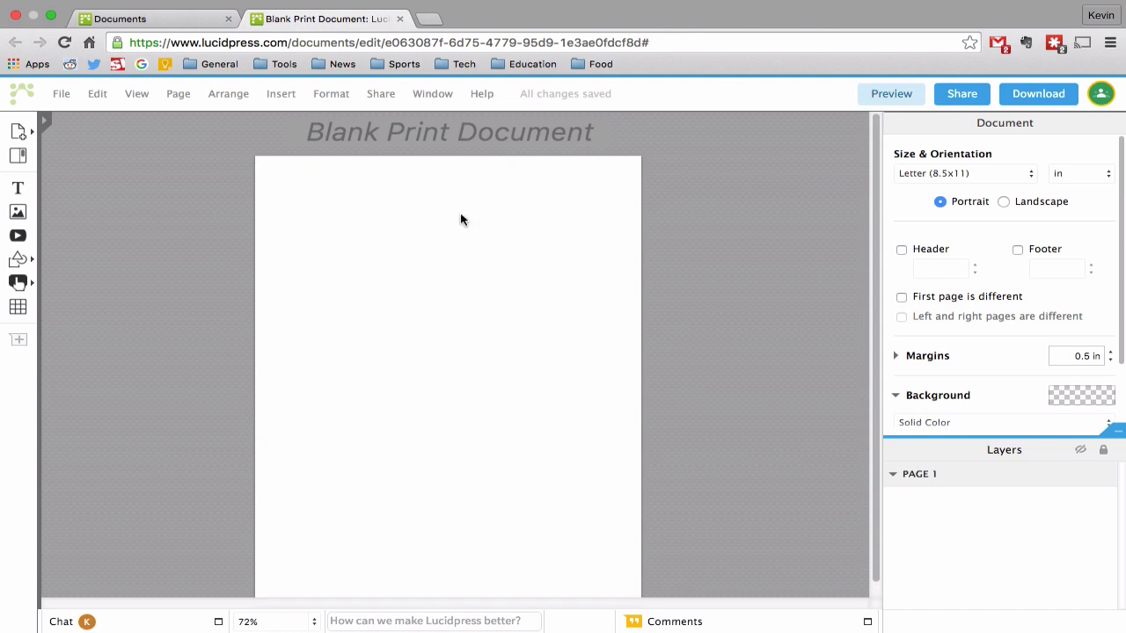
{"action": "mouse_move", "coordinate": [381, 212]}
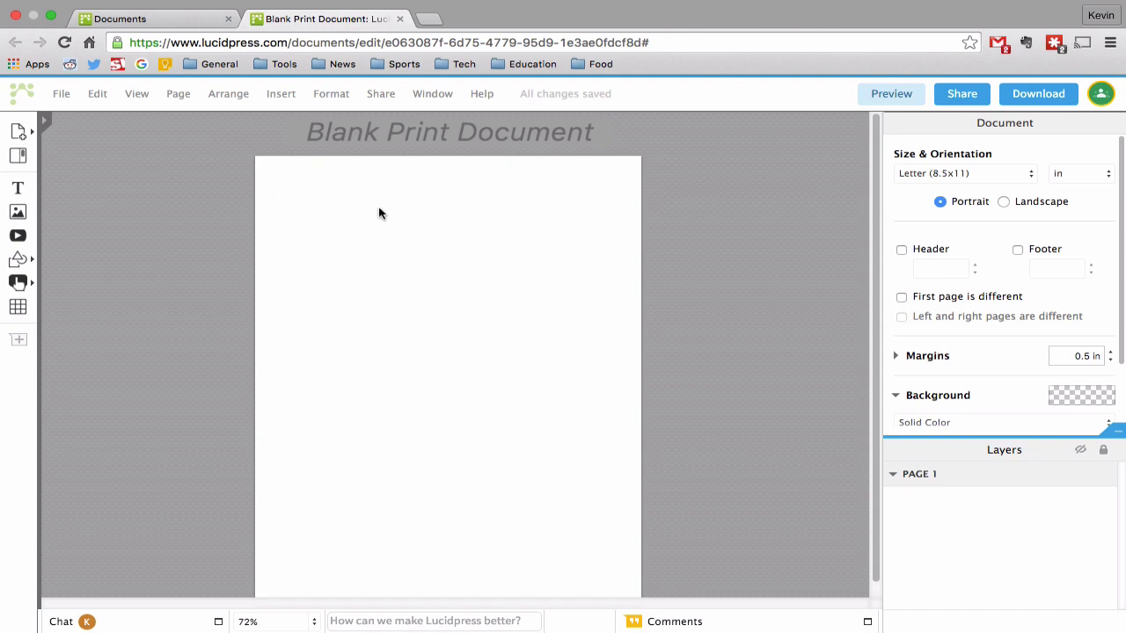
{"action": "mouse_move", "coordinate": [168, 230]}
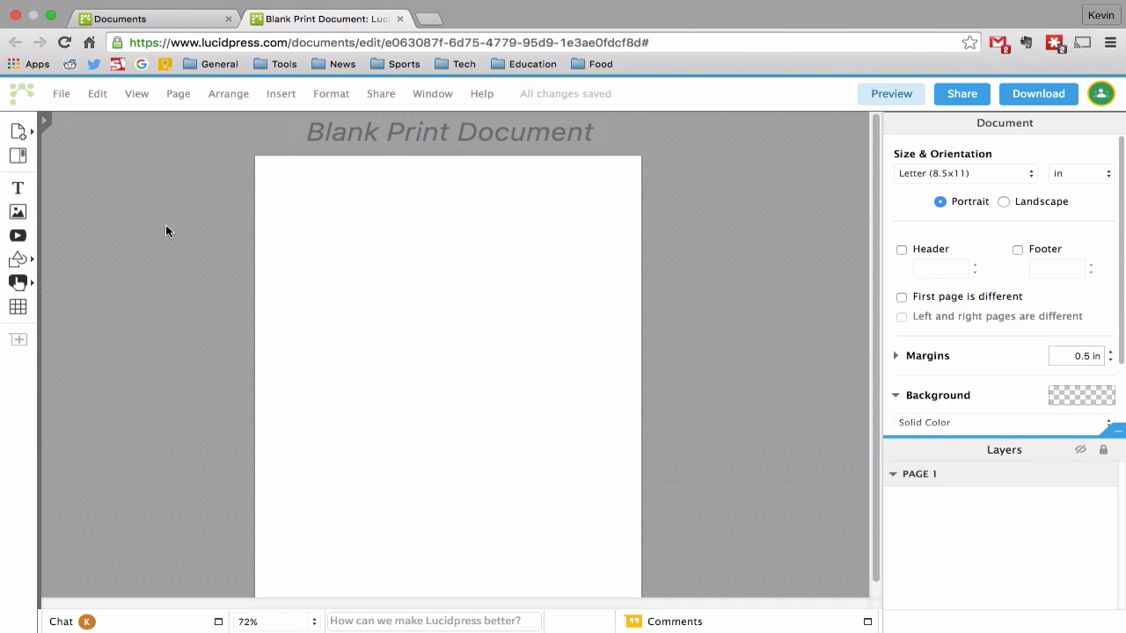
{"action": "mouse_move", "coordinate": [92, 184]}
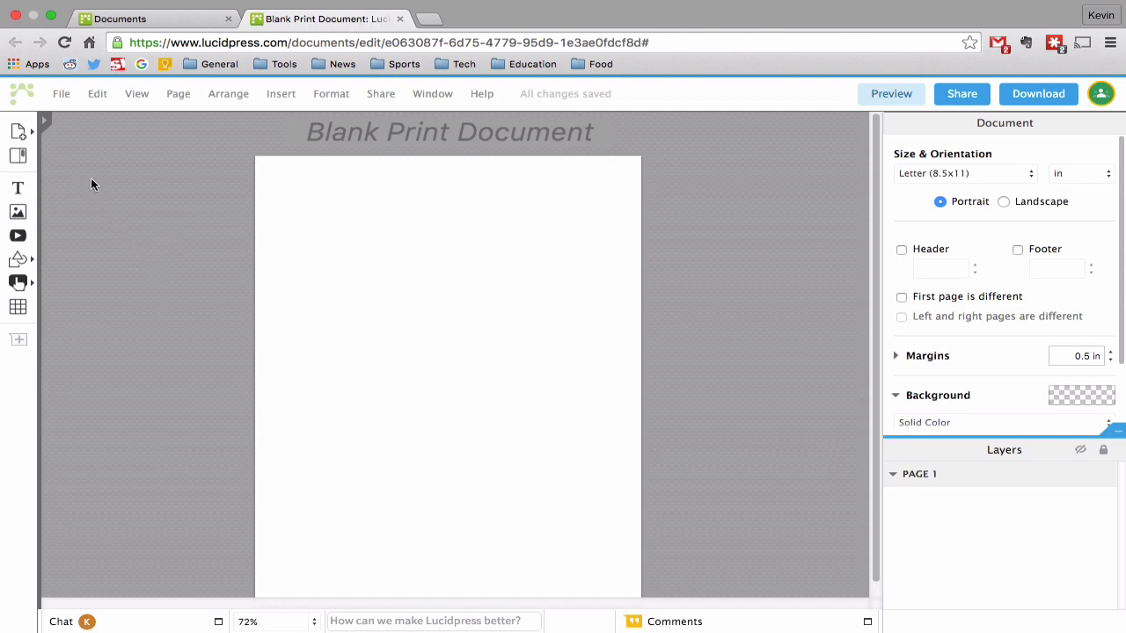
{"action": "mouse_move", "coordinate": [168, 202]}
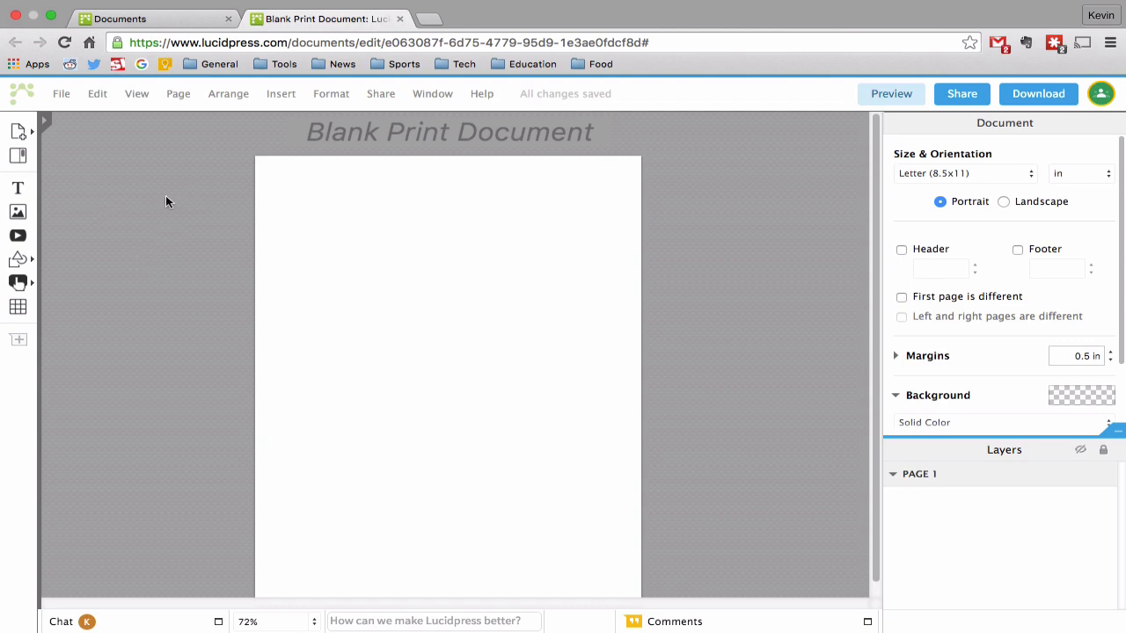
{"action": "mouse_move", "coordinate": [197, 224]}
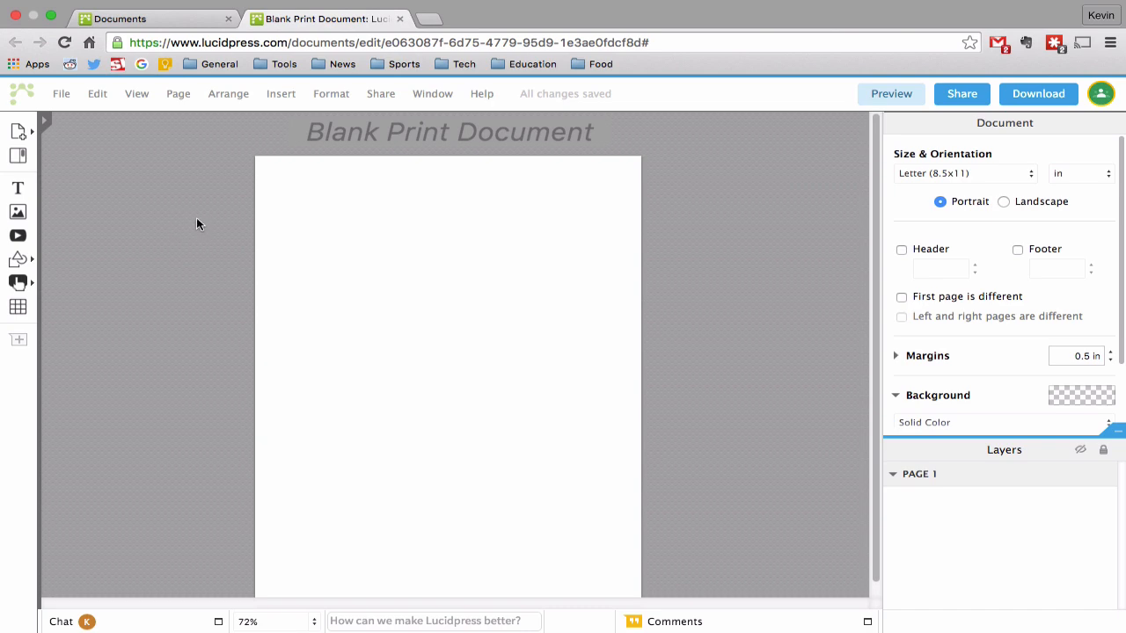
{"action": "mouse_move", "coordinate": [237, 174]}
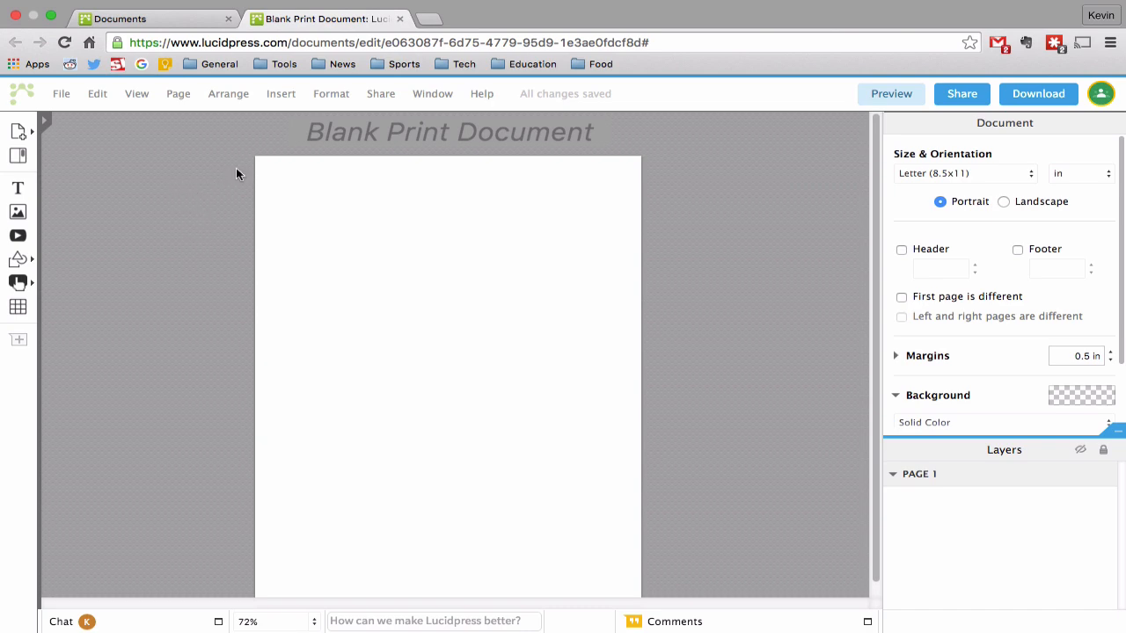
{"action": "mouse_move", "coordinate": [456, 390]}
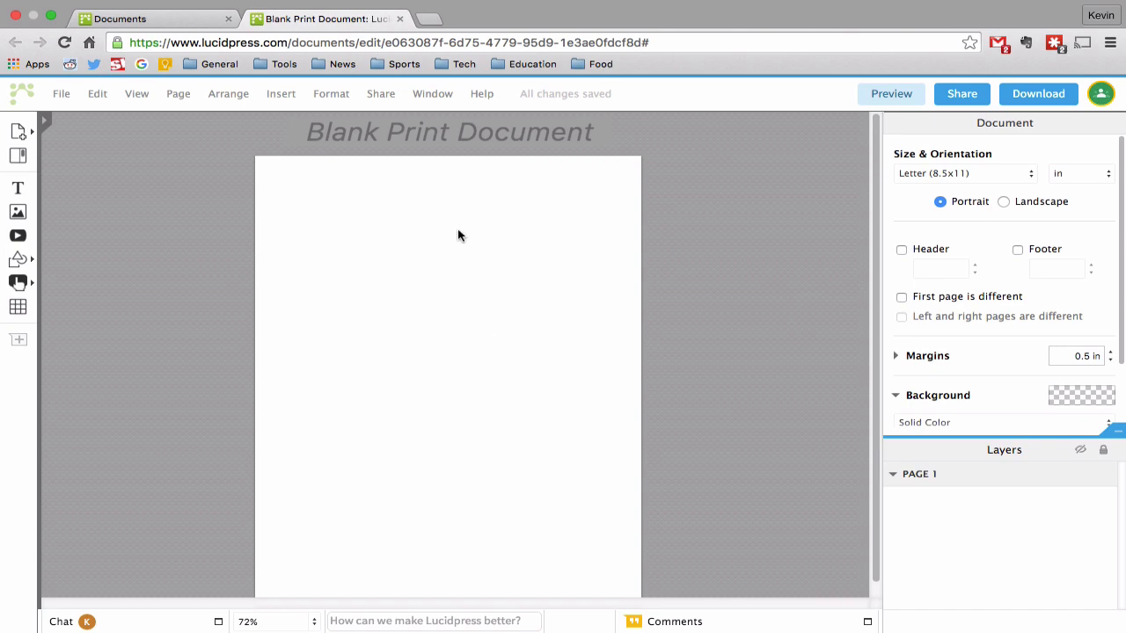
{"action": "mouse_move", "coordinate": [416, 175]}
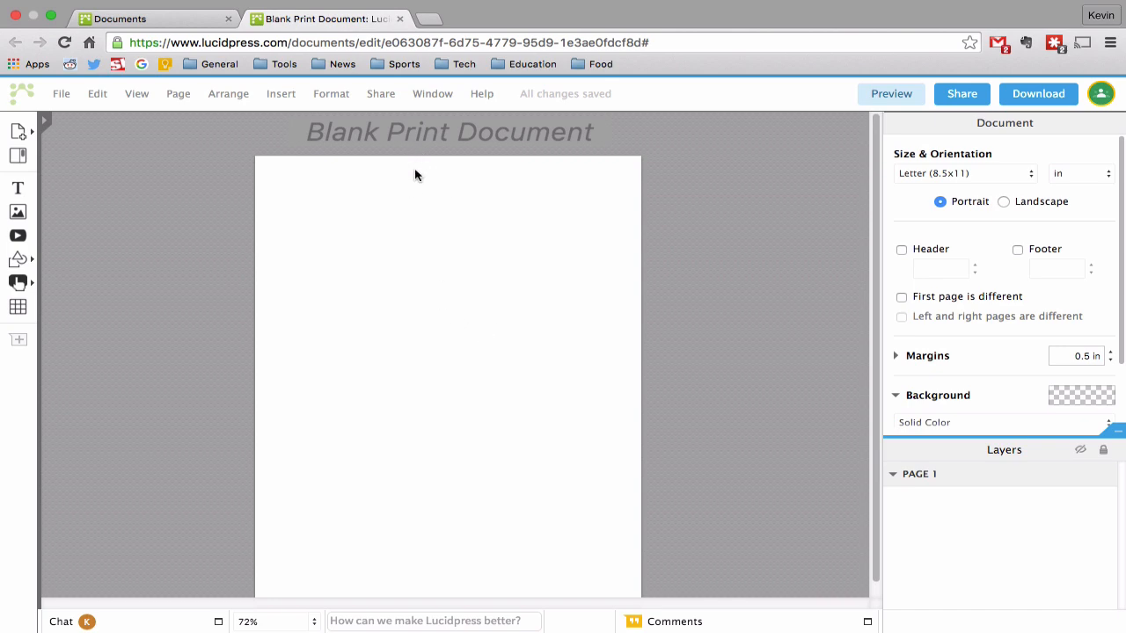
{"action": "mouse_move", "coordinate": [420, 133]}
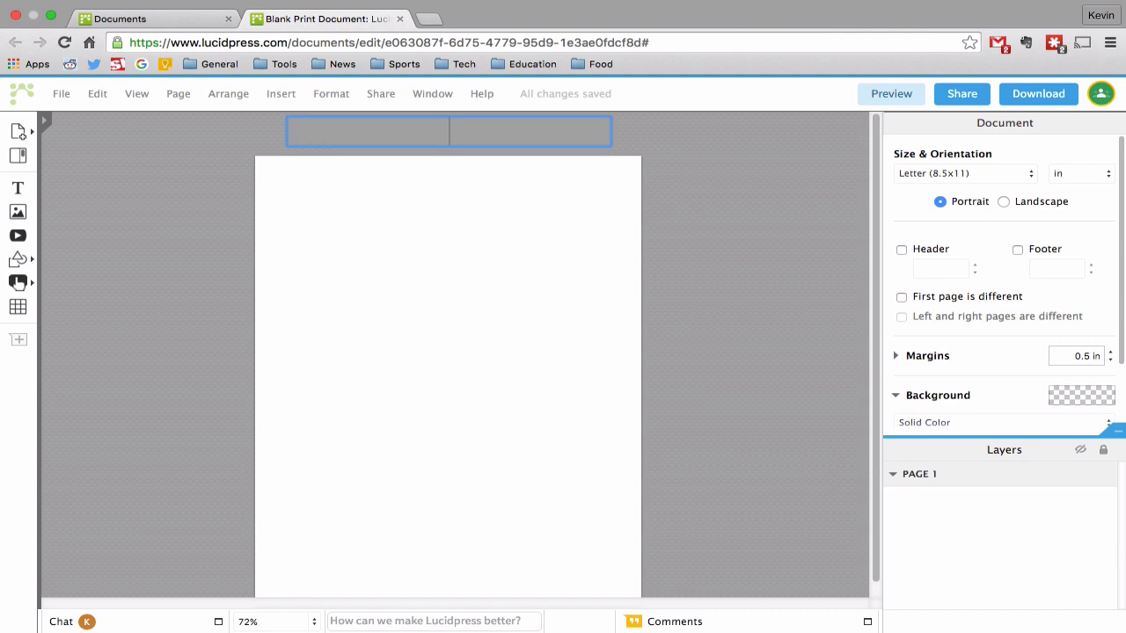
Enter 'Tutorial Yay!' as the new document title
{"action": "type", "text": "Tut"}
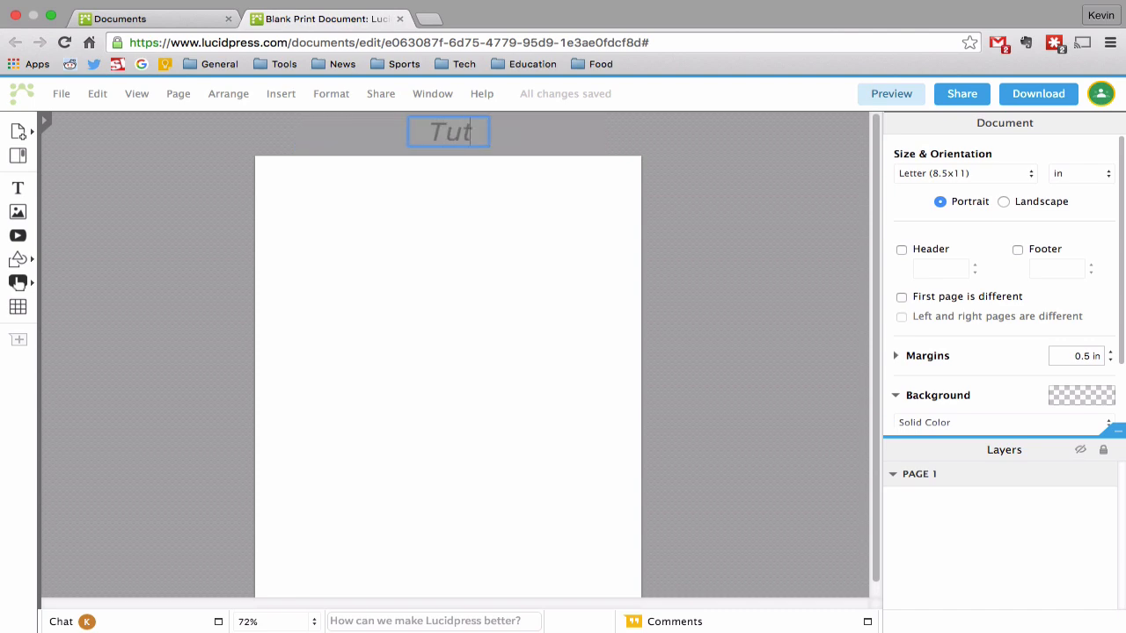
{"action": "type", "text": "oria"}
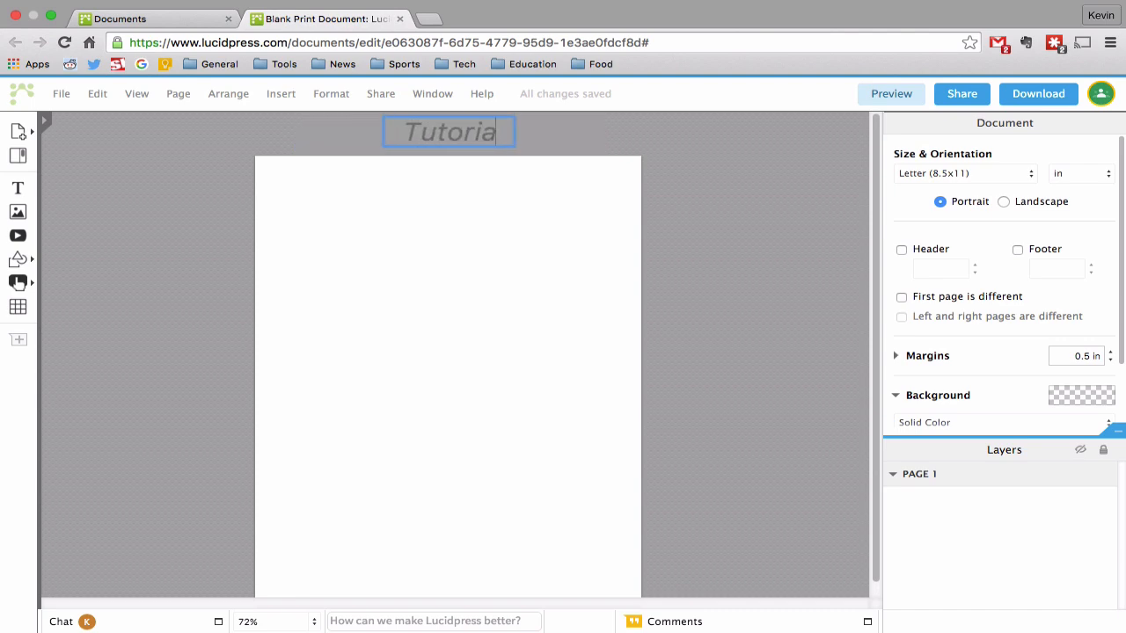
{"action": "type", "text": "l"}
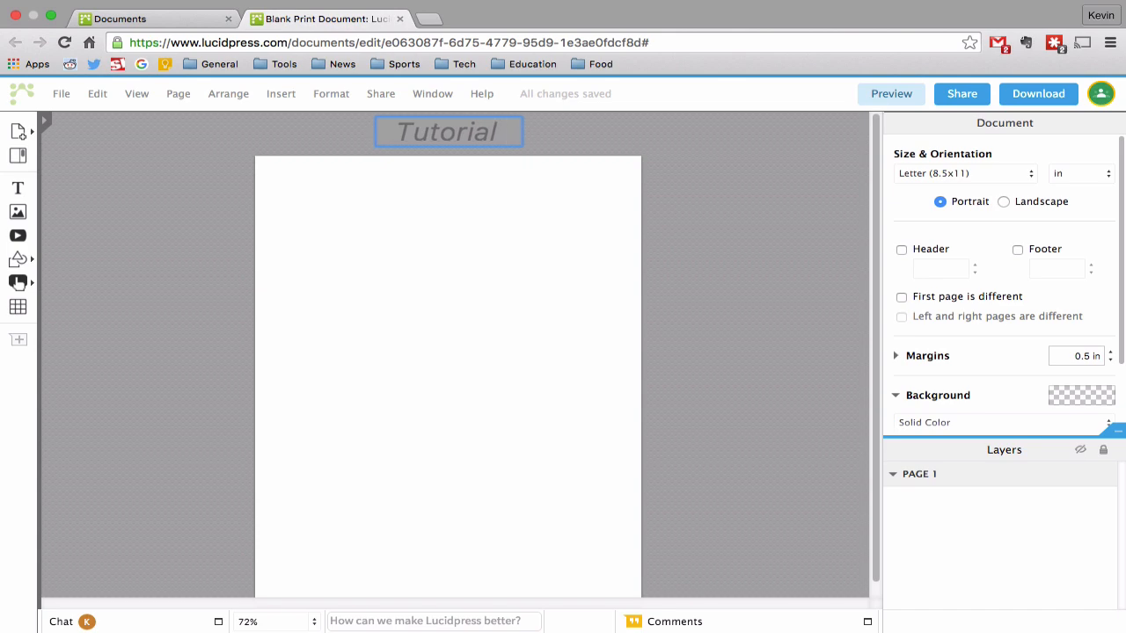
{"action": "type", "text": "Yay!"}
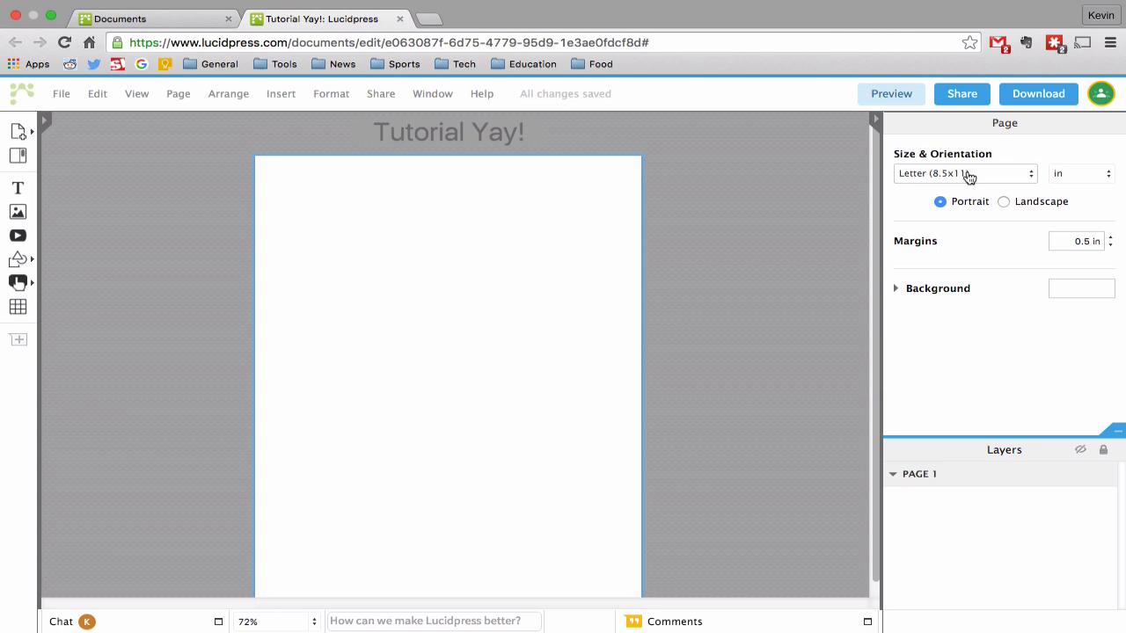
{"action": "mouse_move", "coordinate": [987, 182]}
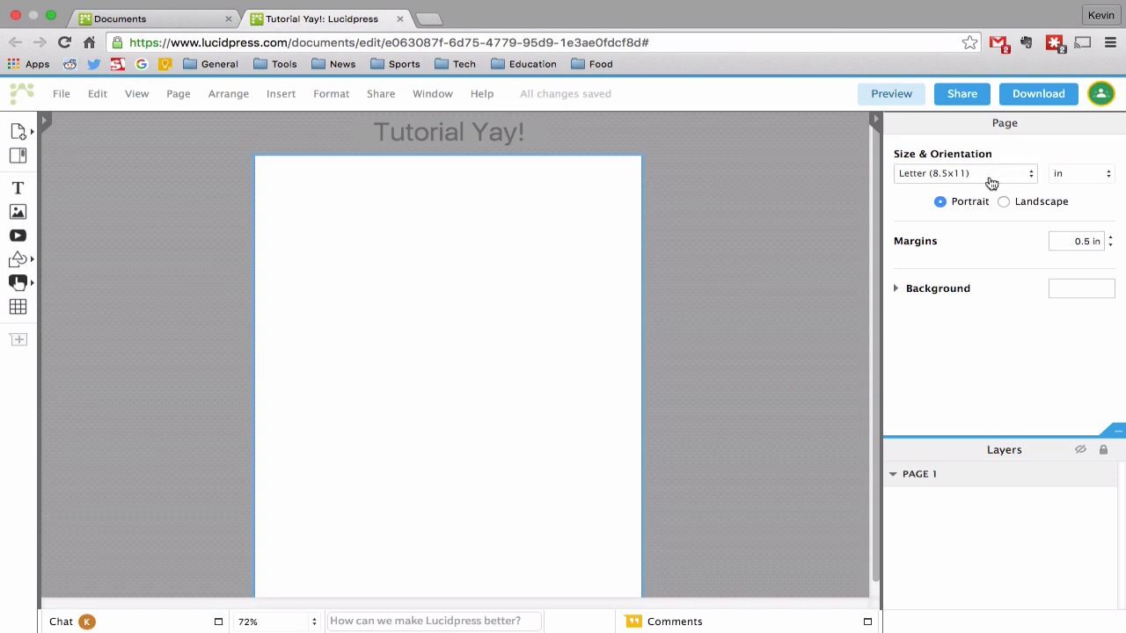
{"action": "mouse_move", "coordinate": [1049, 246]}
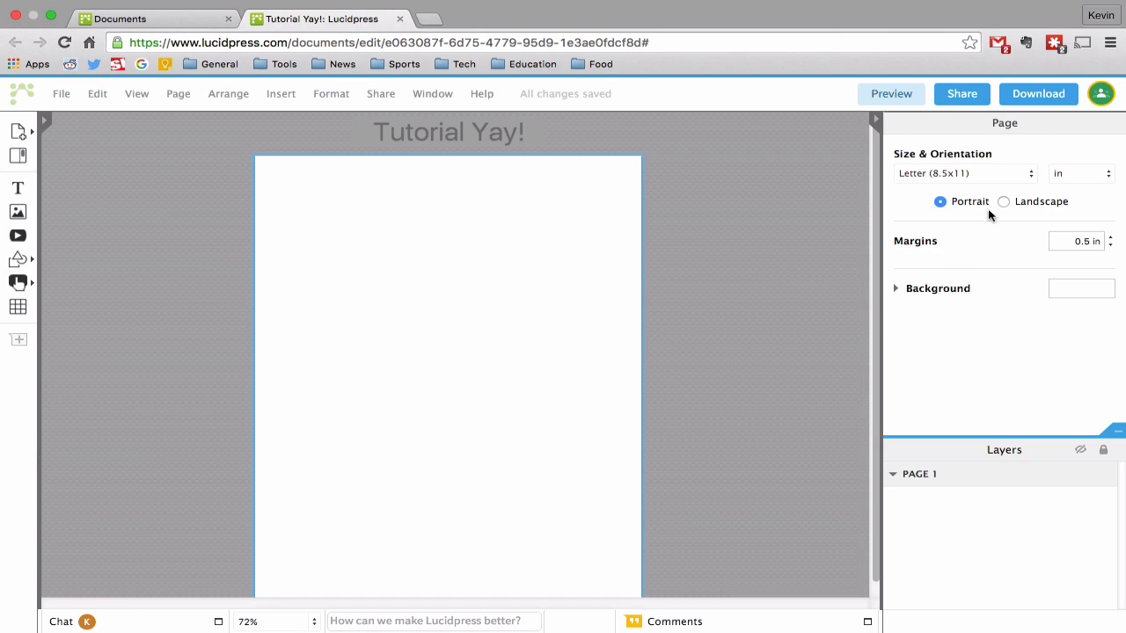
Set page 1 to Landscape orientation, keeping the Letter (8.5x11) size
{"action": "left_click", "coordinate": [1004, 202]}
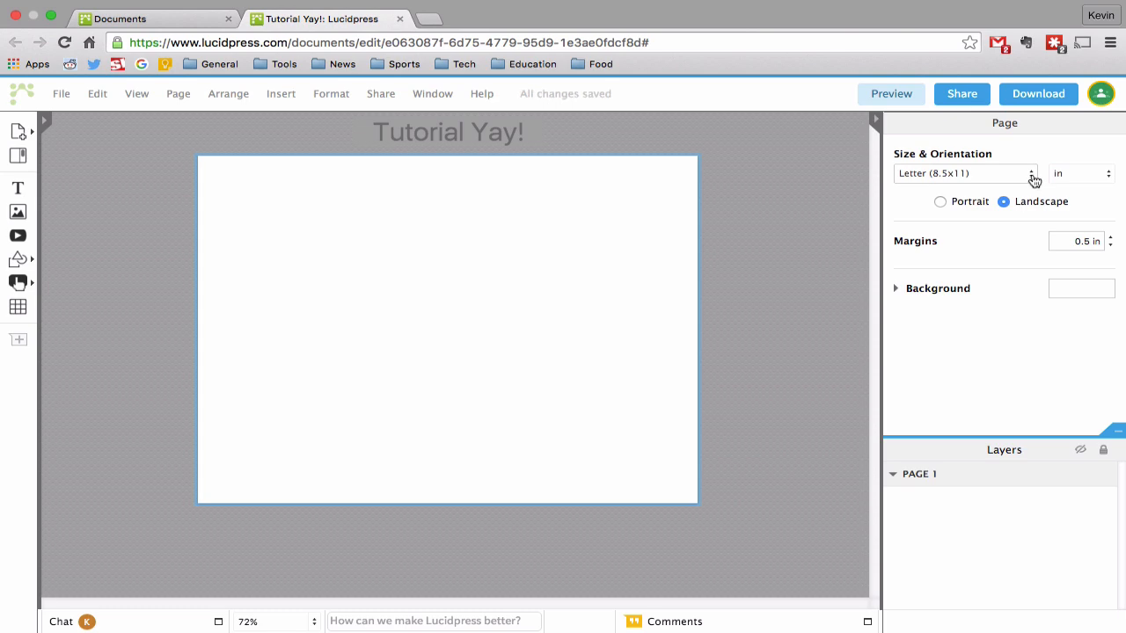
{"action": "left_click", "coordinate": [963, 174]}
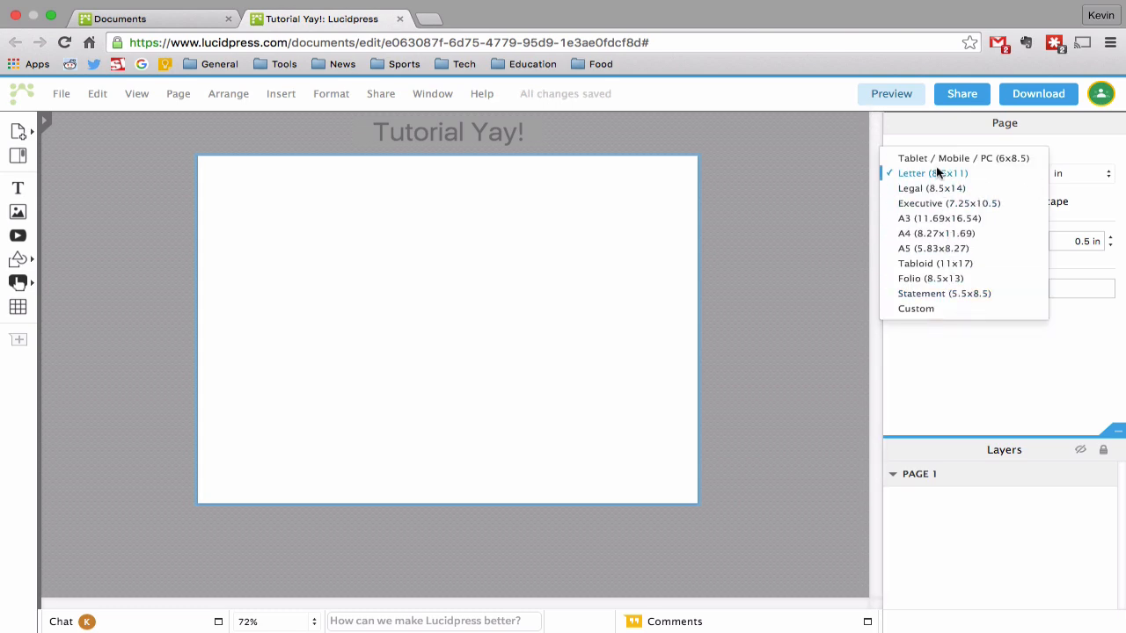
{"action": "left_click", "coordinate": [963, 173]}
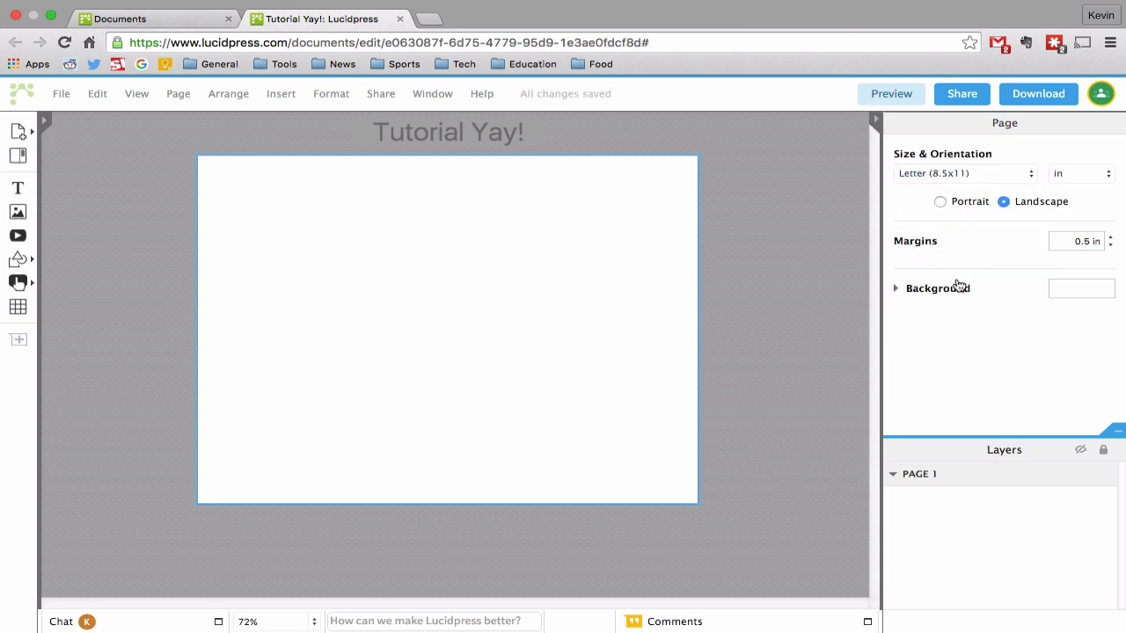
{"action": "mouse_move", "coordinate": [1031, 242]}
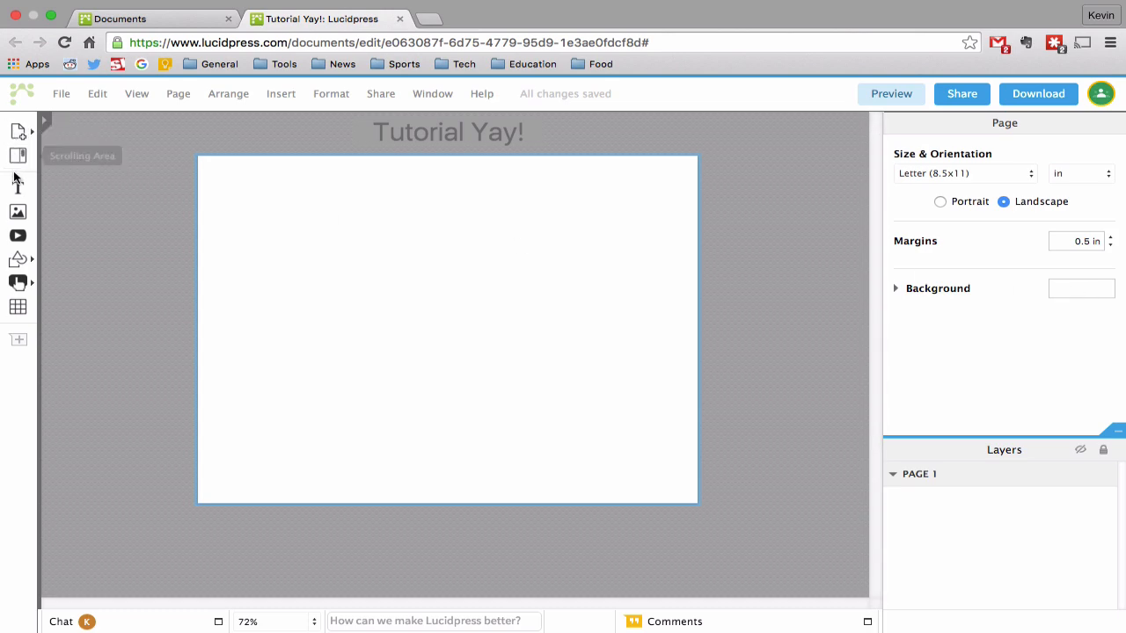
{"action": "mouse_move", "coordinate": [18, 212]}
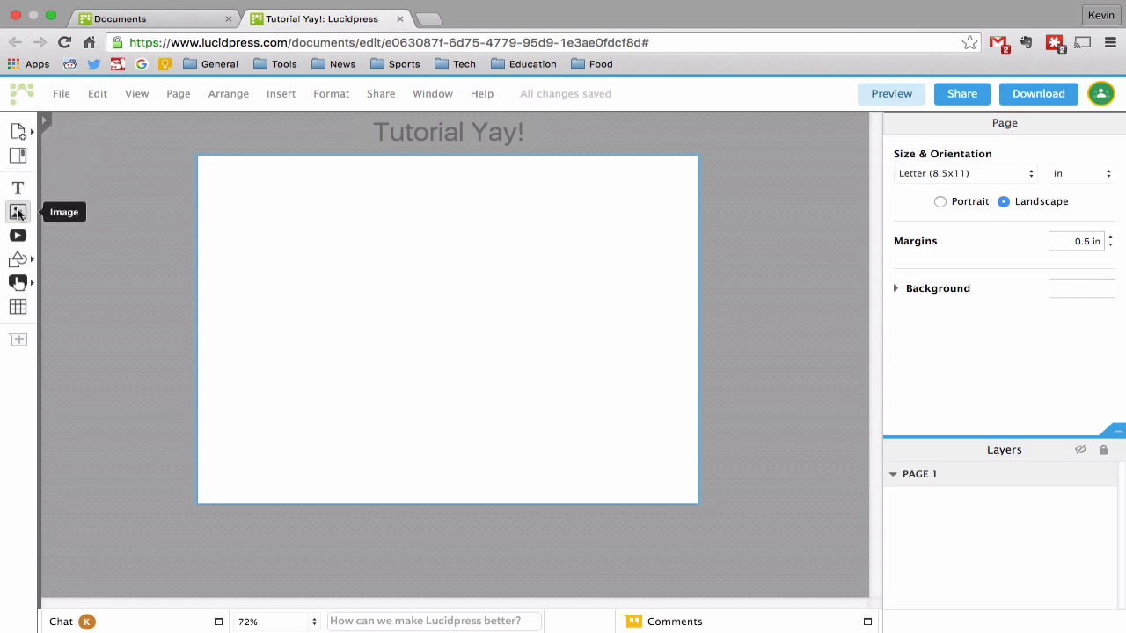
{"action": "mouse_move", "coordinate": [18, 236]}
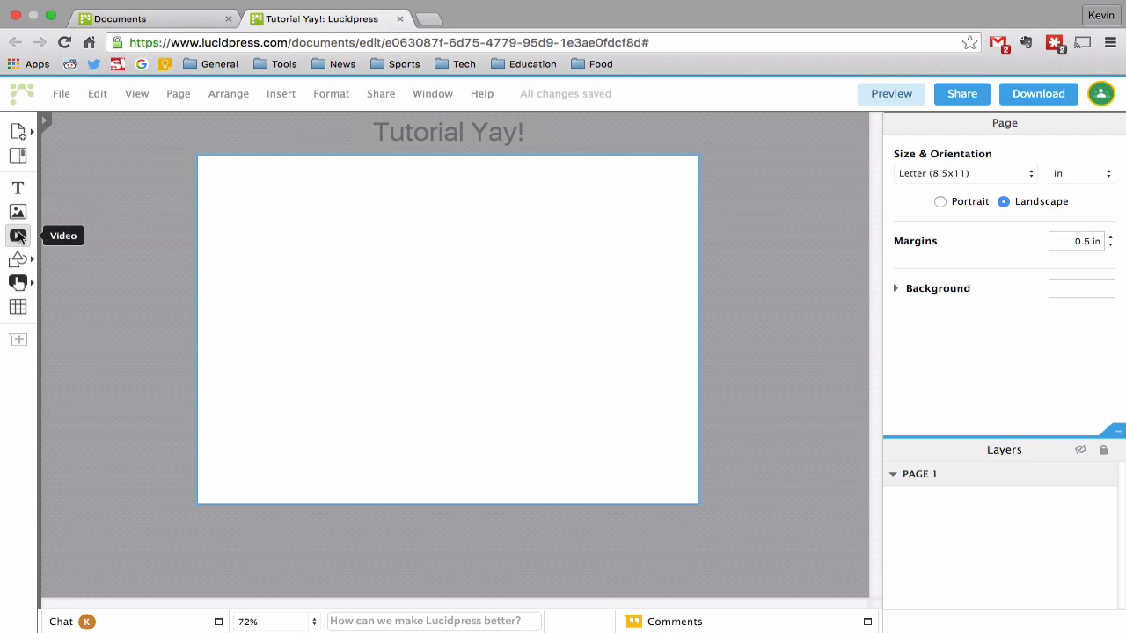
{"action": "mouse_move", "coordinate": [17, 237]}
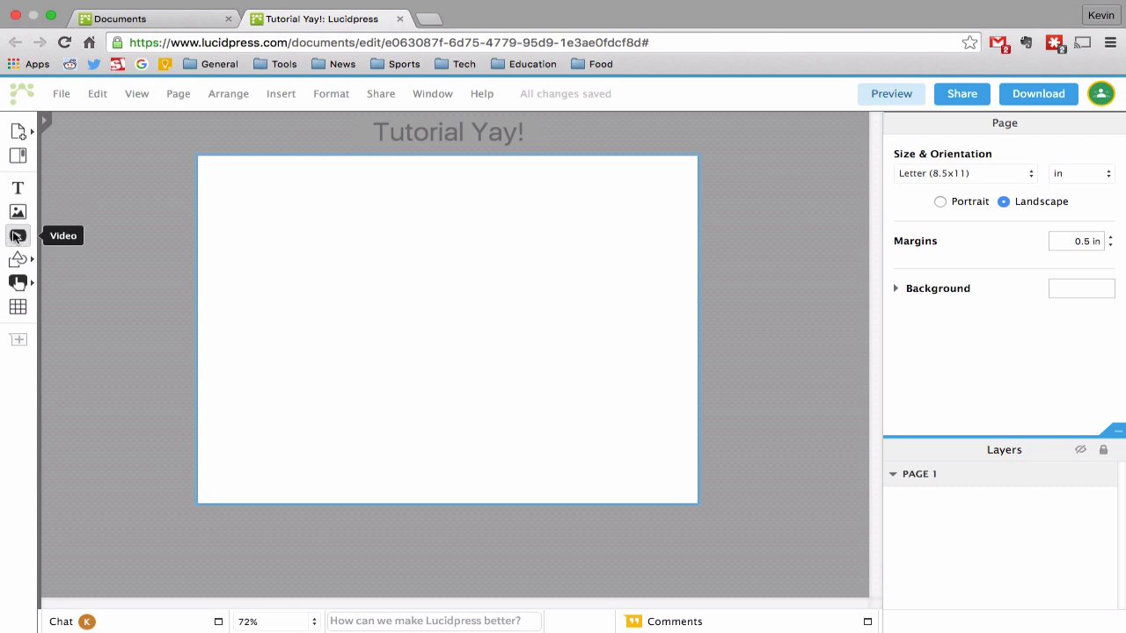
{"action": "mouse_move", "coordinate": [18, 258]}
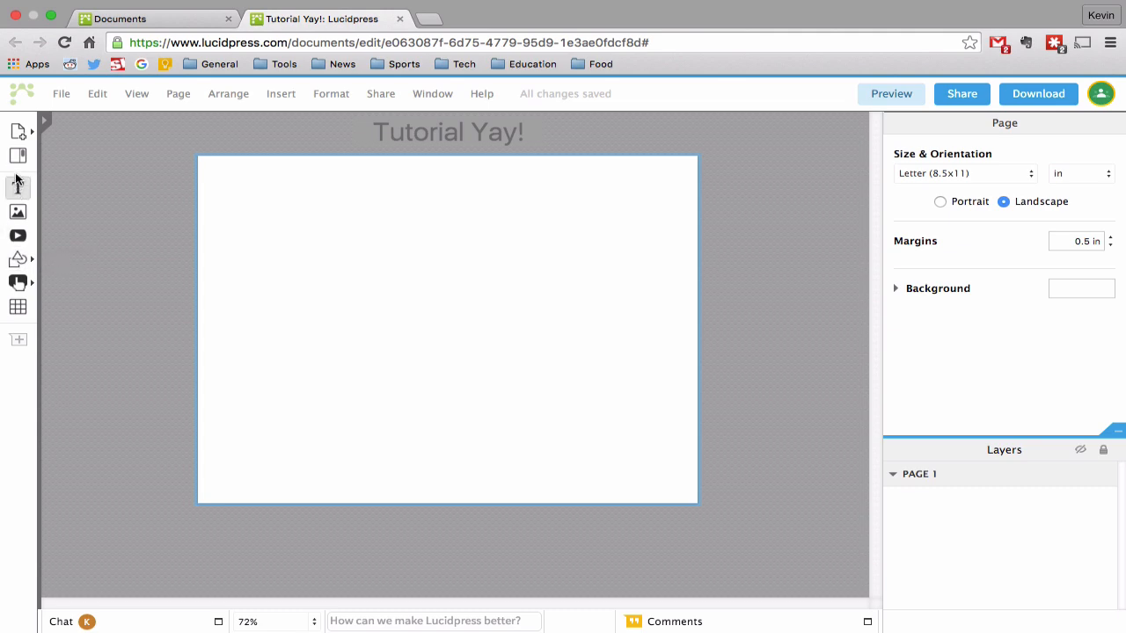
{"action": "mouse_move", "coordinate": [17, 188]}
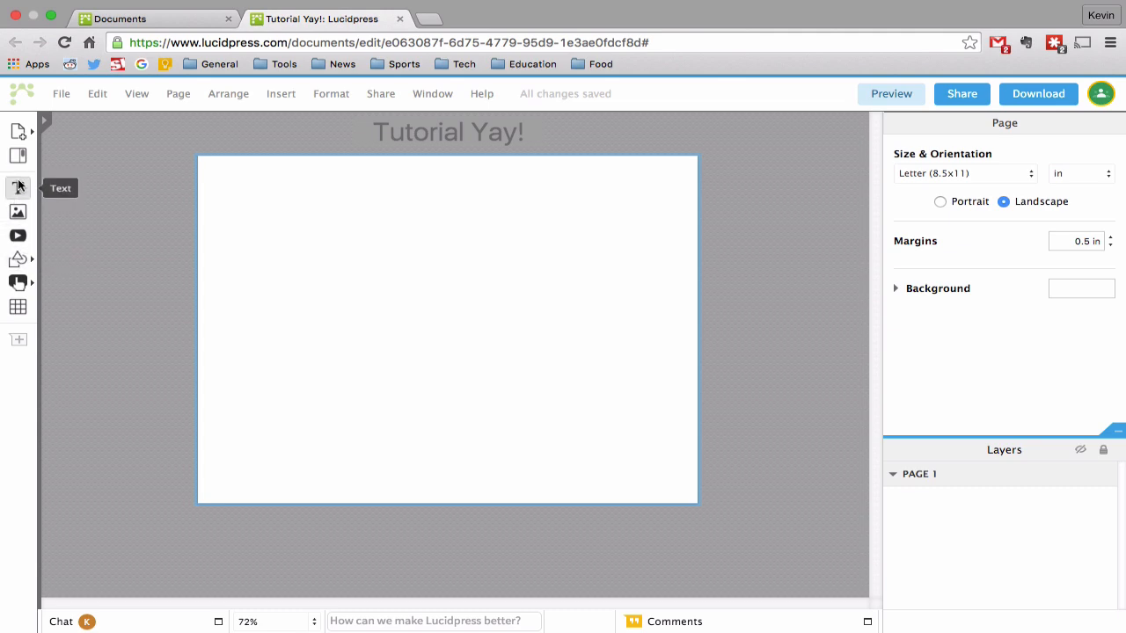
Draw an empty text box near the centre of the page with the Text tool
{"action": "left_click", "coordinate": [18, 187]}
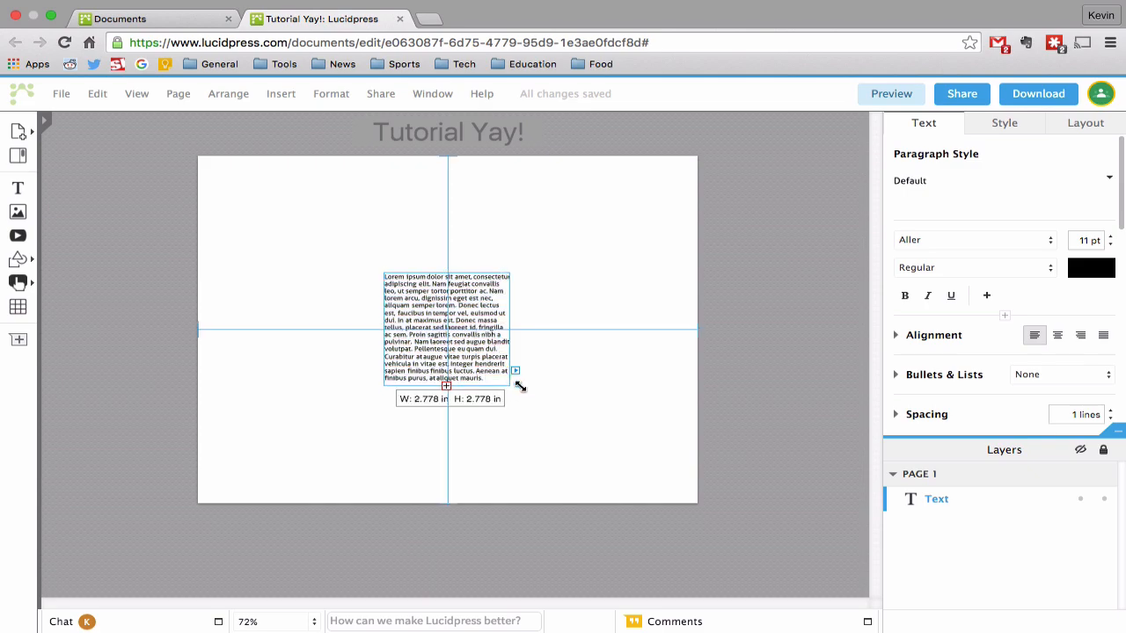
{"action": "left_click_drag", "start_coordinate": [517, 384], "coordinate": [603, 361]}
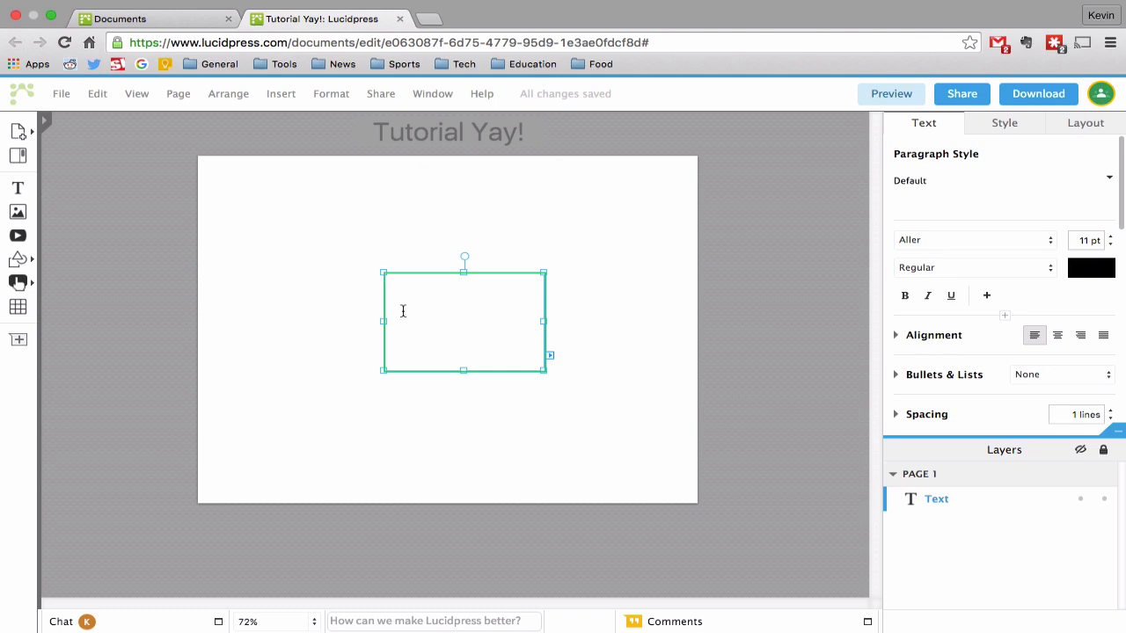
Write the headline 'Kevin gets a new bicycle! Yay' in the text box
{"action": "type", "text": "Kevin"}
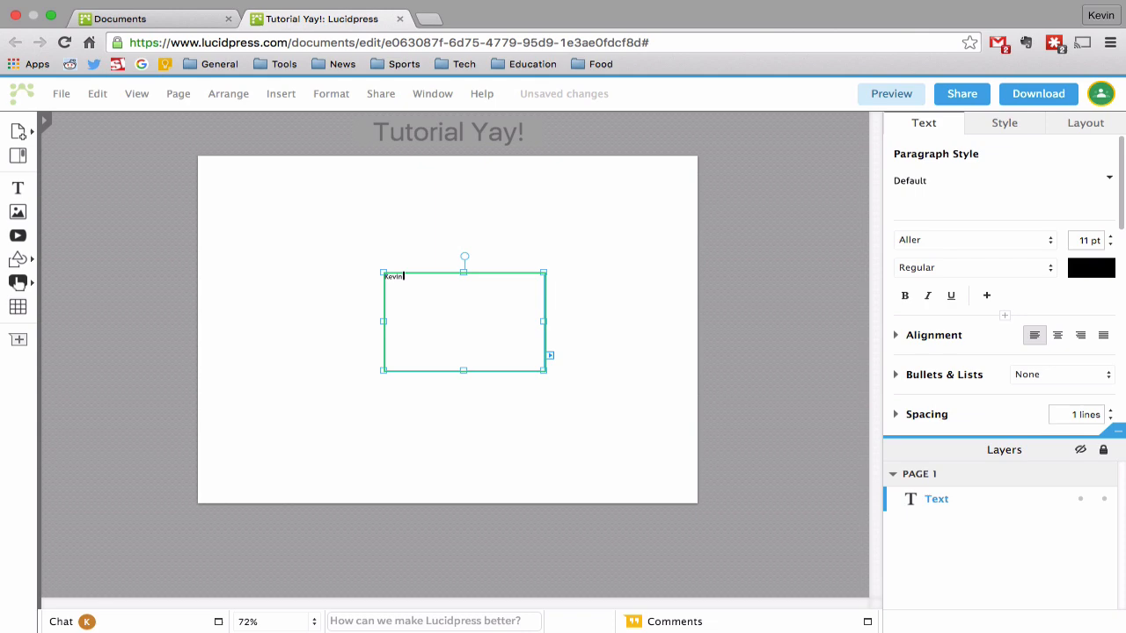
{"action": "type", "text": "gets a new"}
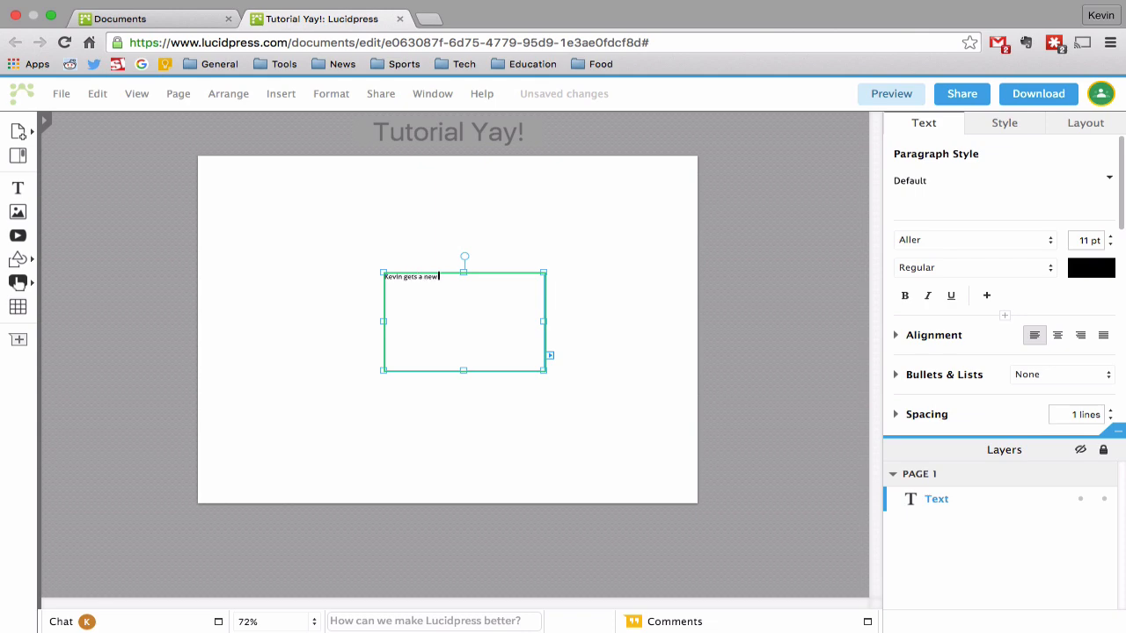
{"action": "type", "text": "bicy"}
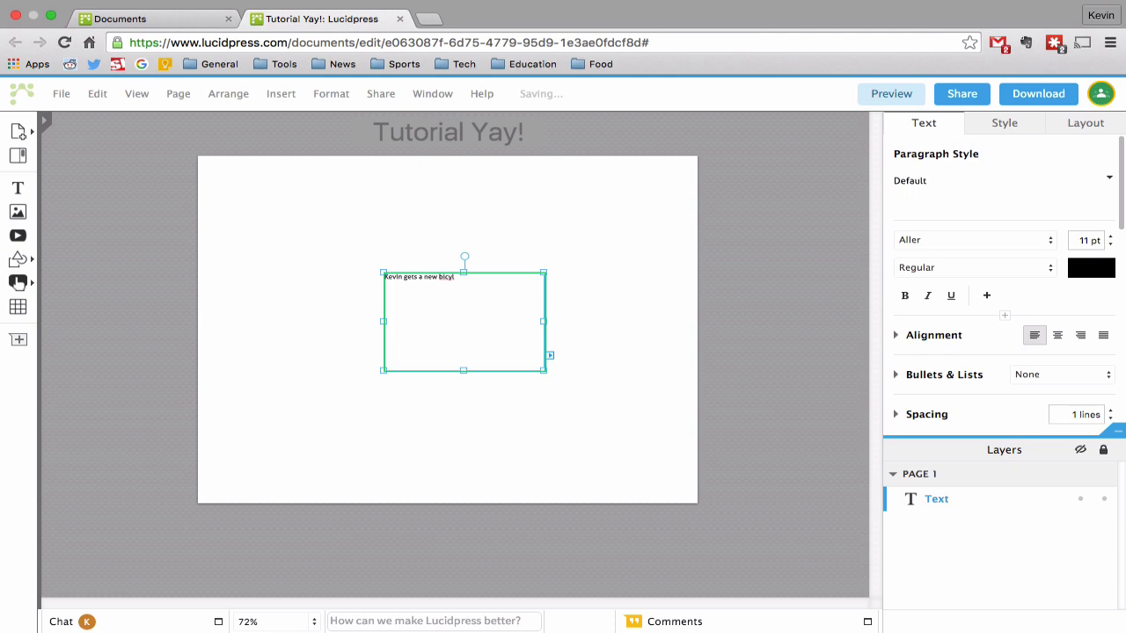
{"action": "type", "text": "l"}
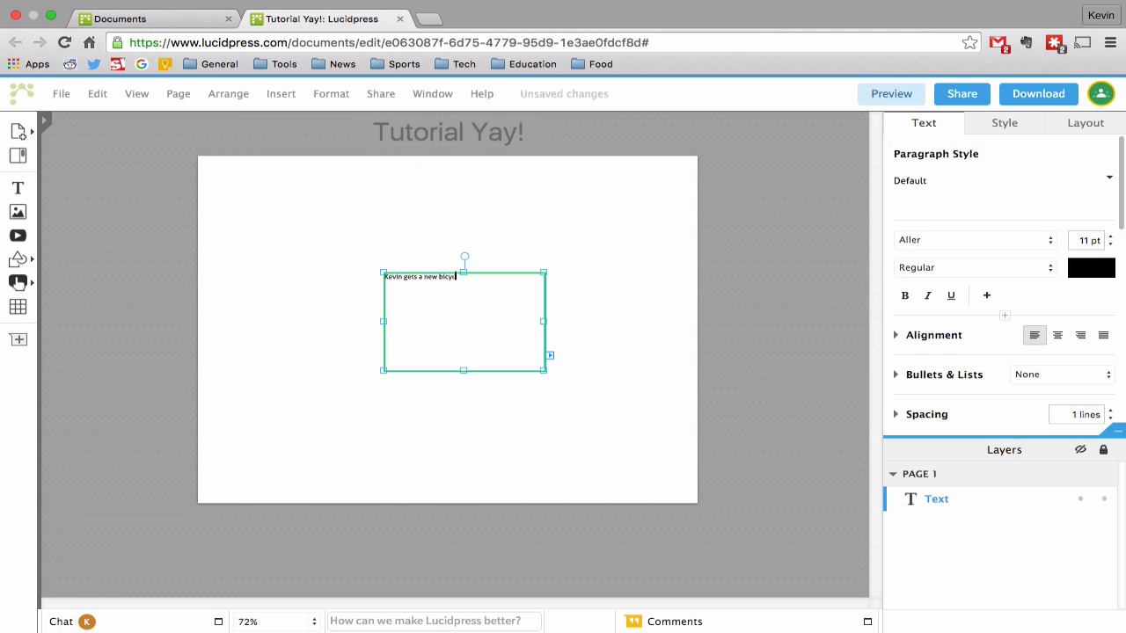
{"action": "type", "text": "e"}
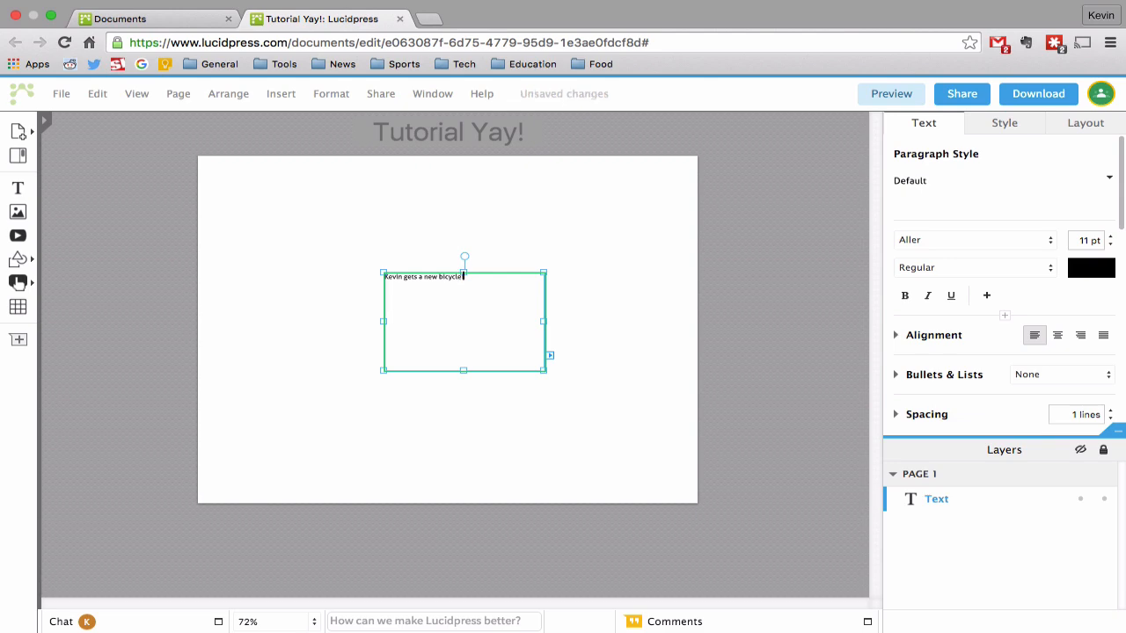
{"action": "type", "text": "Yay!"}
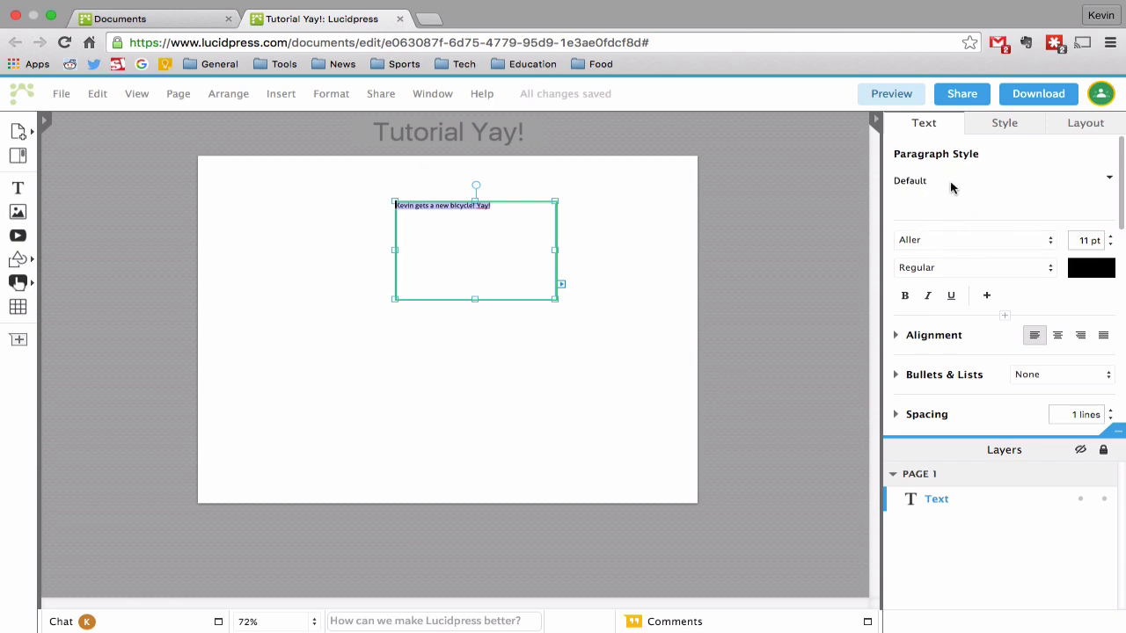
{"action": "mouse_move", "coordinate": [981, 401]}
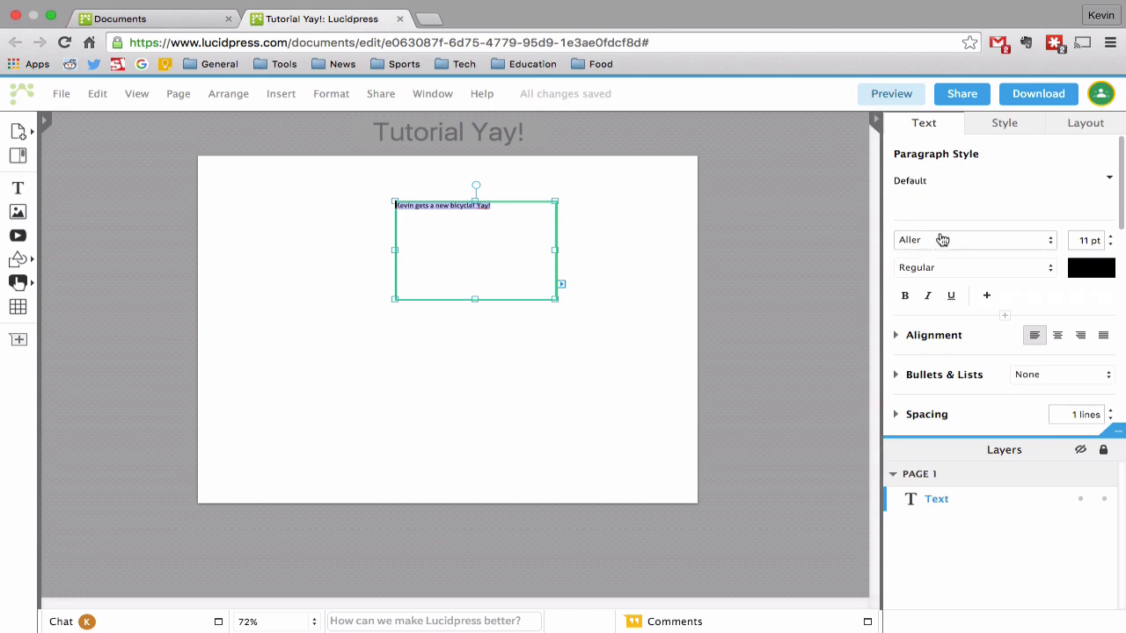
{"action": "mouse_move", "coordinate": [981, 360]}
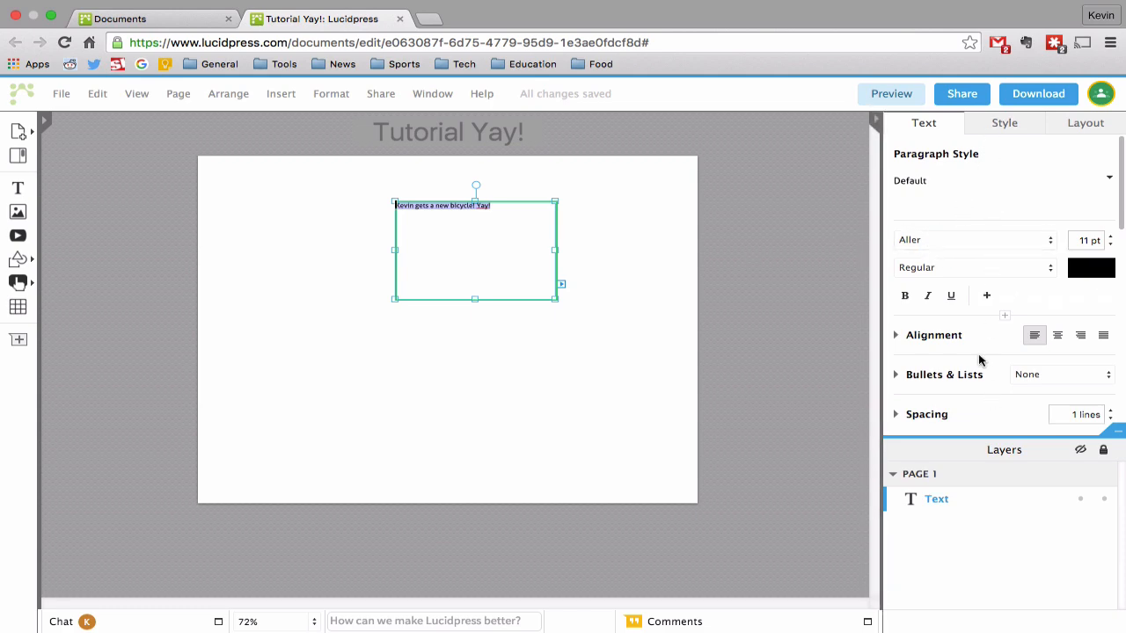
{"action": "mouse_move", "coordinate": [953, 264]}
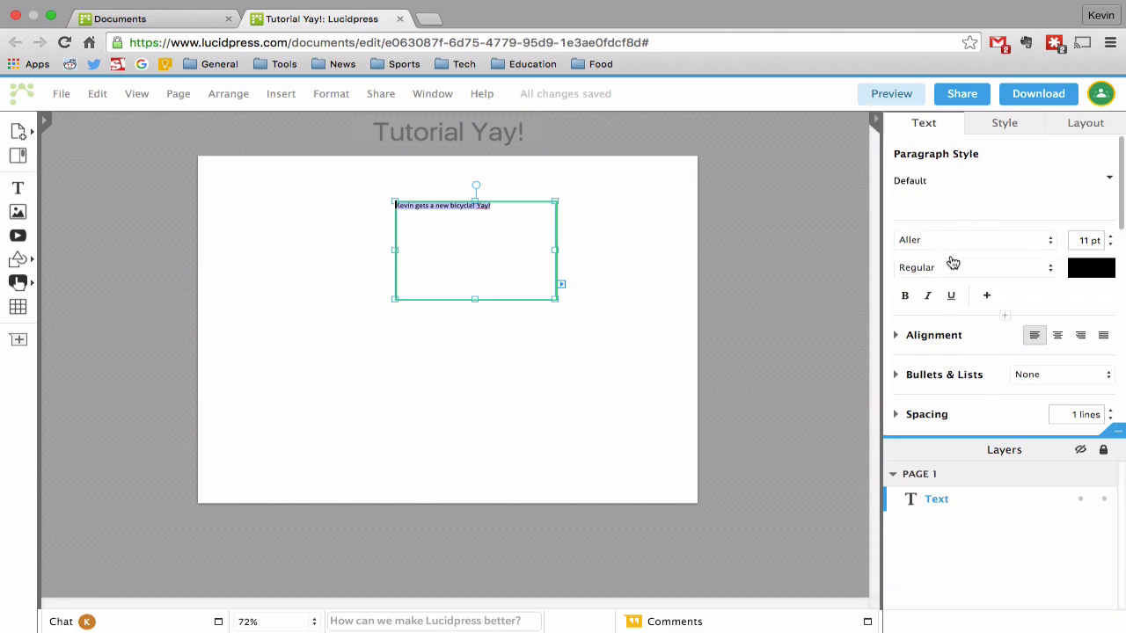
Raise the headline to 32 pt and widen its box so it fits on one line
{"action": "left_click", "coordinate": [1110, 236]}
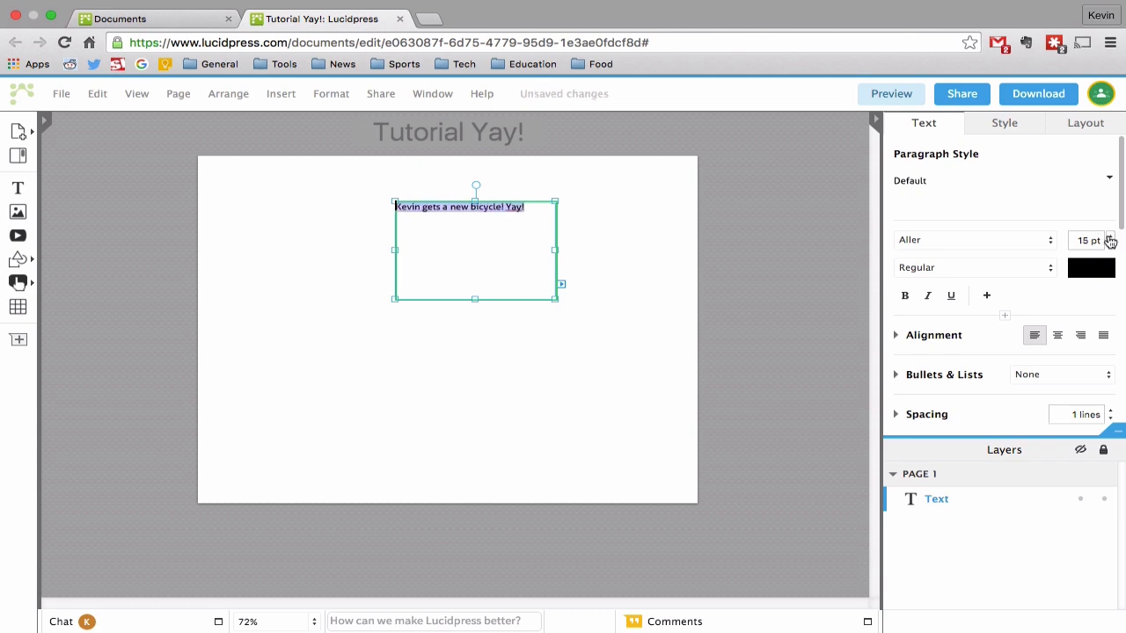
{"action": "left_click", "coordinate": [1111, 239]}
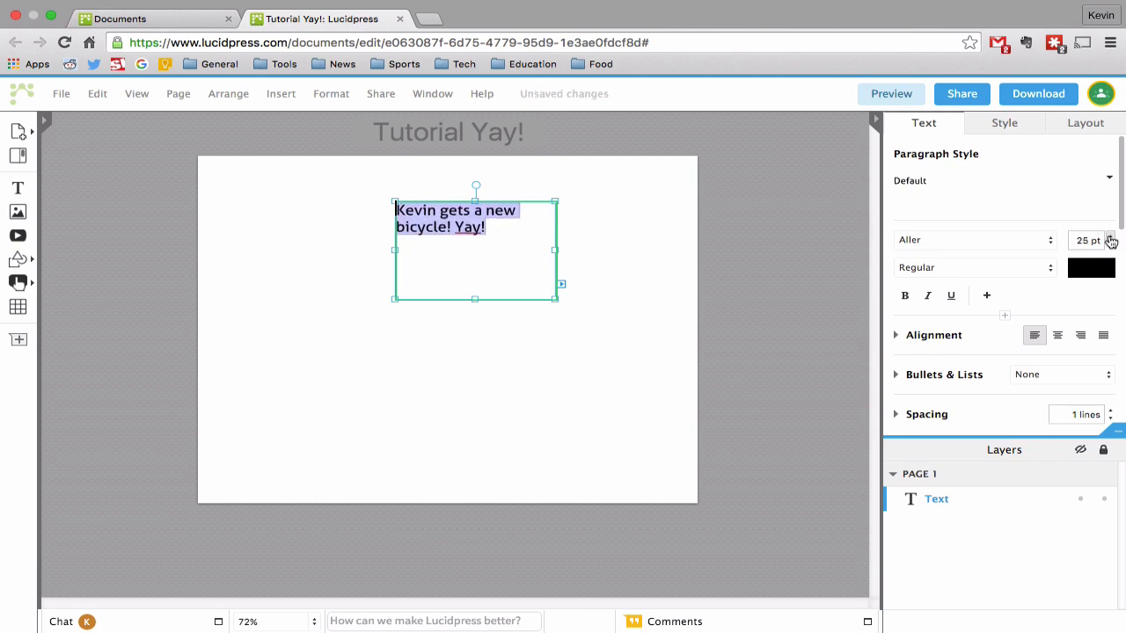
{"action": "left_click", "coordinate": [1111, 236]}
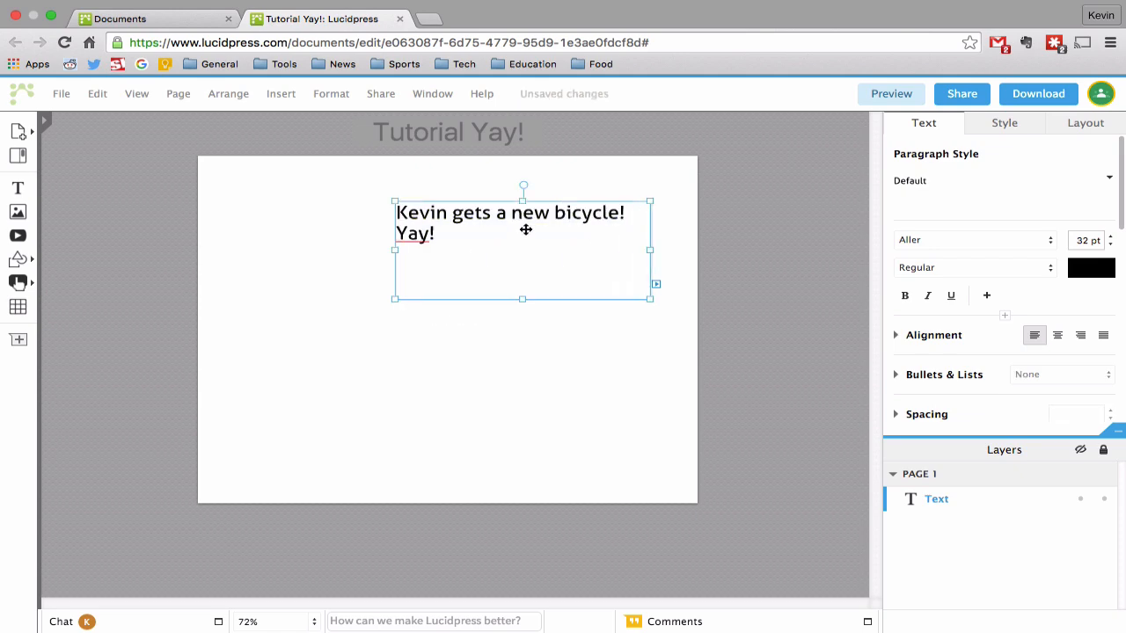
{"action": "left_click_drag", "start_coordinate": [394, 250], "coordinate": [291, 250]}
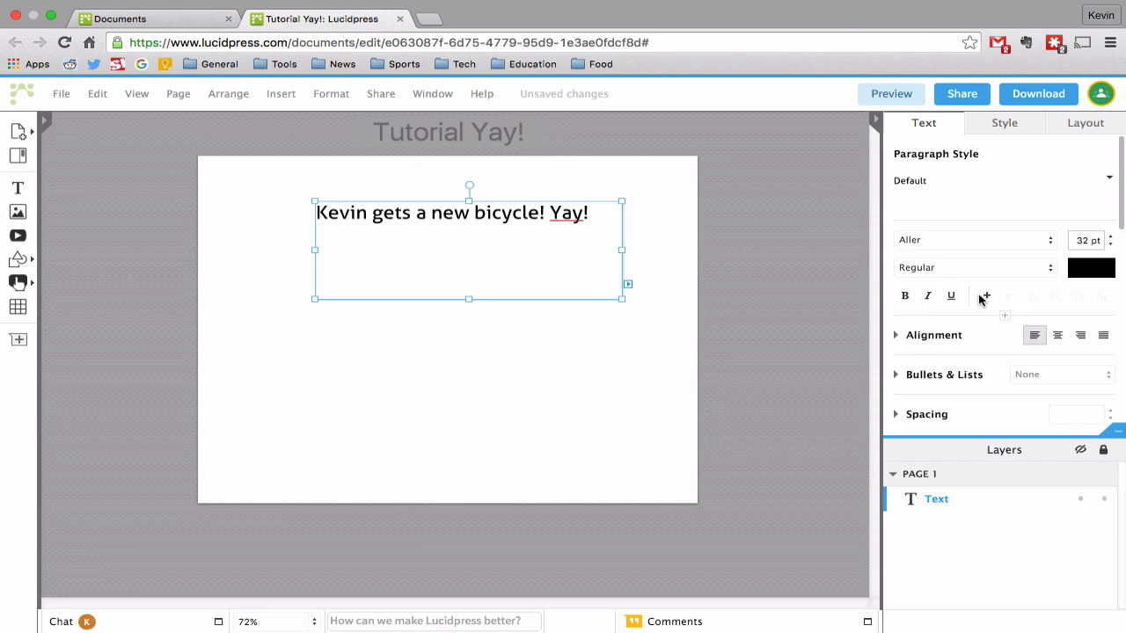
Reach Manage fonts... from the Text panel's font dropdown
{"action": "left_click", "coordinate": [974, 239]}
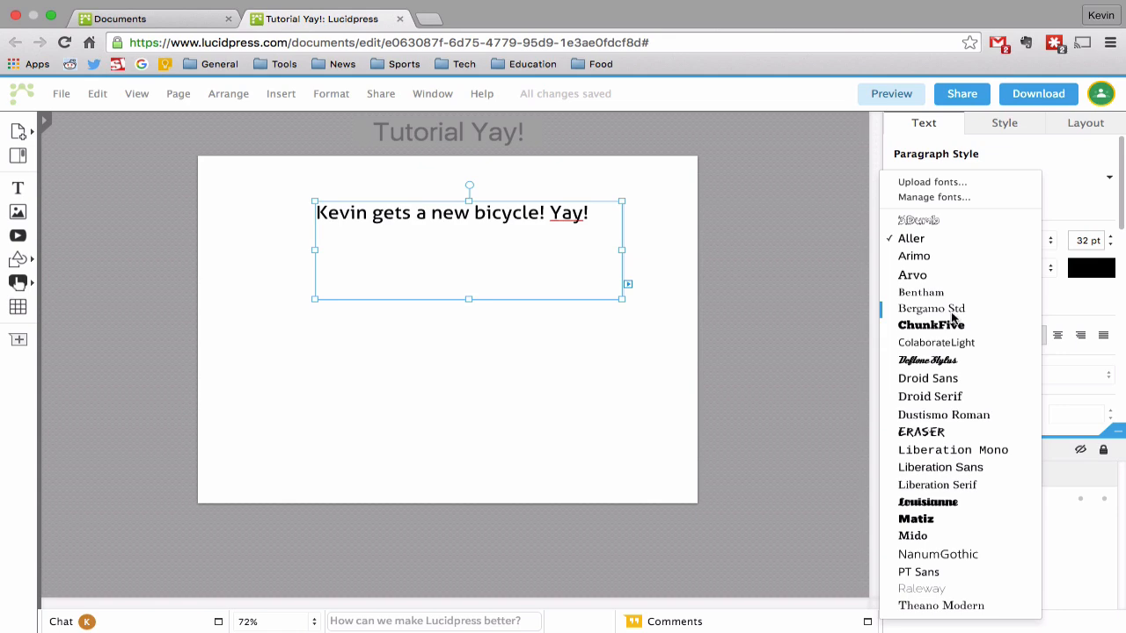
{"action": "mouse_move", "coordinate": [959, 315]}
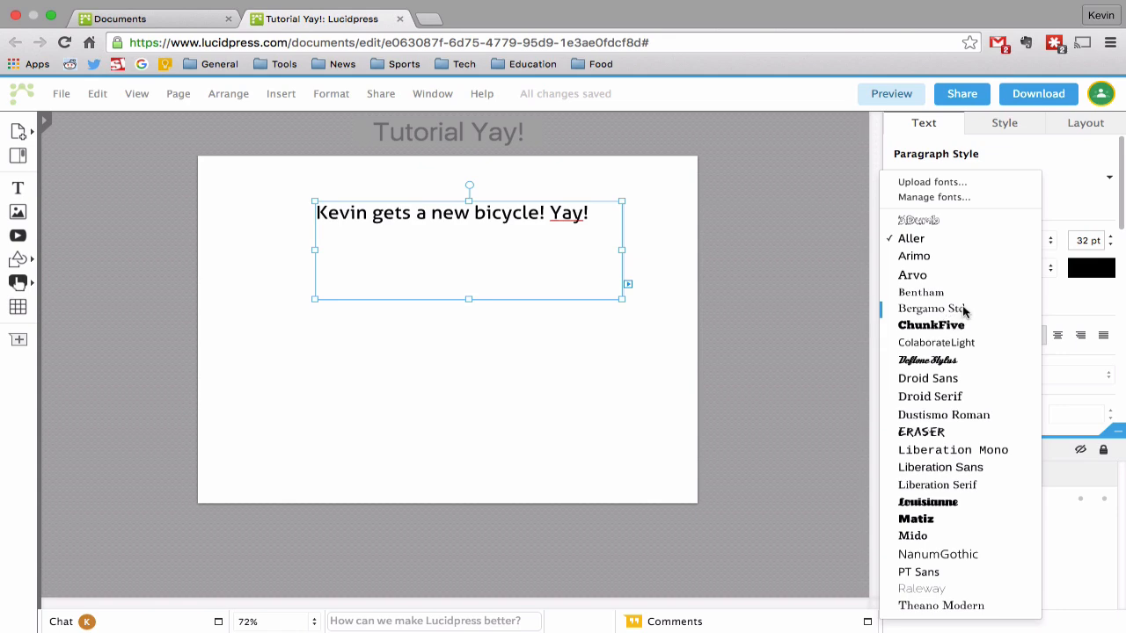
{"action": "mouse_move", "coordinate": [933, 218]}
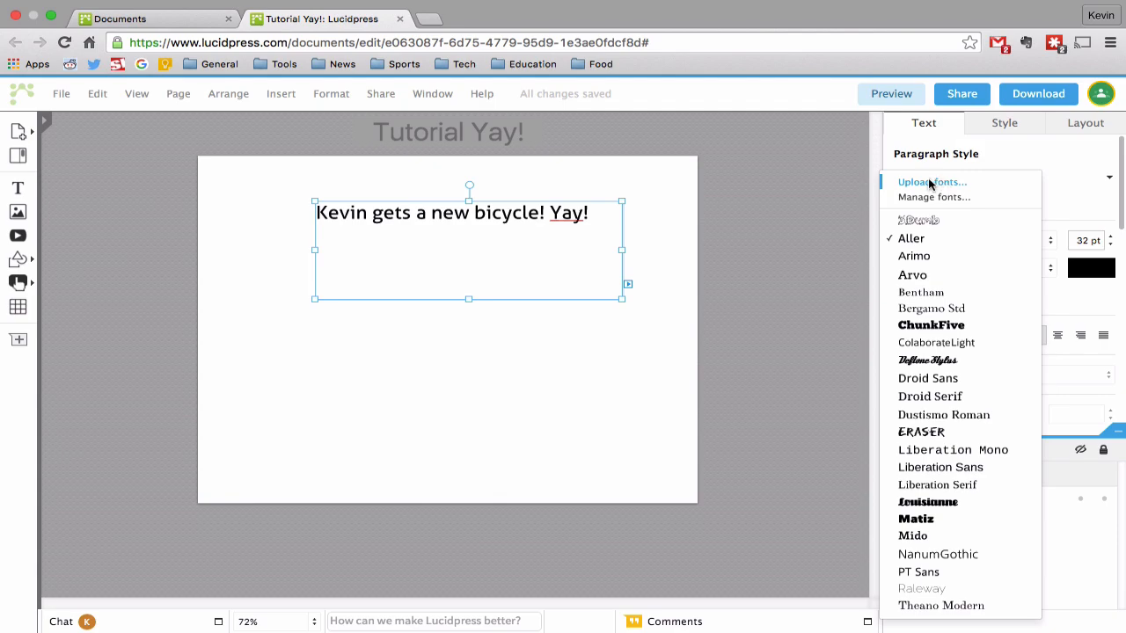
{"action": "mouse_move", "coordinate": [933, 197]}
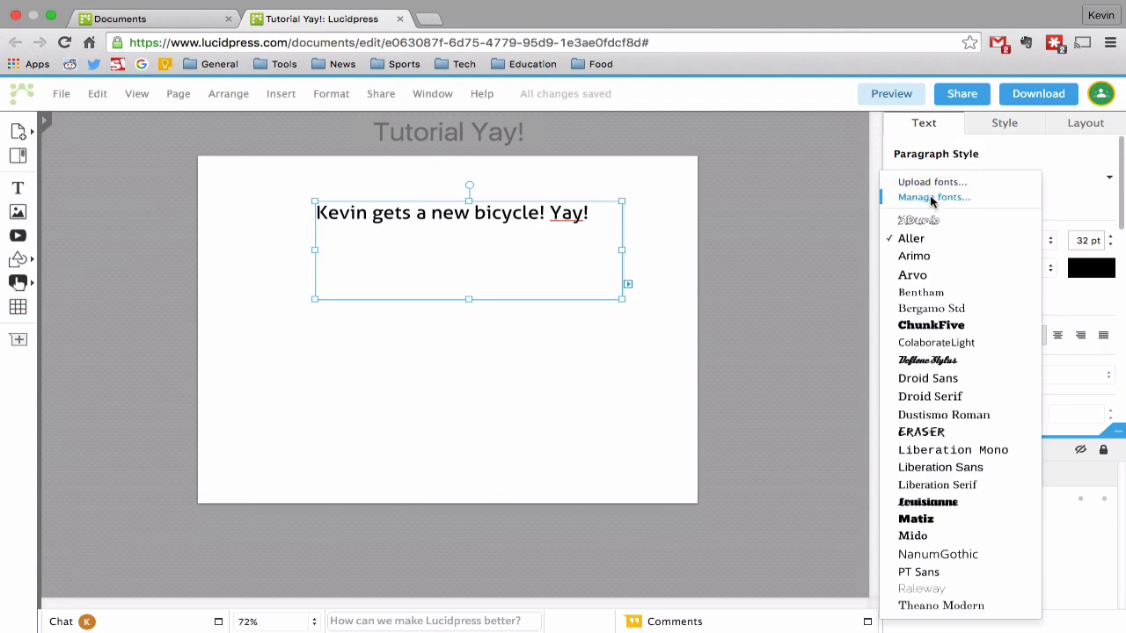
{"action": "left_click", "coordinate": [933, 197]}
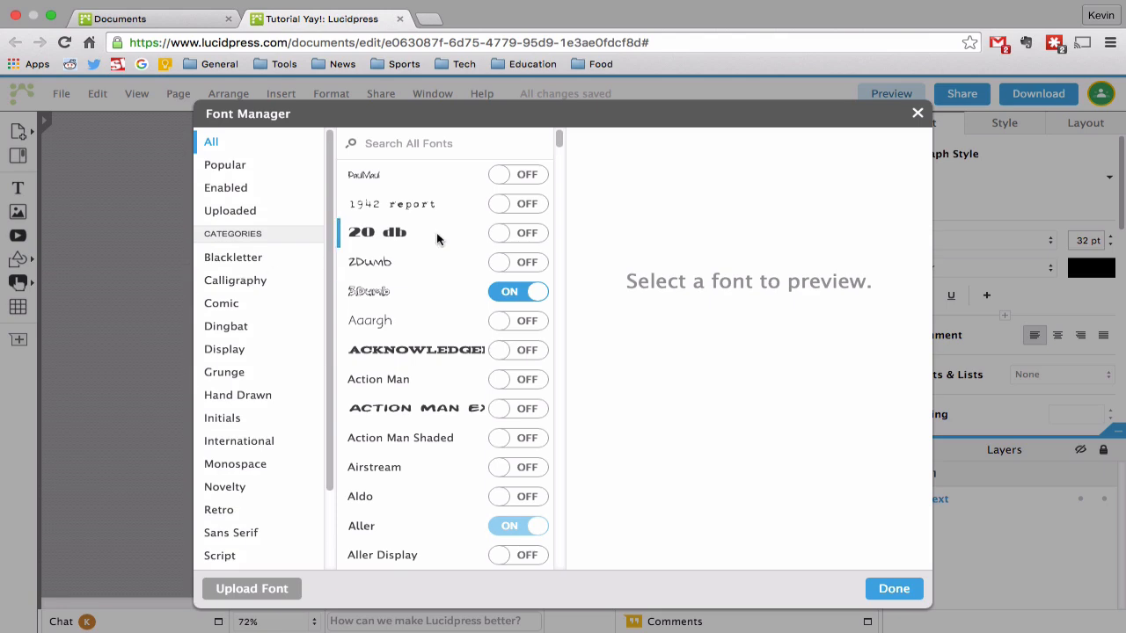
Switch the Firecat novelty font ON in the Font Manager and finish with Done
{"action": "scroll", "scroll_direction": "down", "scroll_amount": 3}
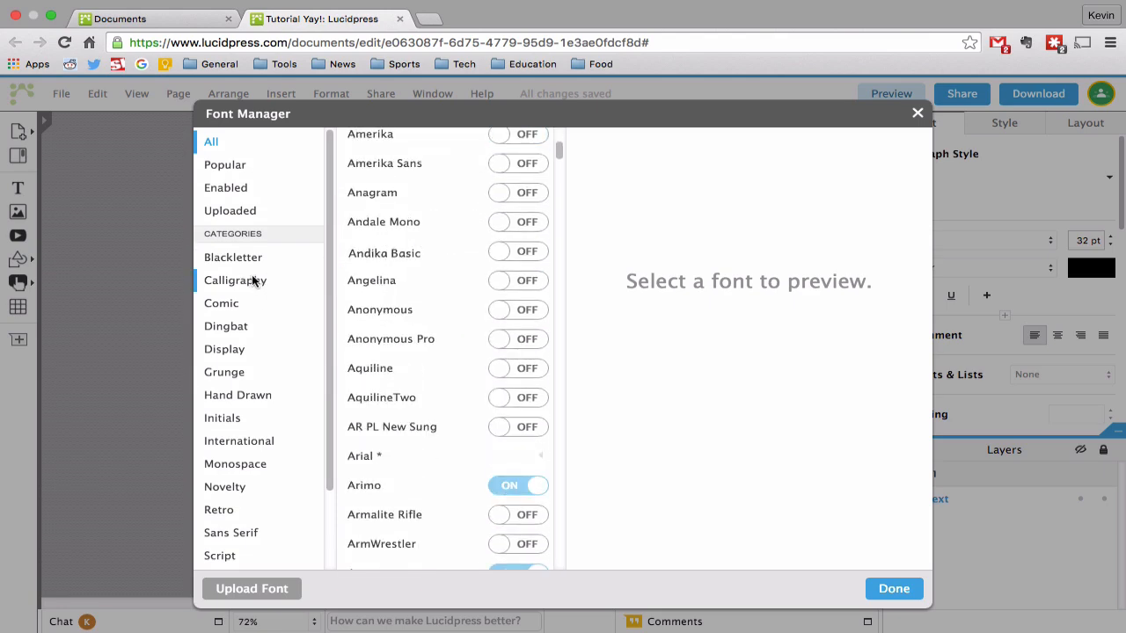
{"action": "left_click", "coordinate": [235, 280]}
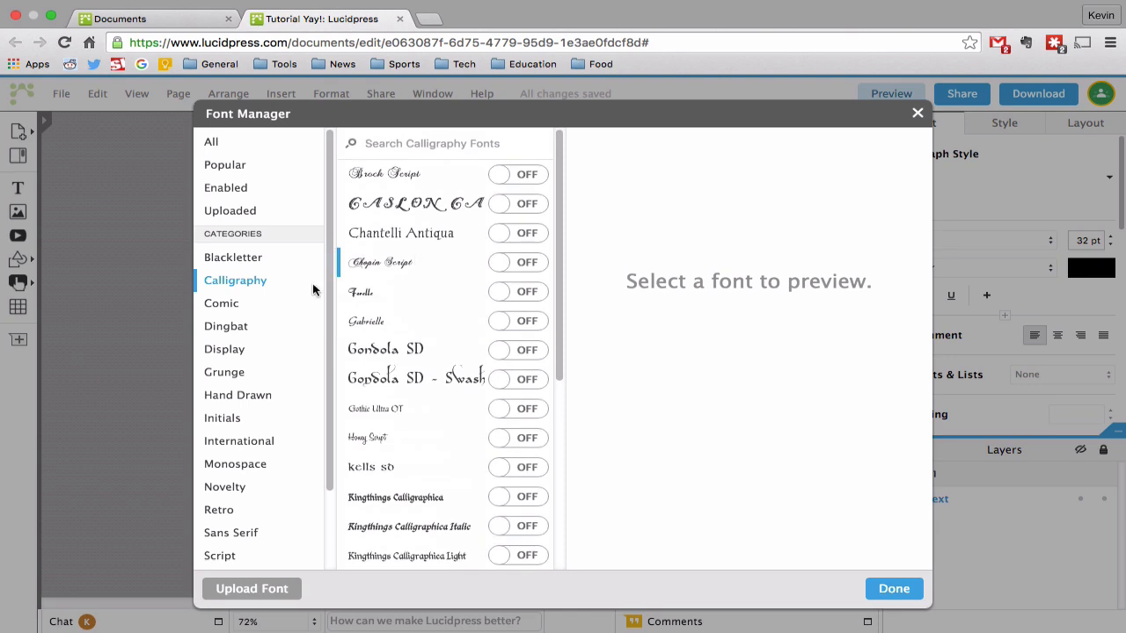
{"action": "scroll", "scroll_direction": "down", "scroll_amount": 3}
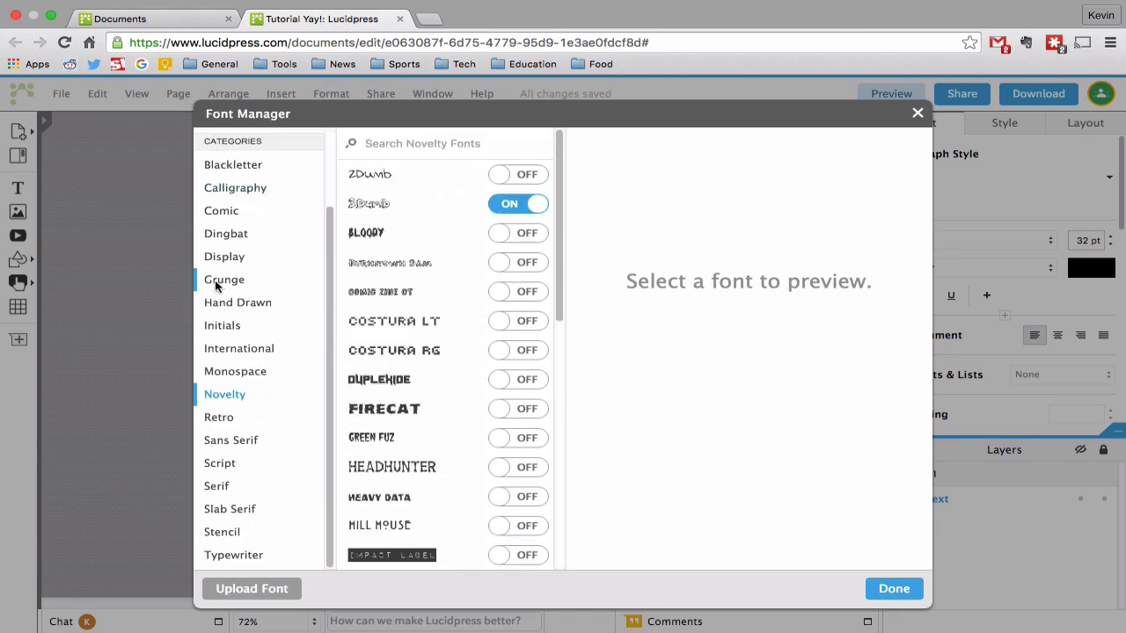
{"action": "left_click", "coordinate": [384, 409]}
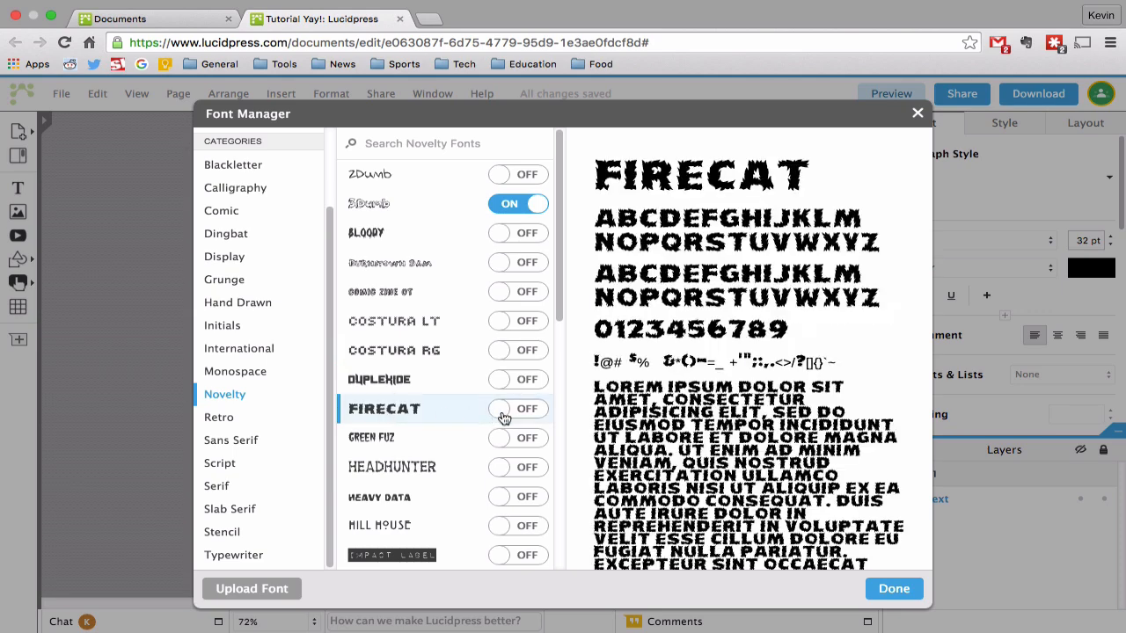
{"action": "left_click", "coordinate": [519, 408]}
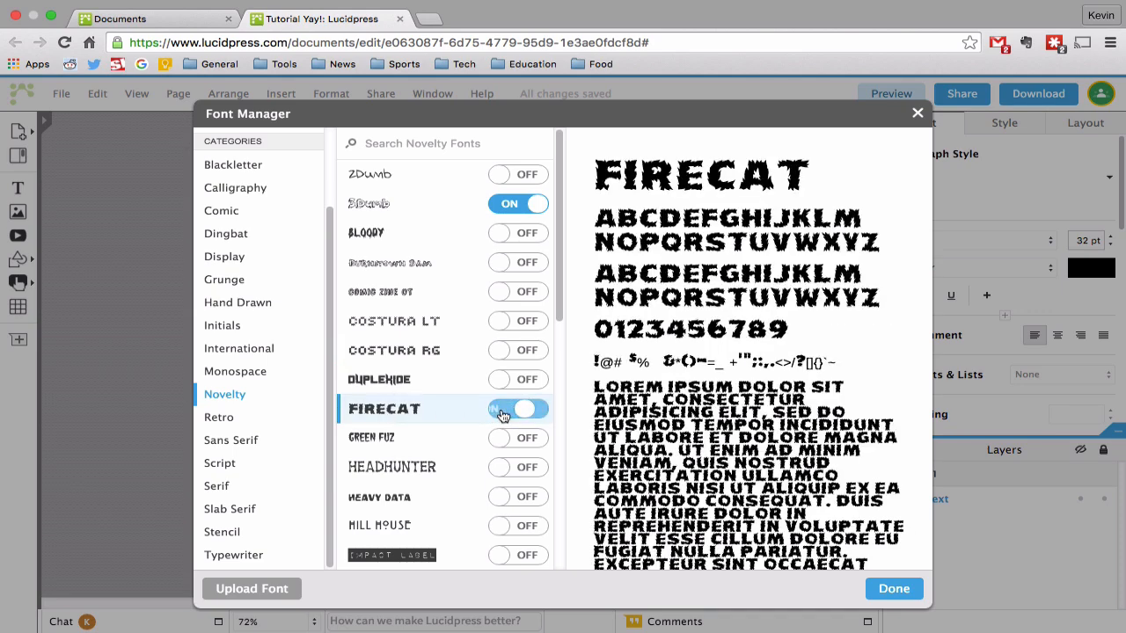
{"action": "left_click", "coordinate": [894, 589]}
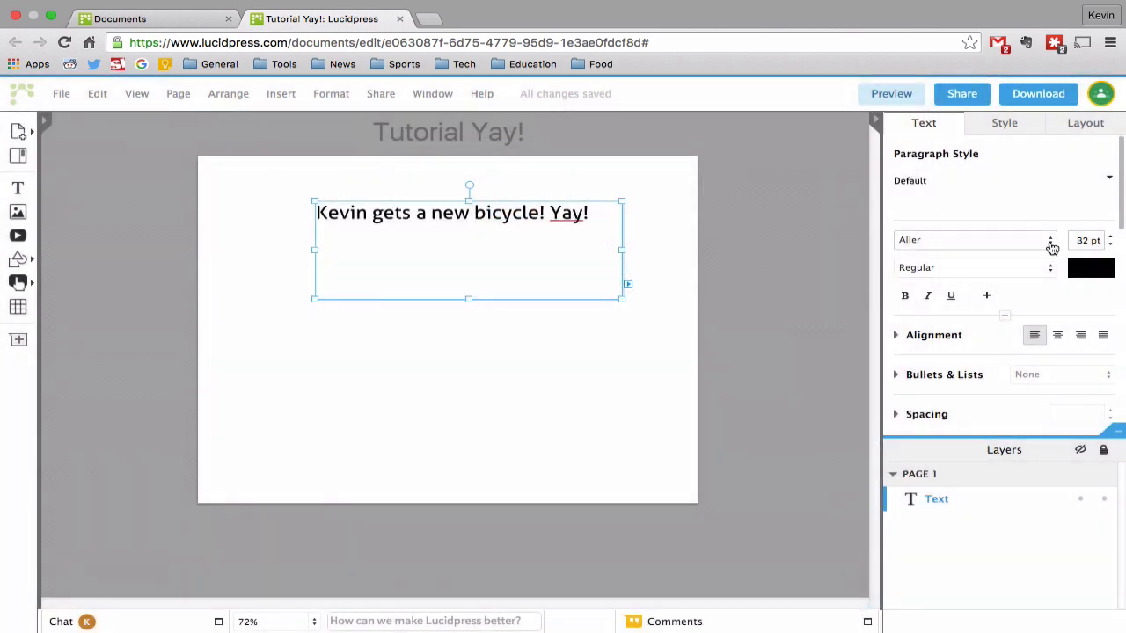
Apply Firecat to the headline, widen it to one line, and colour it dark green
{"action": "left_click", "coordinate": [972, 239]}
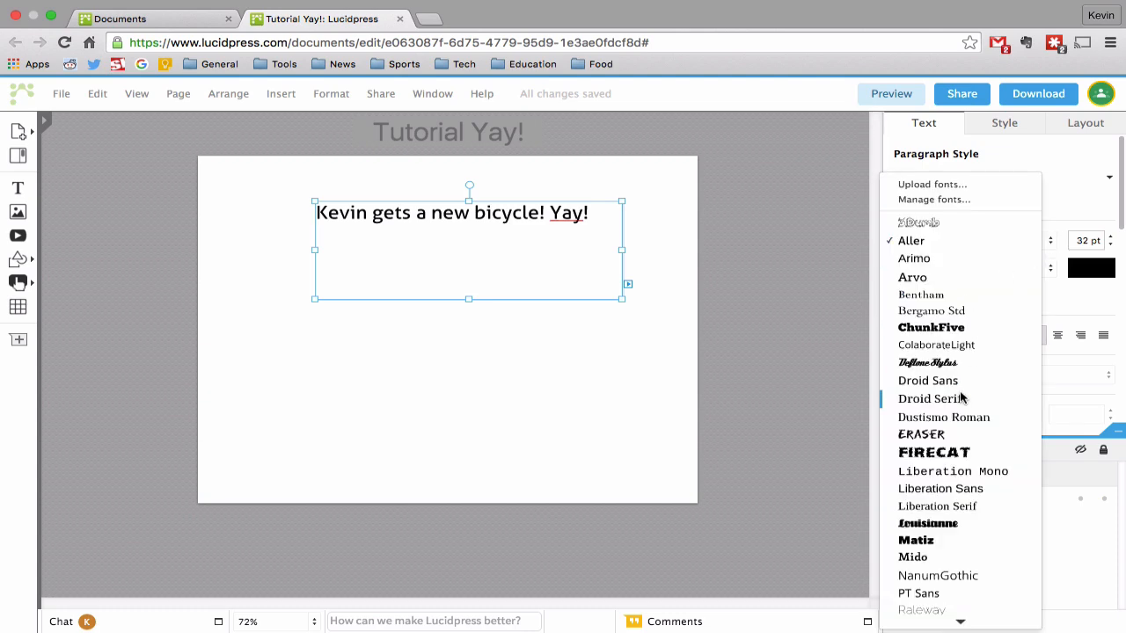
{"action": "left_click", "coordinate": [934, 452]}
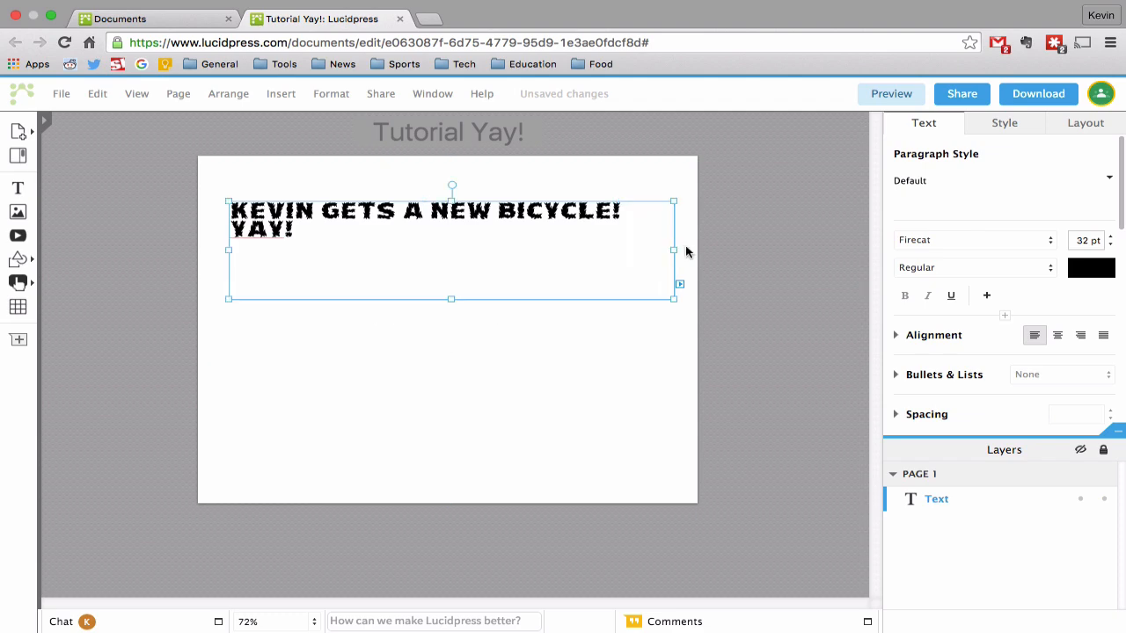
{"action": "left_click_drag", "start_coordinate": [673, 299], "coordinate": [702, 299]}
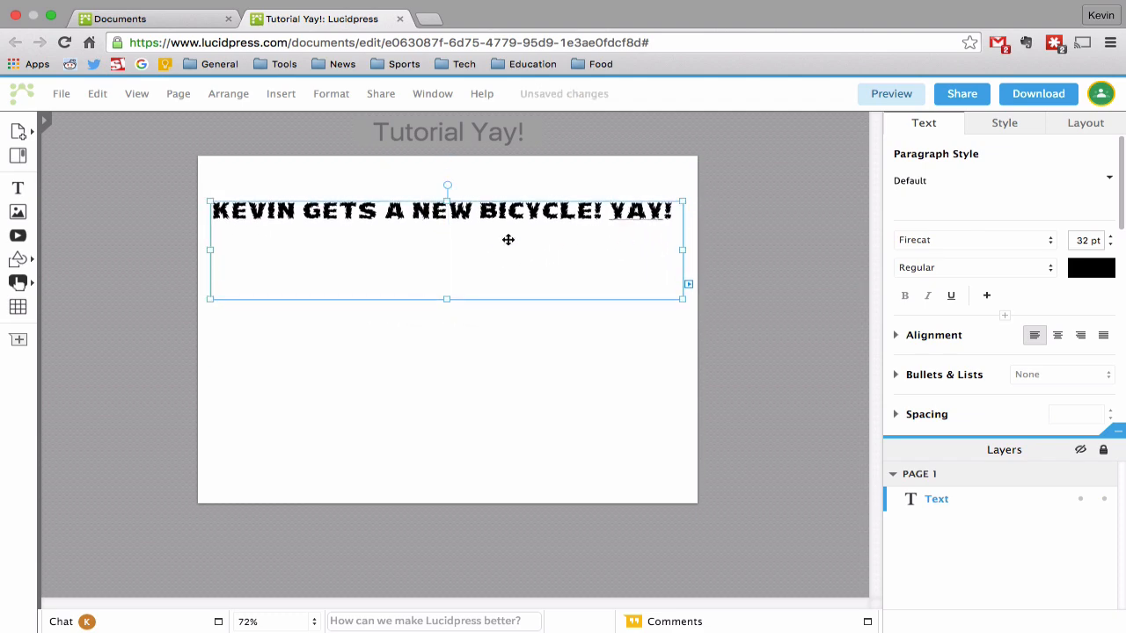
{"action": "left_click", "coordinate": [1091, 267]}
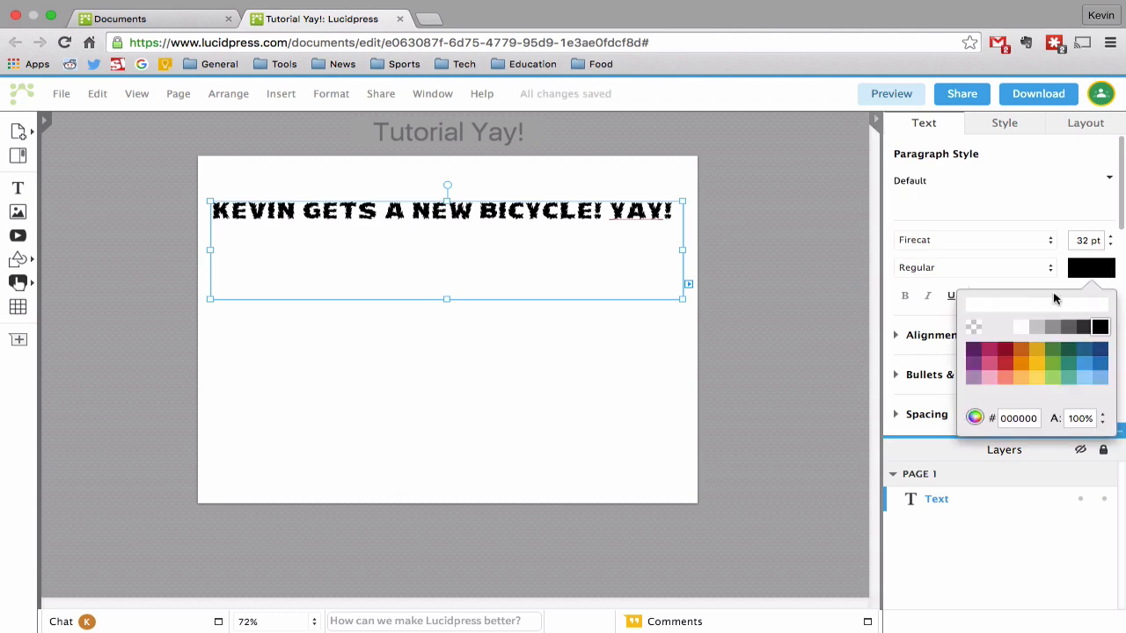
{"action": "left_click", "coordinate": [1036, 350]}
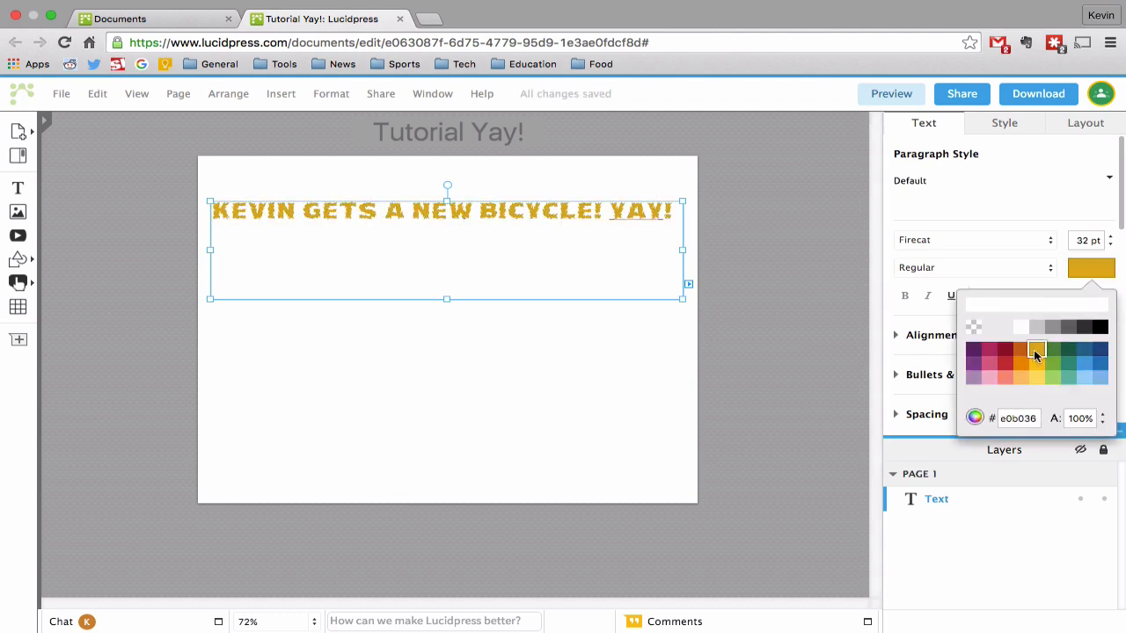
{"action": "left_click", "coordinate": [1036, 352]}
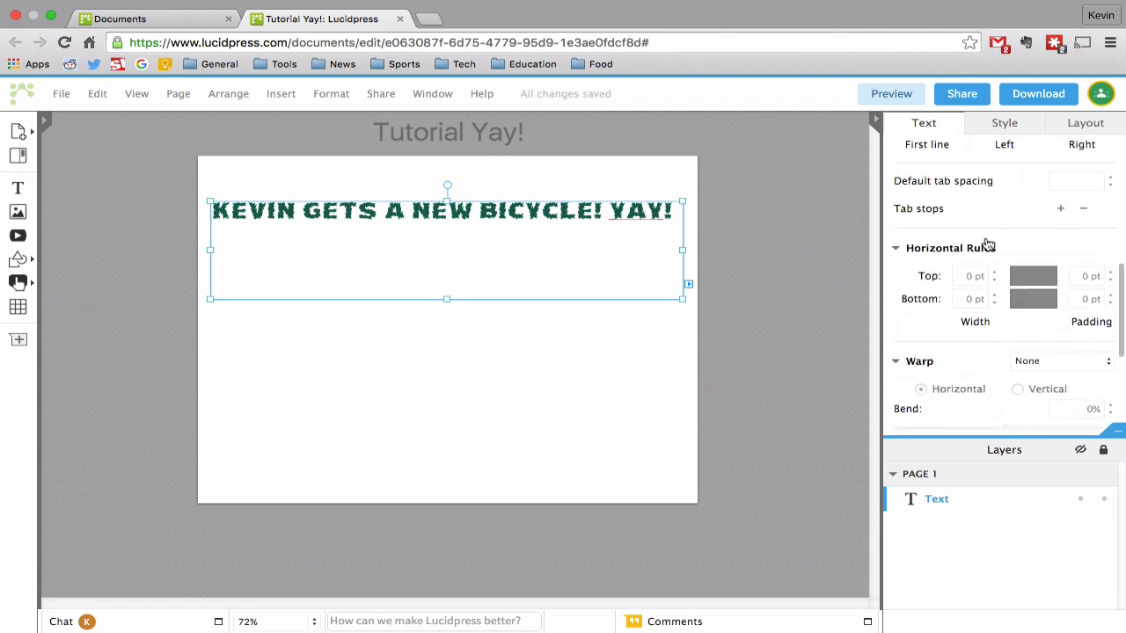
Give the headline a wave warp with about 21% bend, then thin and remove its top rule
{"action": "scroll", "scroll_direction": "down", "scroll_amount": 3}
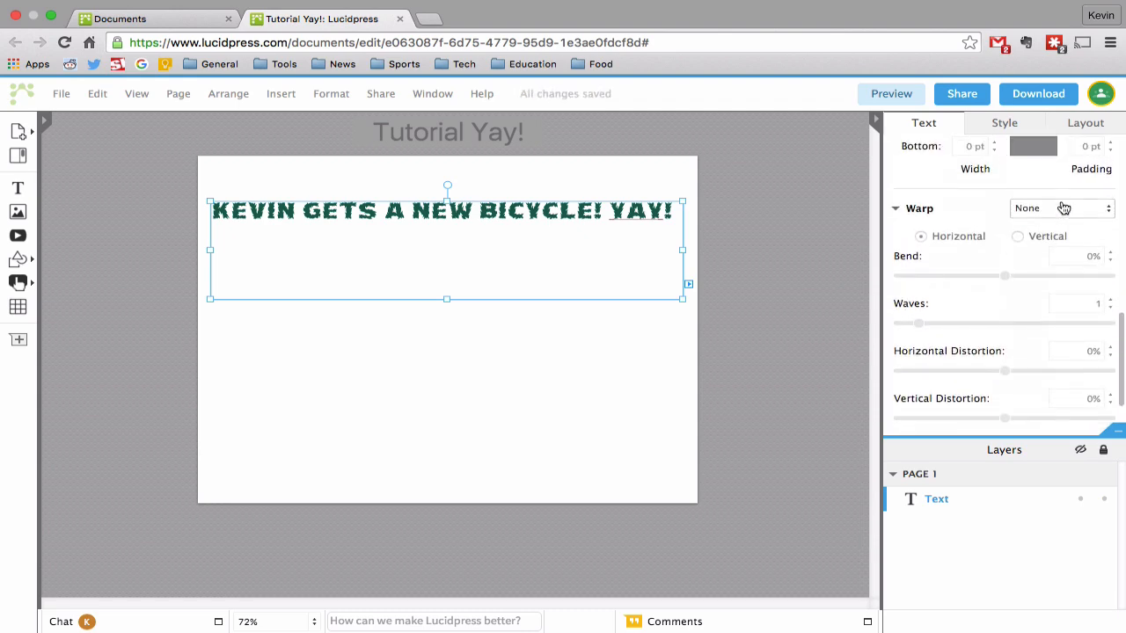
{"action": "left_click", "coordinate": [1060, 208]}
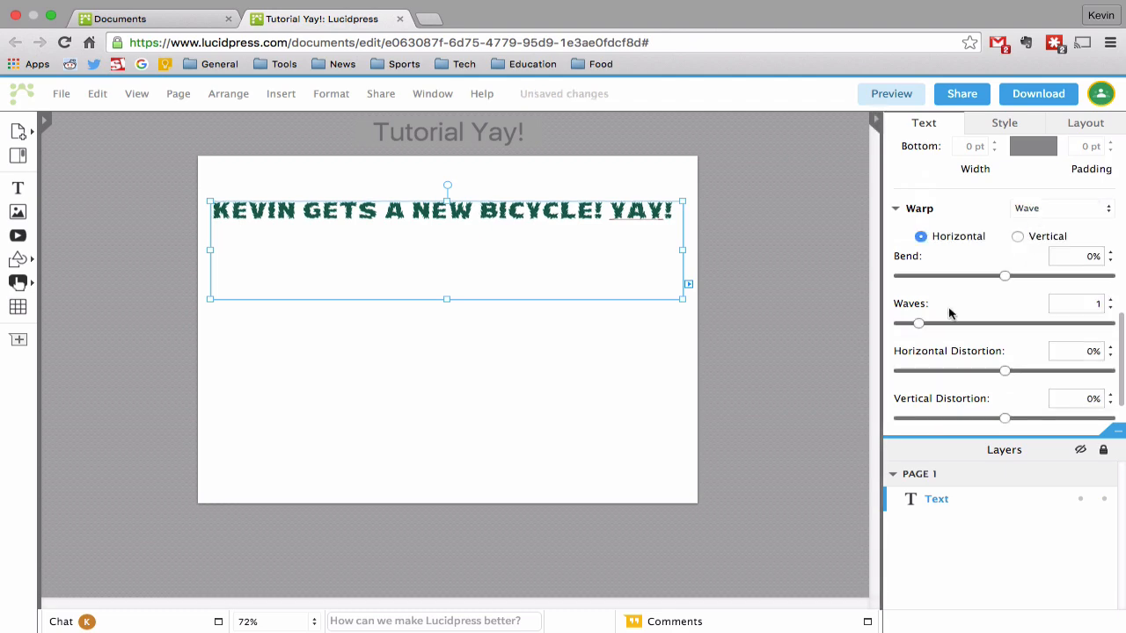
{"action": "left_click_drag", "start_coordinate": [1005, 276], "coordinate": [1033, 276]}
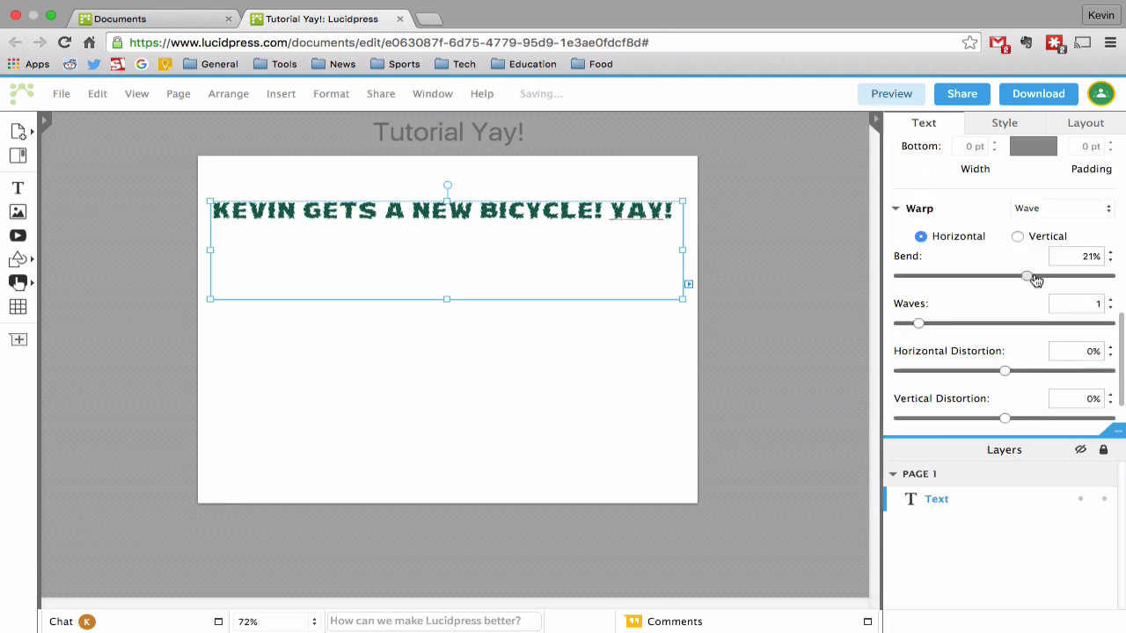
{"action": "left_click_drag", "start_coordinate": [1029, 277], "coordinate": [1057, 276]}
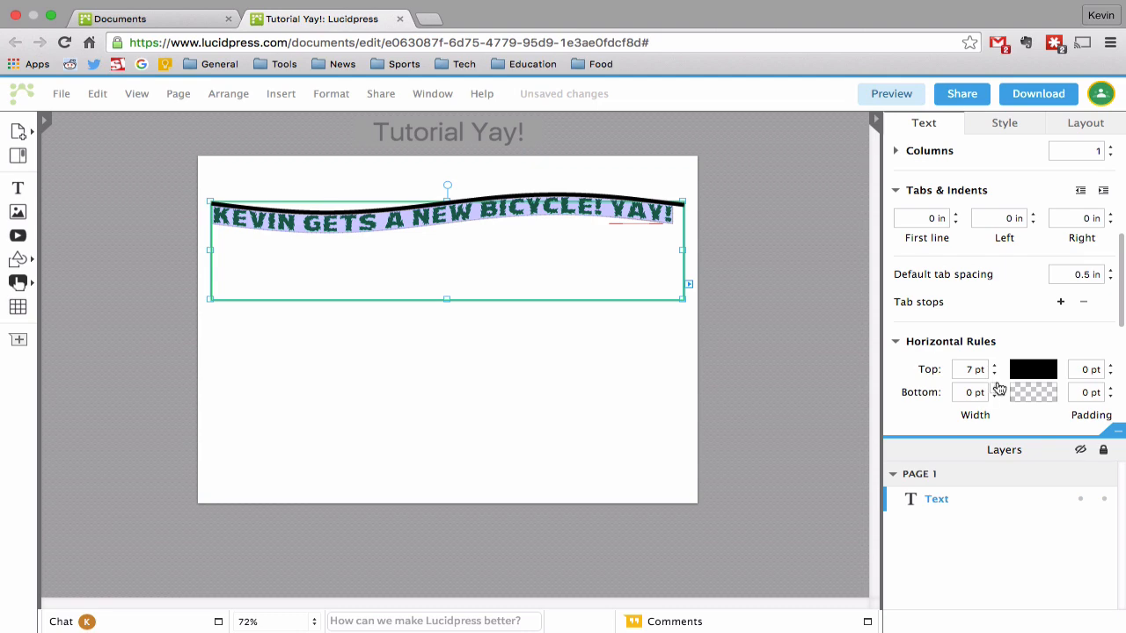
{"action": "left_click", "coordinate": [995, 373]}
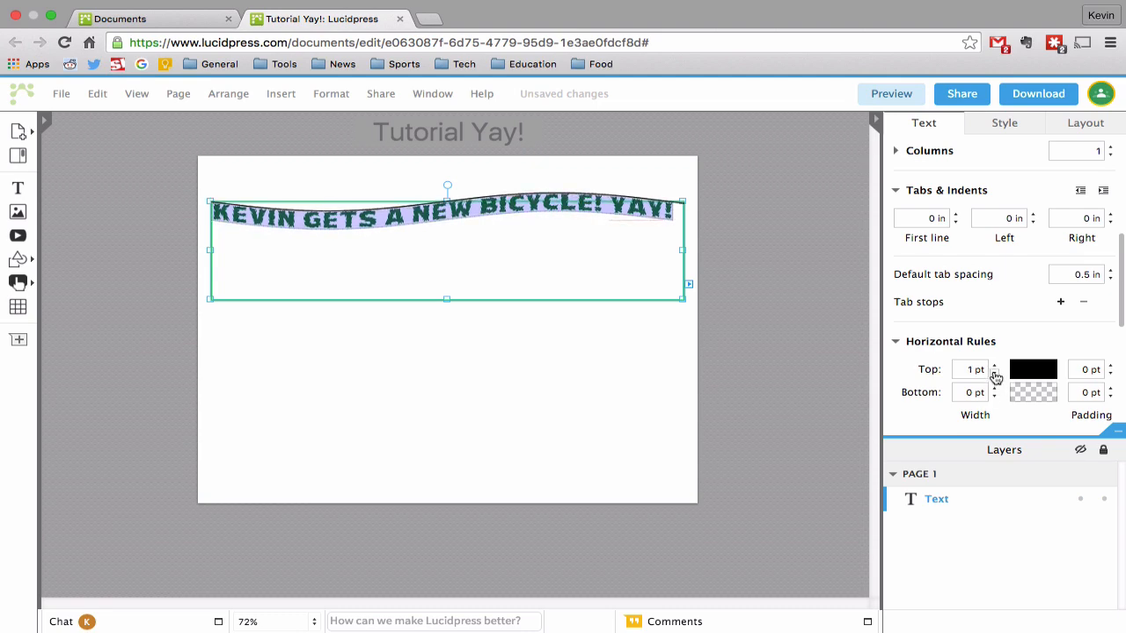
{"action": "left_click", "coordinate": [995, 373]}
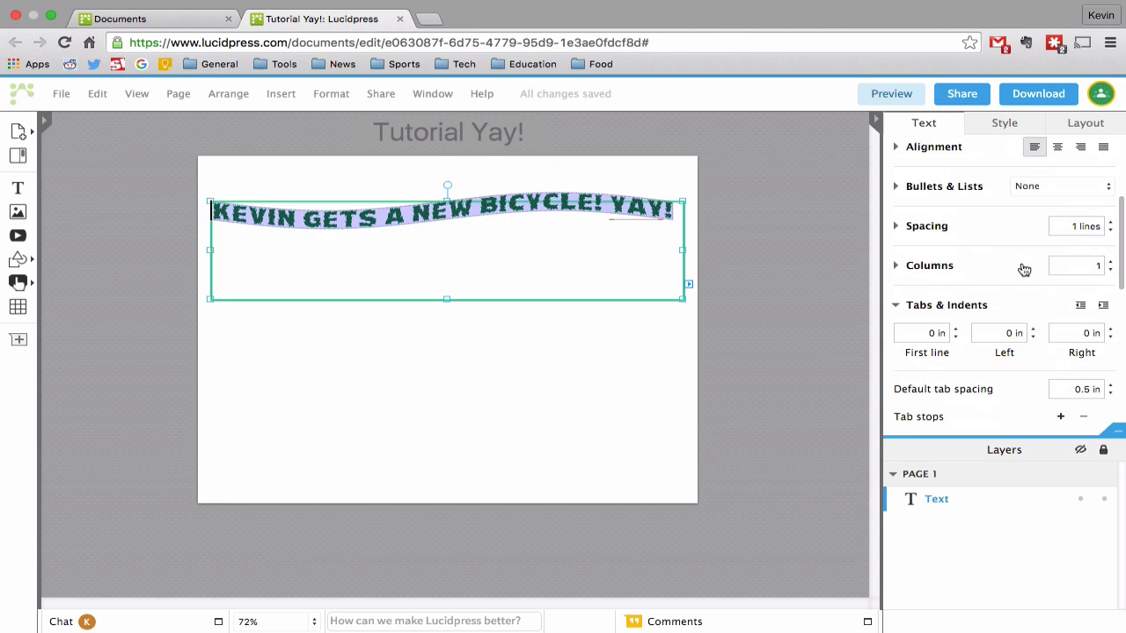
Toggle the headline's Shadow on and off in Style, review Layout, and return to Style
{"action": "left_click", "coordinate": [1004, 123]}
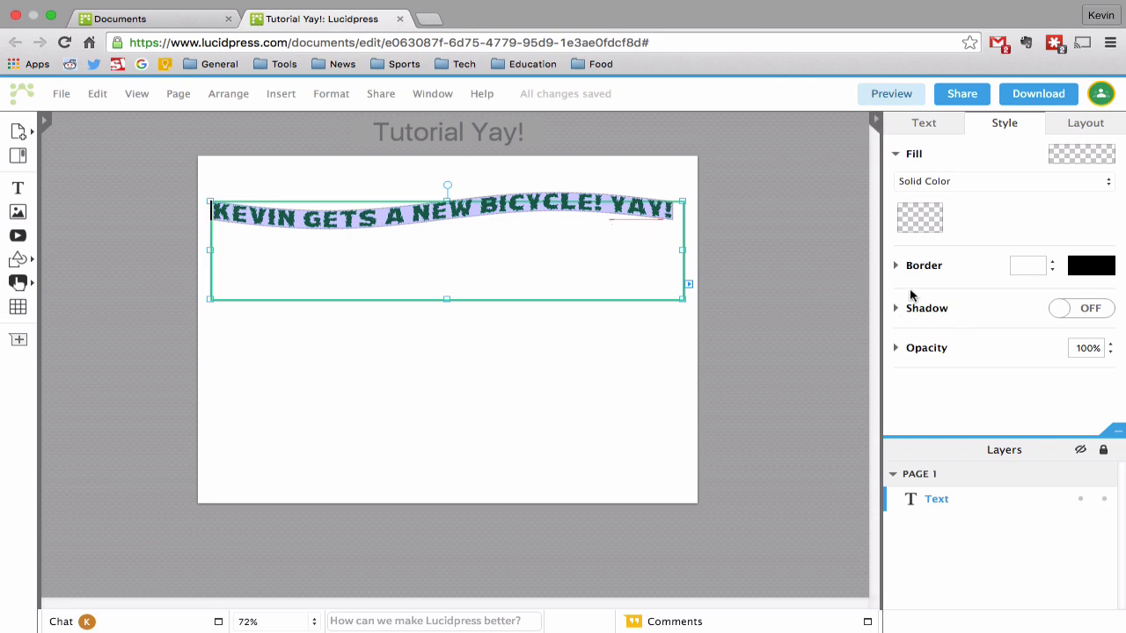
{"action": "left_click", "coordinate": [1080, 308]}
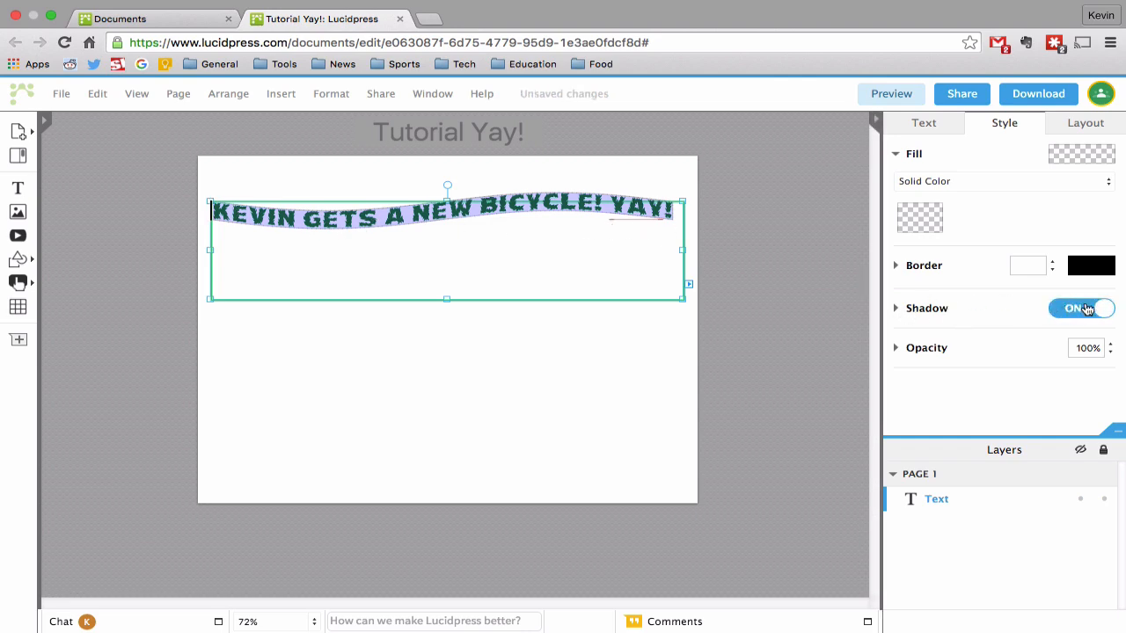
{"action": "left_click", "coordinate": [1081, 308]}
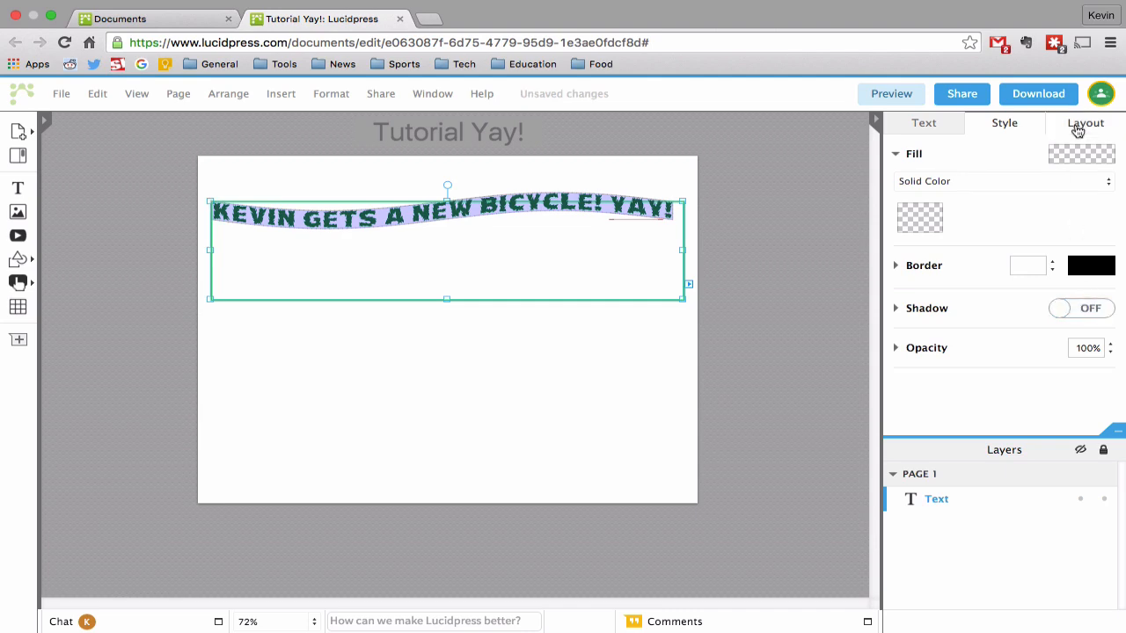
{"action": "left_click", "coordinate": [1085, 122]}
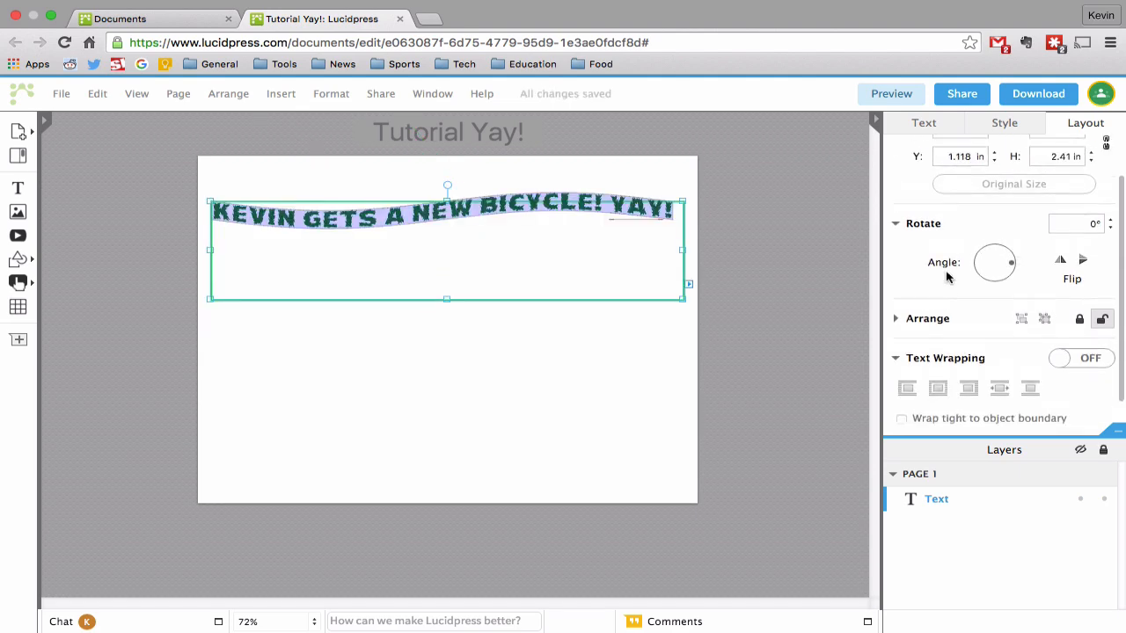
{"action": "left_click", "coordinate": [1003, 122]}
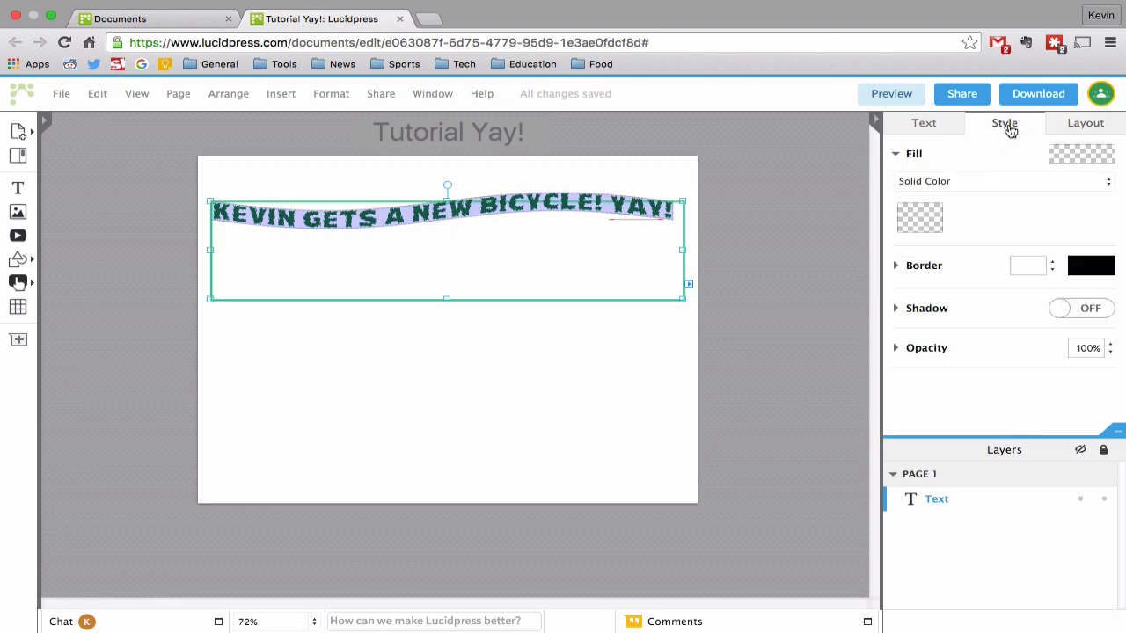
{"action": "mouse_move", "coordinate": [957, 220]}
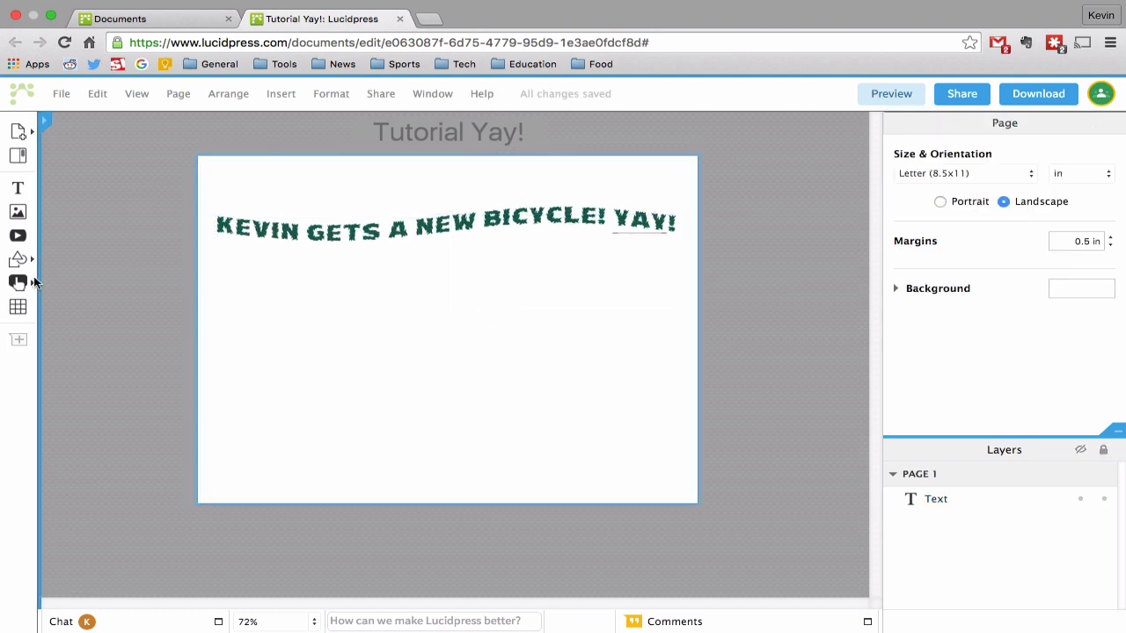
Nudge the headline toward the page top and draw a rounded rectangle from the Shapes flyout
{"action": "left_click", "coordinate": [18, 259]}
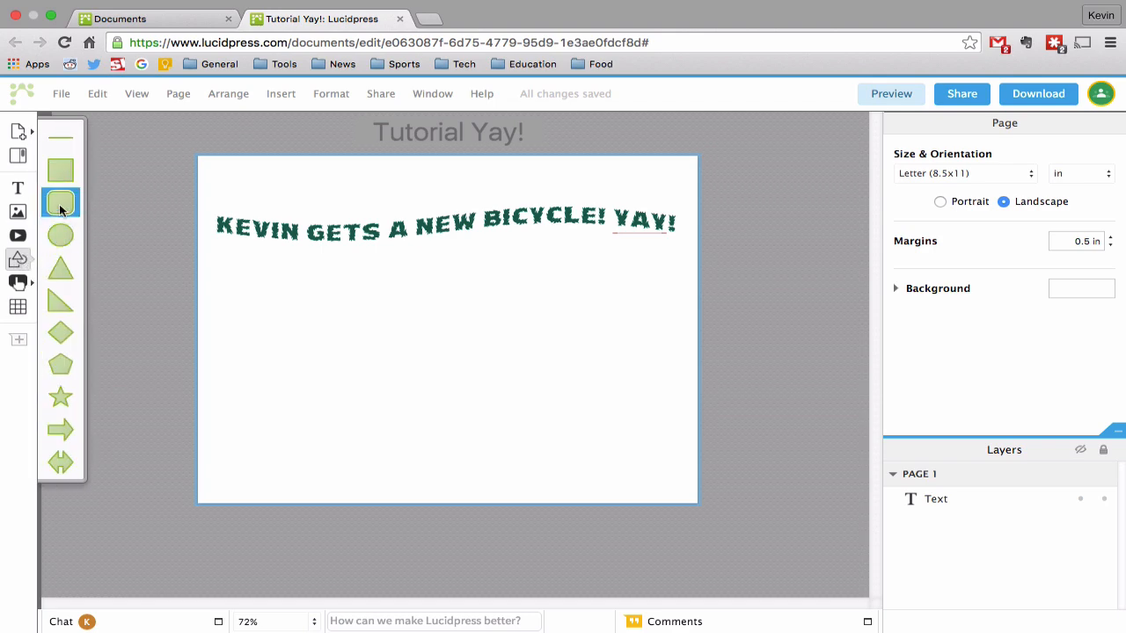
{"action": "mouse_move", "coordinate": [61, 202]}
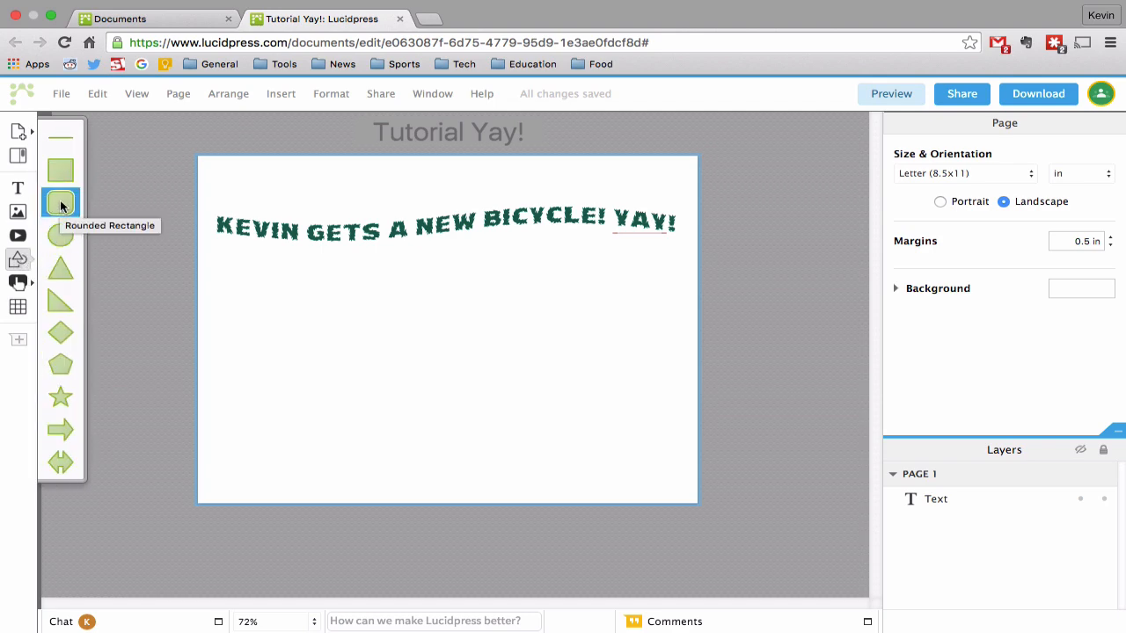
{"action": "mouse_move", "coordinate": [124, 218]}
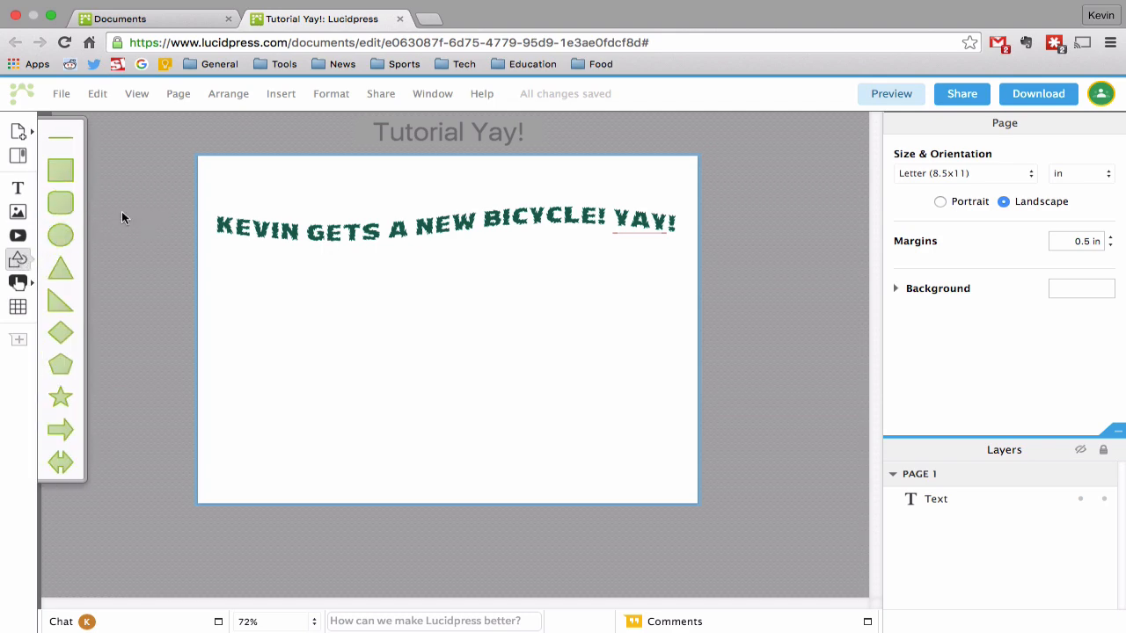
{"action": "mouse_move", "coordinate": [246, 216]}
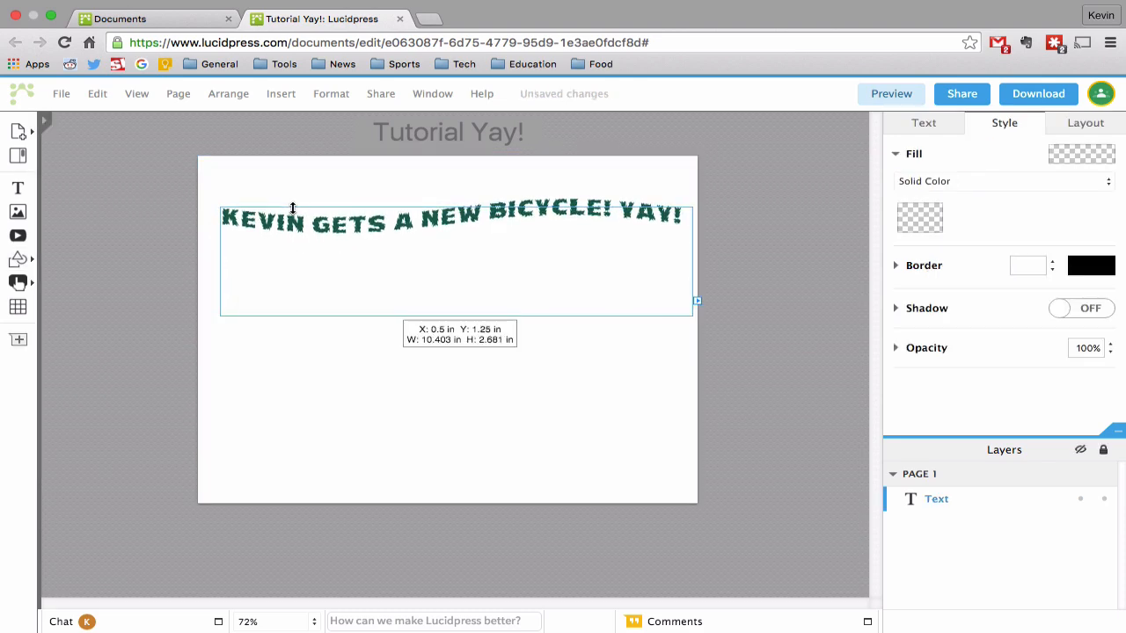
{"action": "left_click_drag", "start_coordinate": [454, 301], "coordinate": [454, 262]}
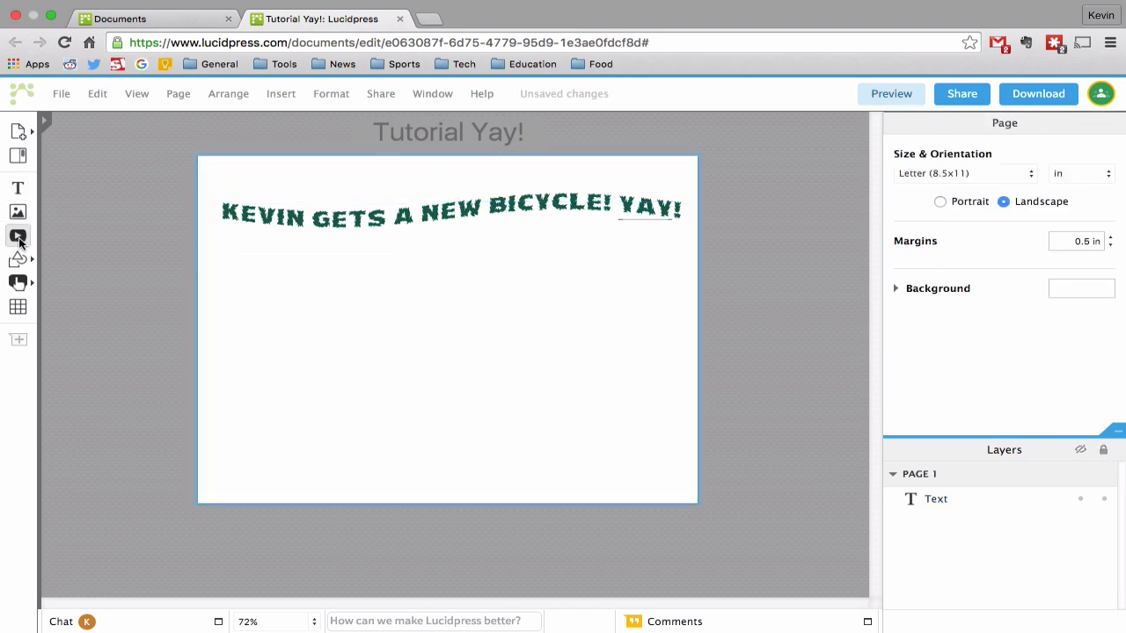
{"action": "left_click", "coordinate": [18, 236]}
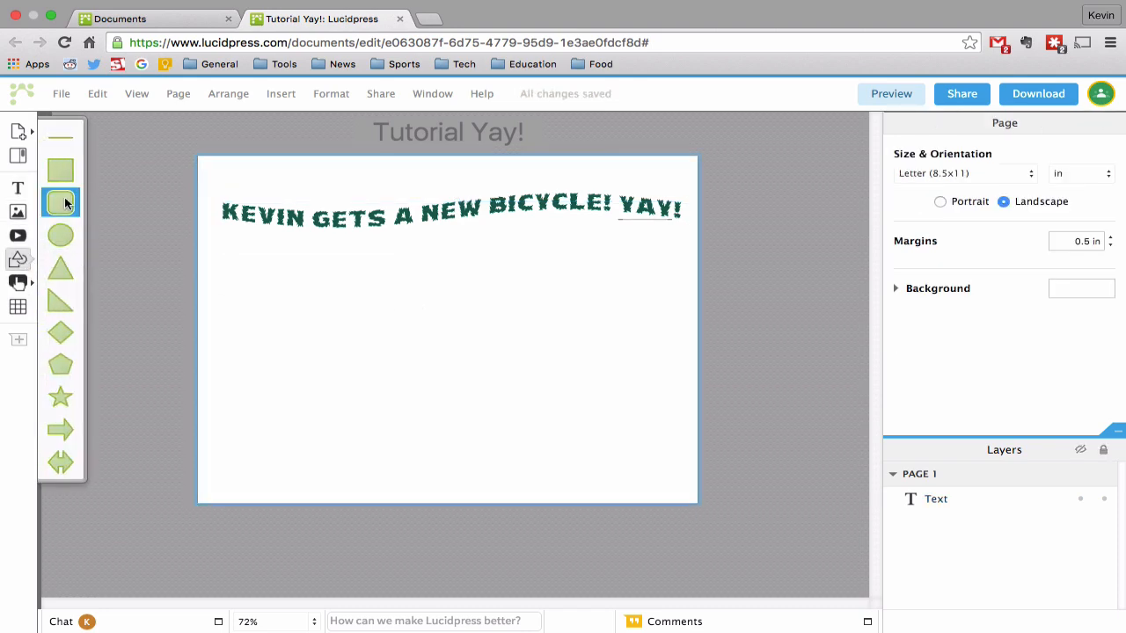
{"action": "left_click_drag", "start_coordinate": [398, 287], "coordinate": [499, 370]}
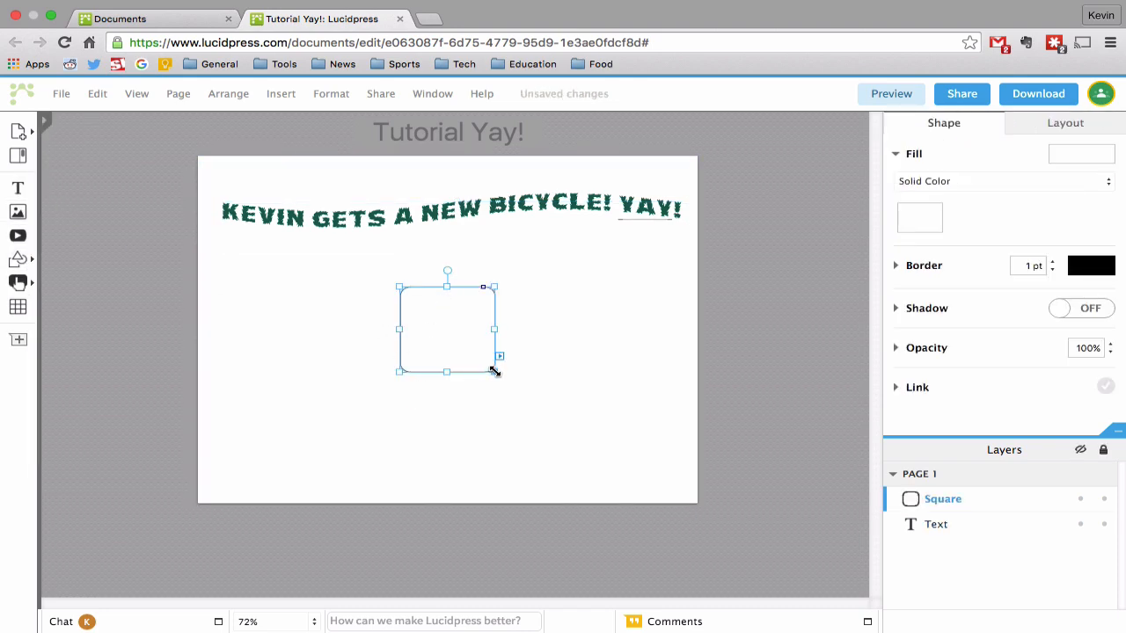
Move the rounded rectangle over the headline and stretch it across the page width
{"action": "left_click_drag", "start_coordinate": [499, 370], "coordinate": [636, 330]}
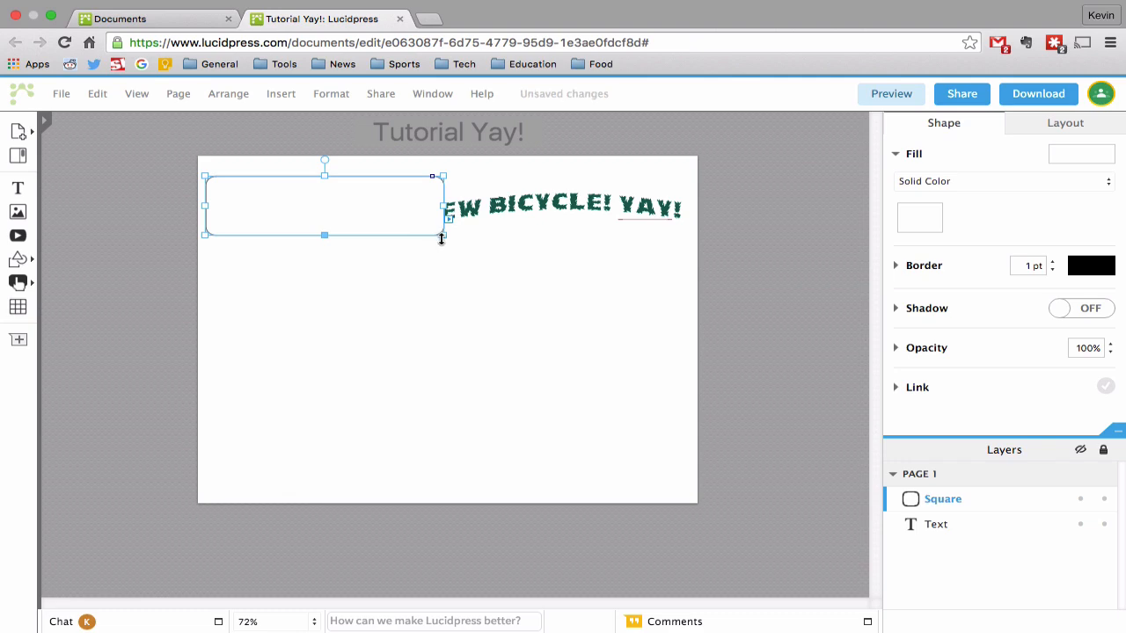
{"action": "left_click_drag", "start_coordinate": [442, 235], "coordinate": [654, 227]}
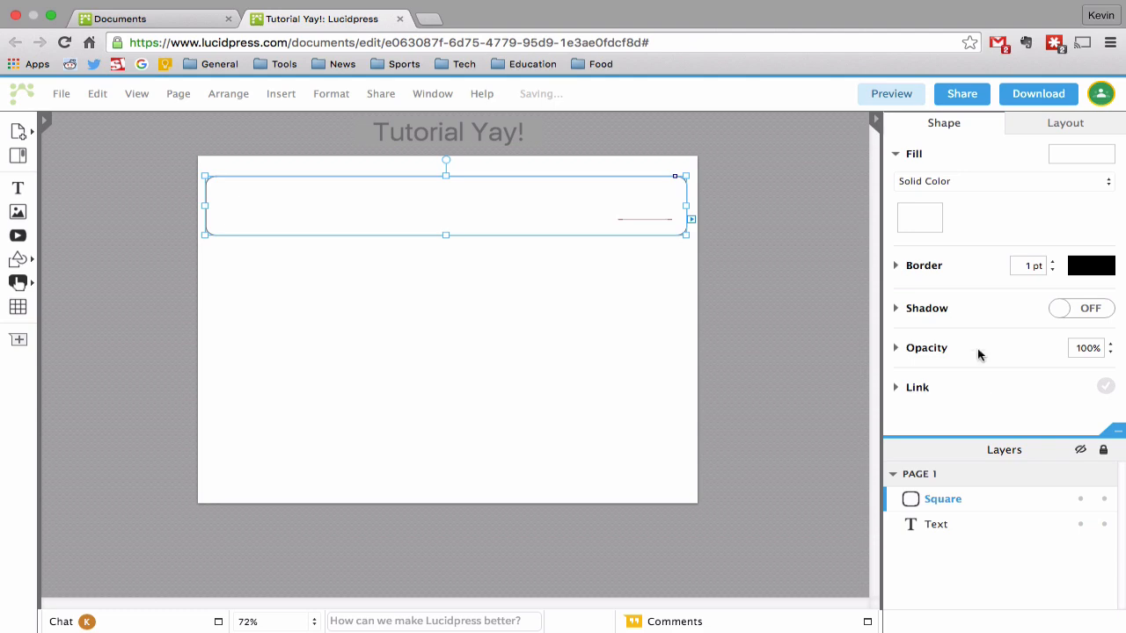
{"action": "mouse_move", "coordinate": [996, 197]}
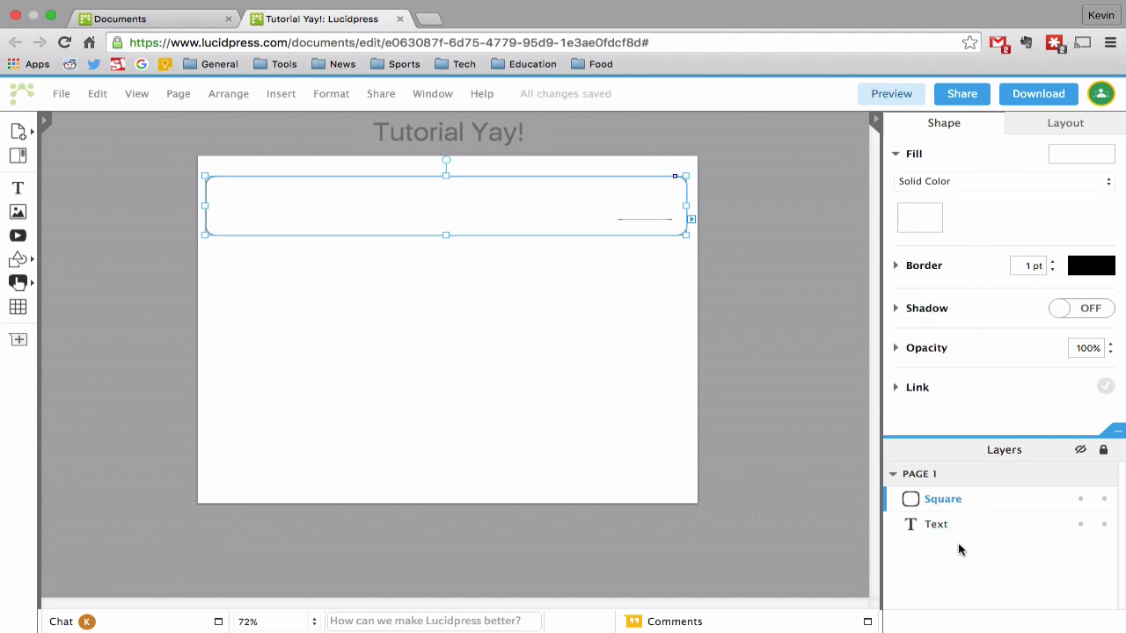
Send the rounded rectangle backward so the headline text layer shows in front of it
{"action": "left_click", "coordinate": [936, 524]}
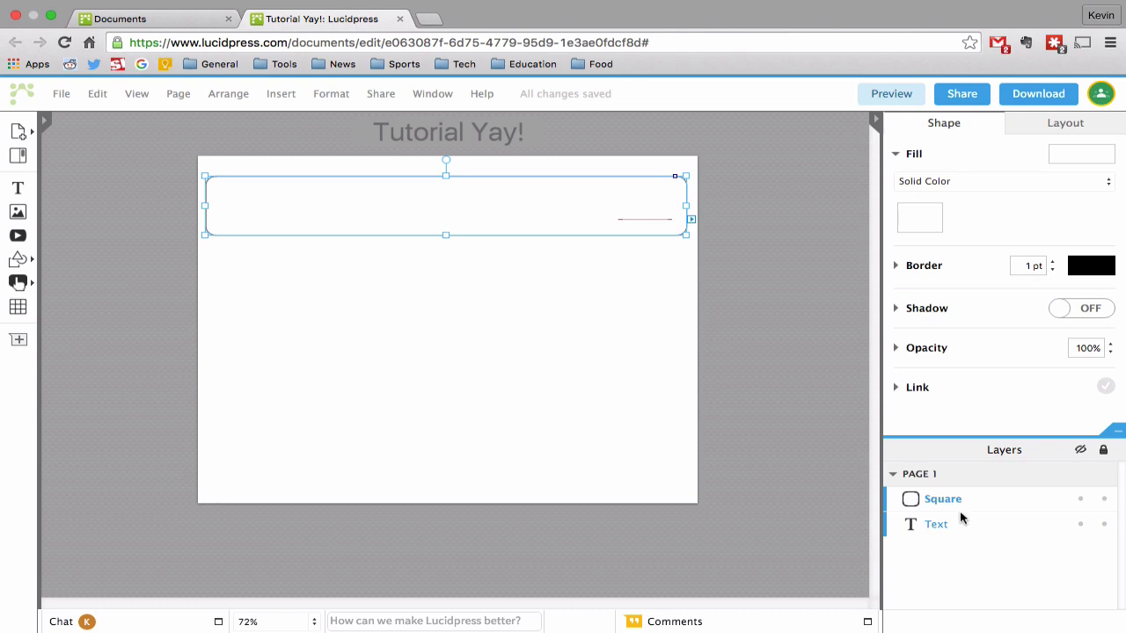
{"action": "mouse_move", "coordinate": [968, 517]}
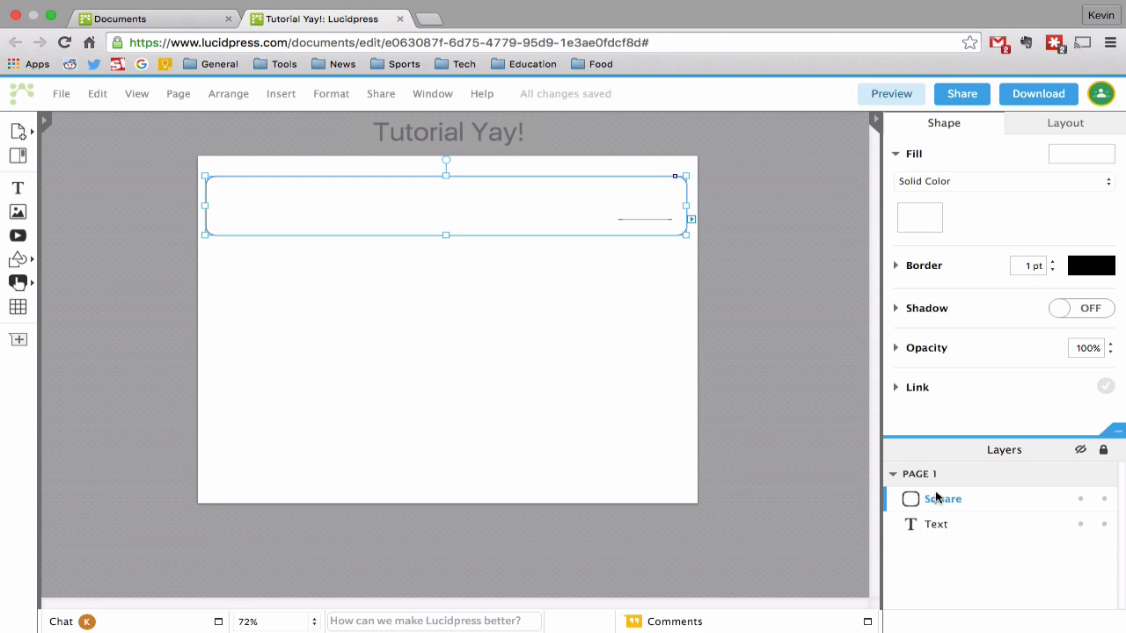
{"action": "left_click", "coordinate": [936, 525]}
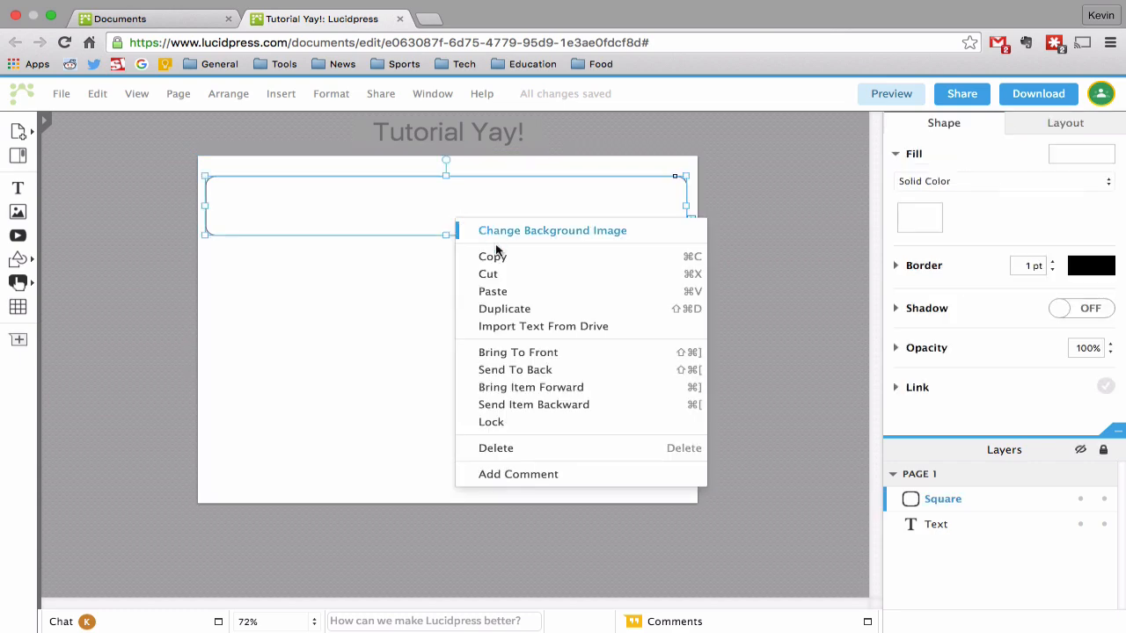
{"action": "mouse_move", "coordinate": [518, 352]}
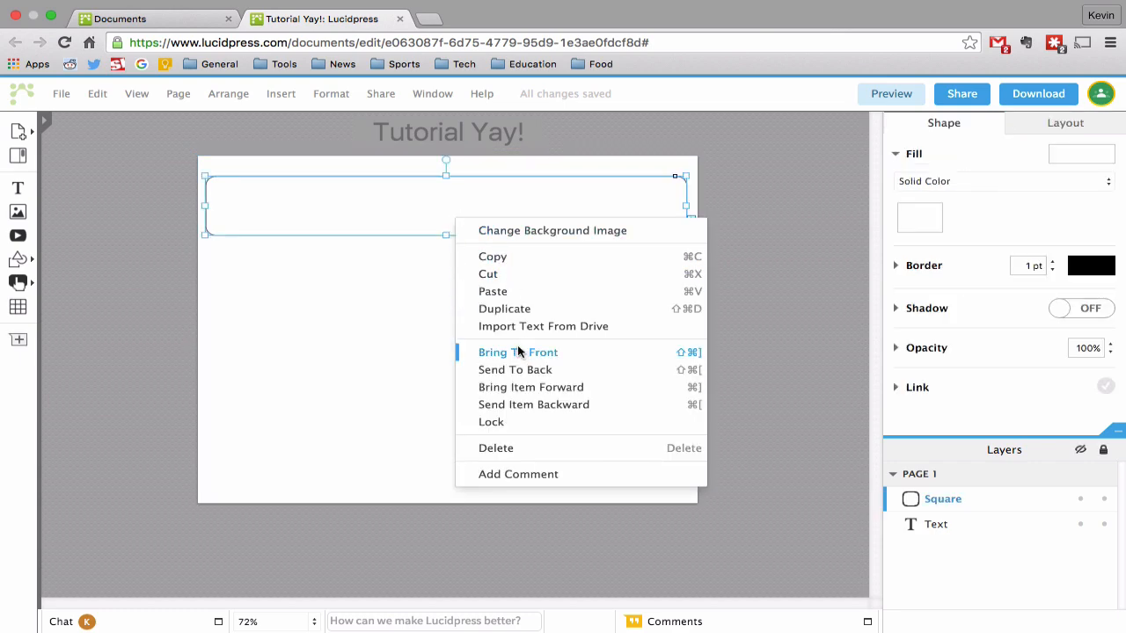
{"action": "mouse_move", "coordinate": [515, 369]}
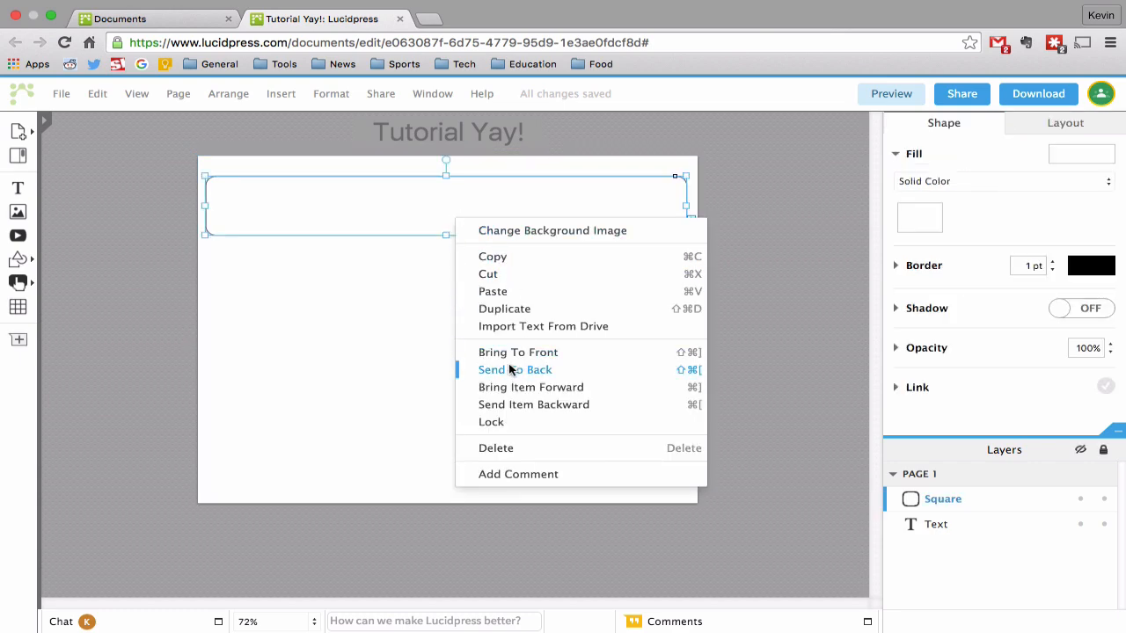
{"action": "mouse_move", "coordinate": [515, 388]}
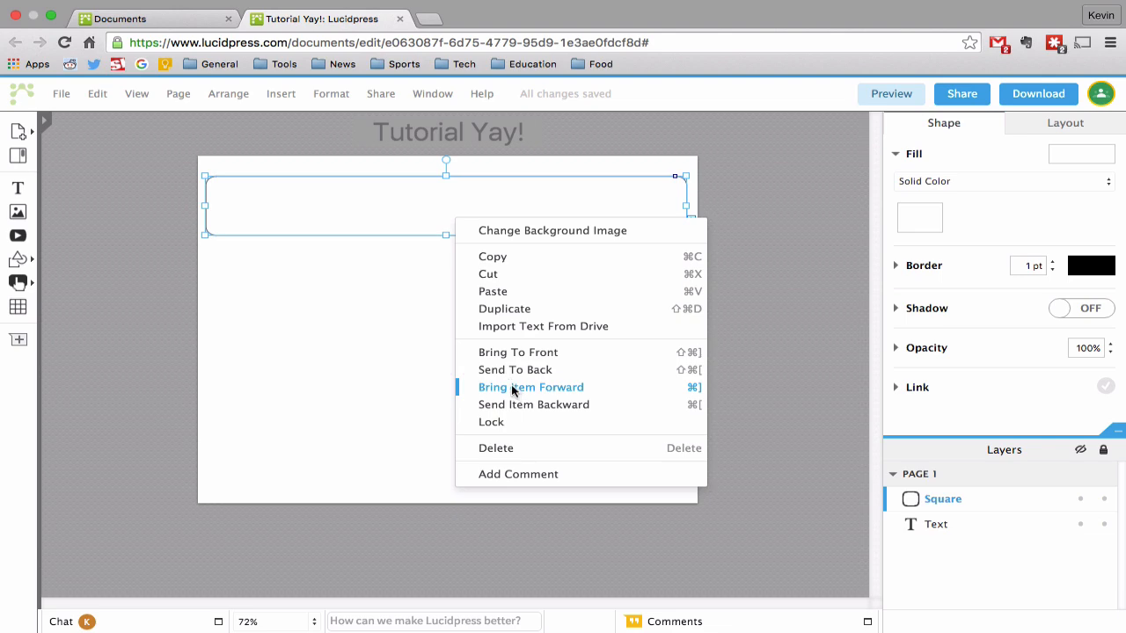
{"action": "mouse_move", "coordinate": [523, 394]}
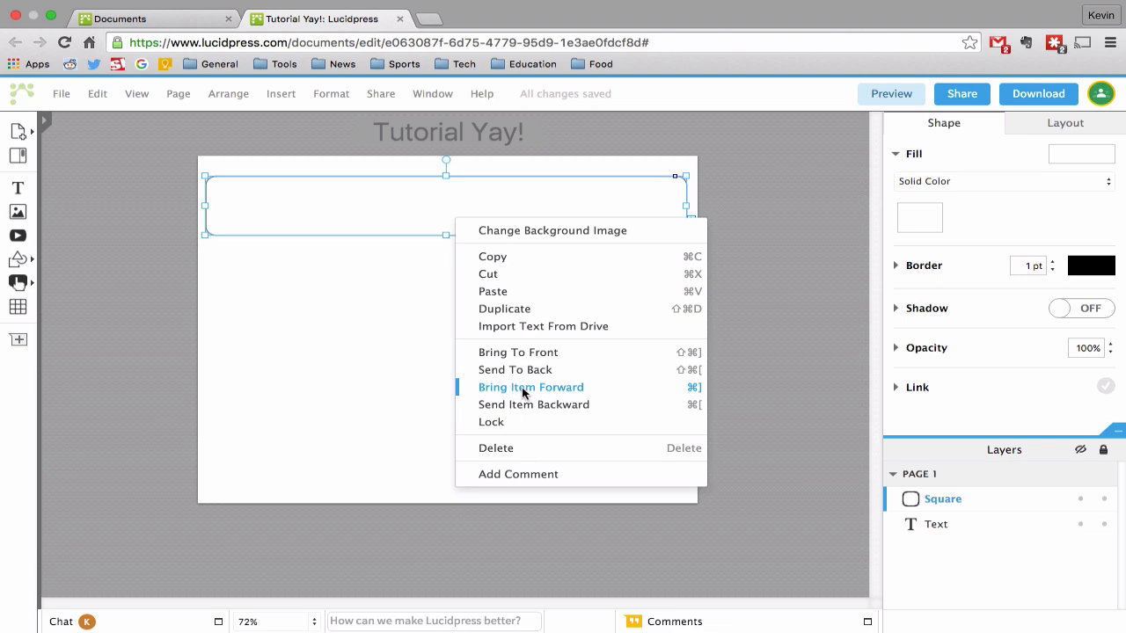
{"action": "left_click", "coordinate": [530, 387]}
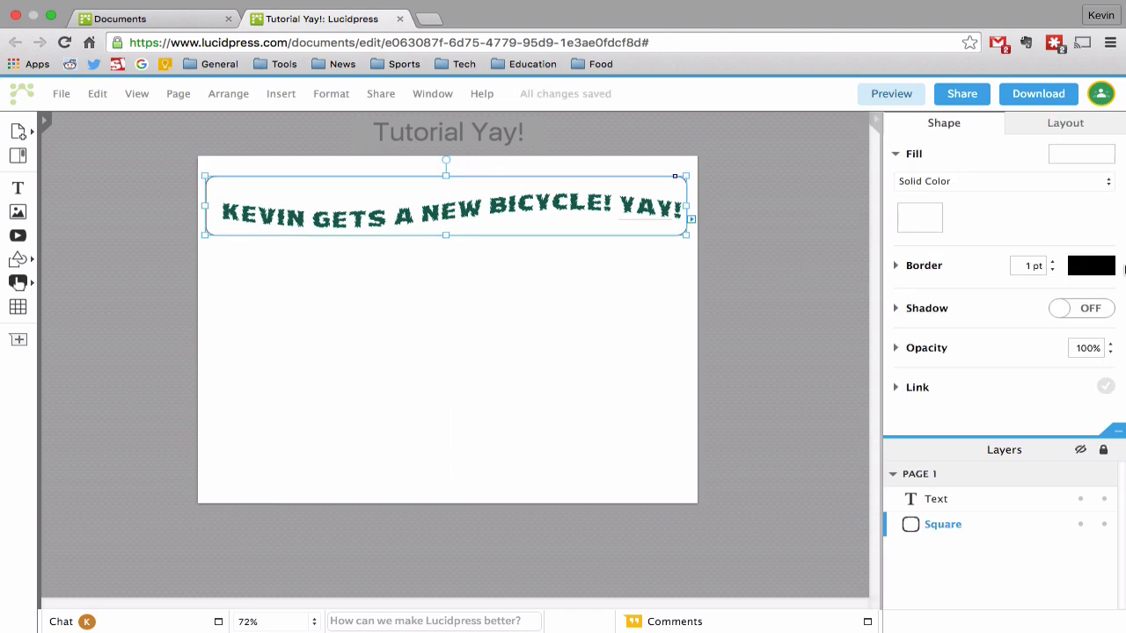
Try red, orange and darker orange border colours on the headline frame
{"action": "left_click", "coordinate": [1091, 265]}
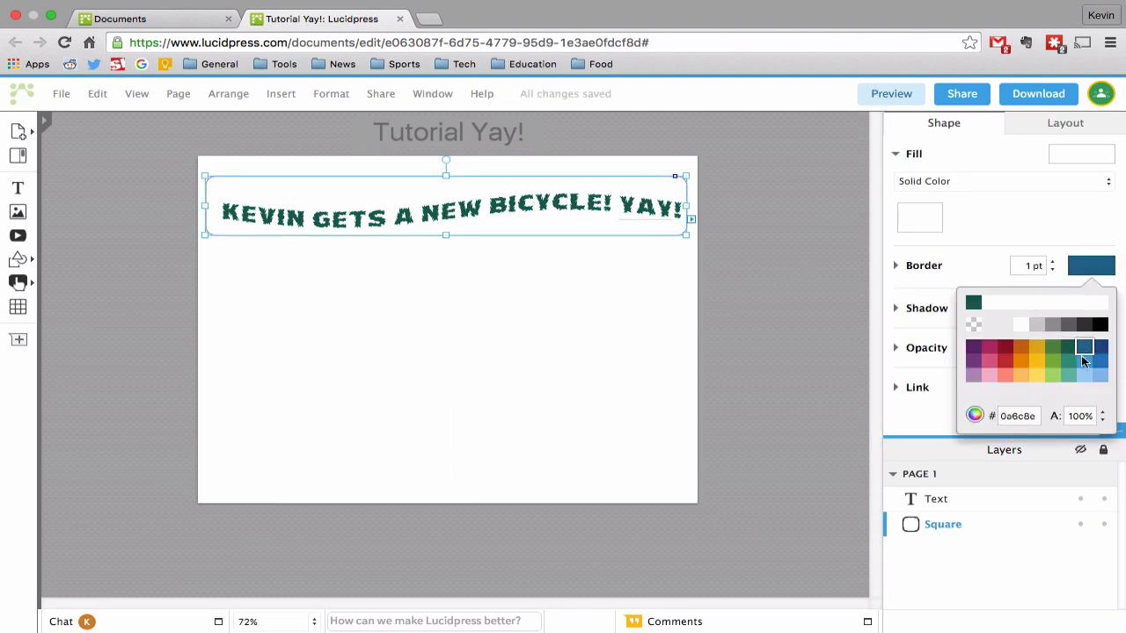
{"action": "left_click", "coordinate": [1005, 360]}
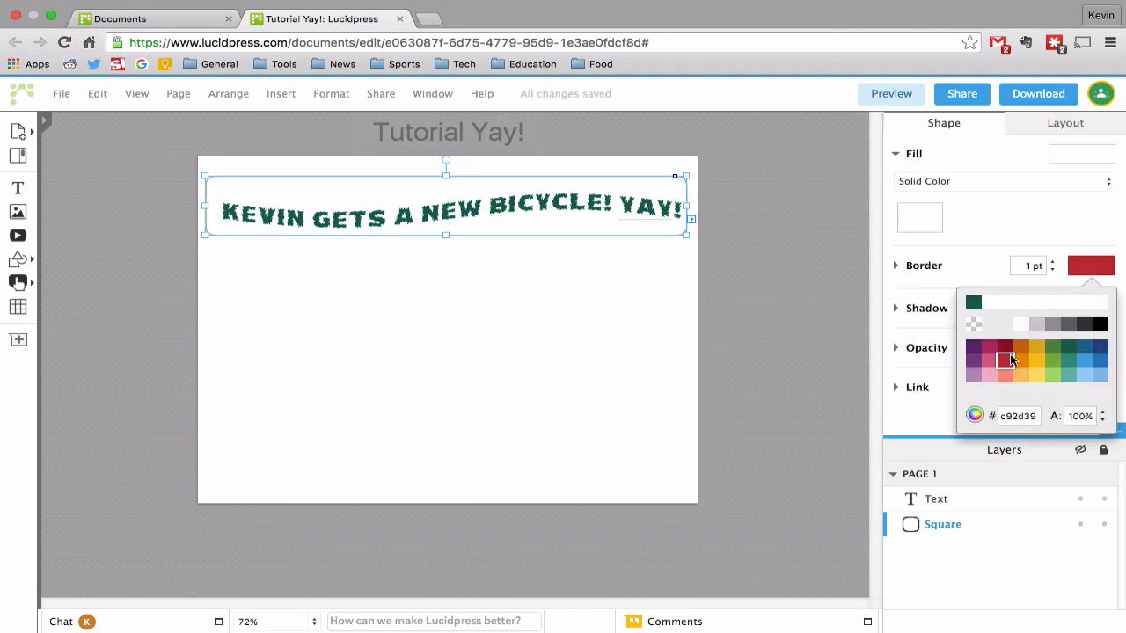
{"action": "left_click", "coordinate": [1021, 361]}
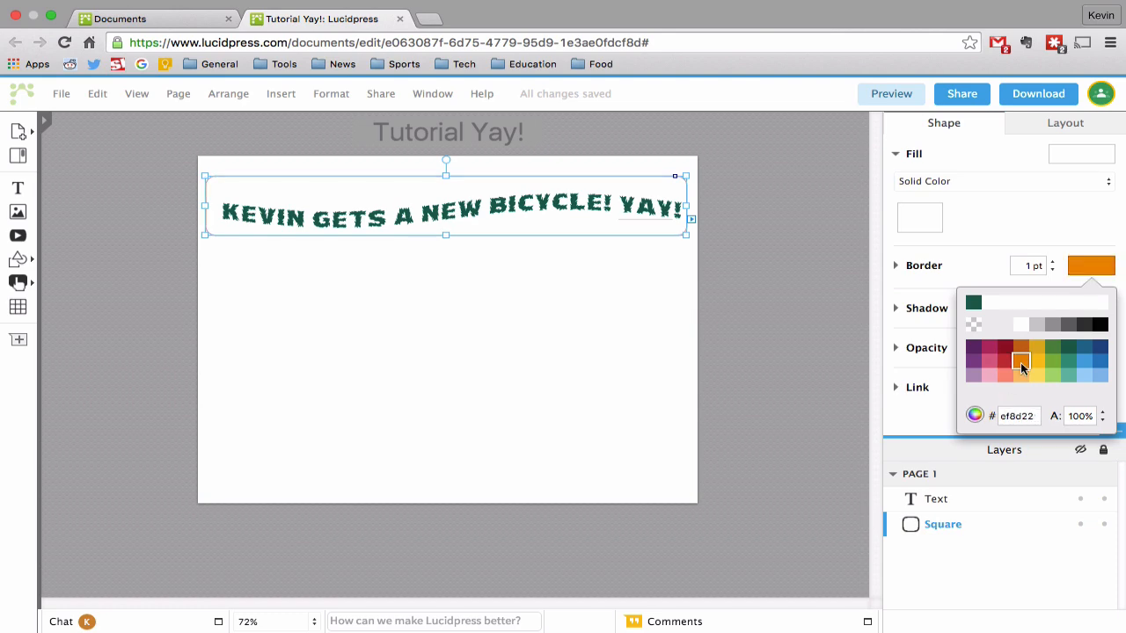
{"action": "left_click", "coordinate": [1021, 347]}
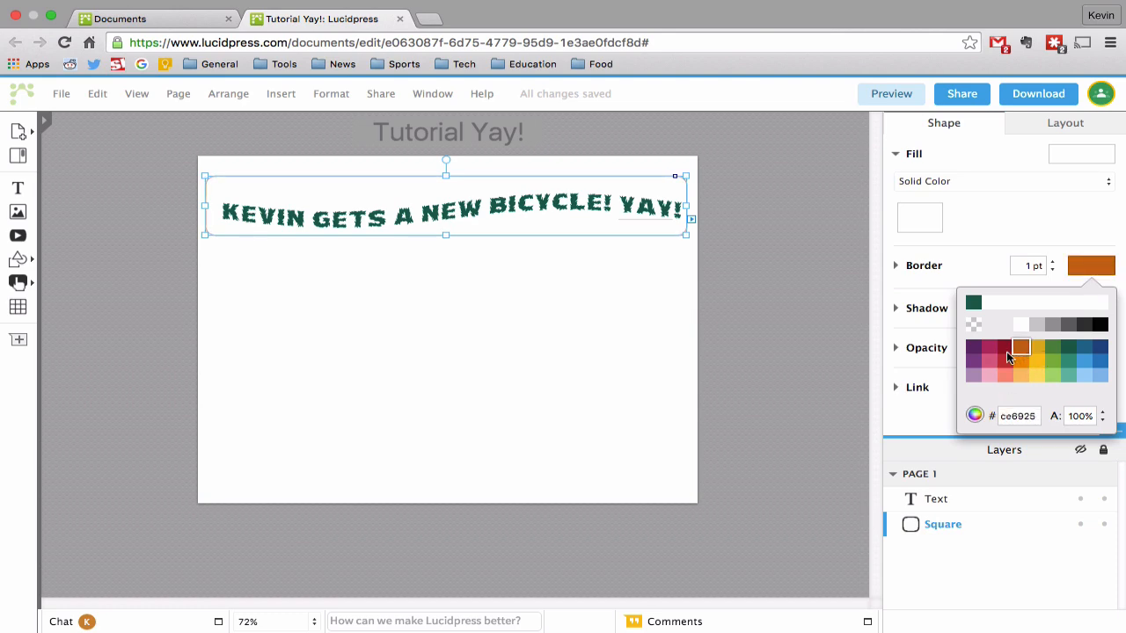
{"action": "left_click", "coordinate": [1006, 361]}
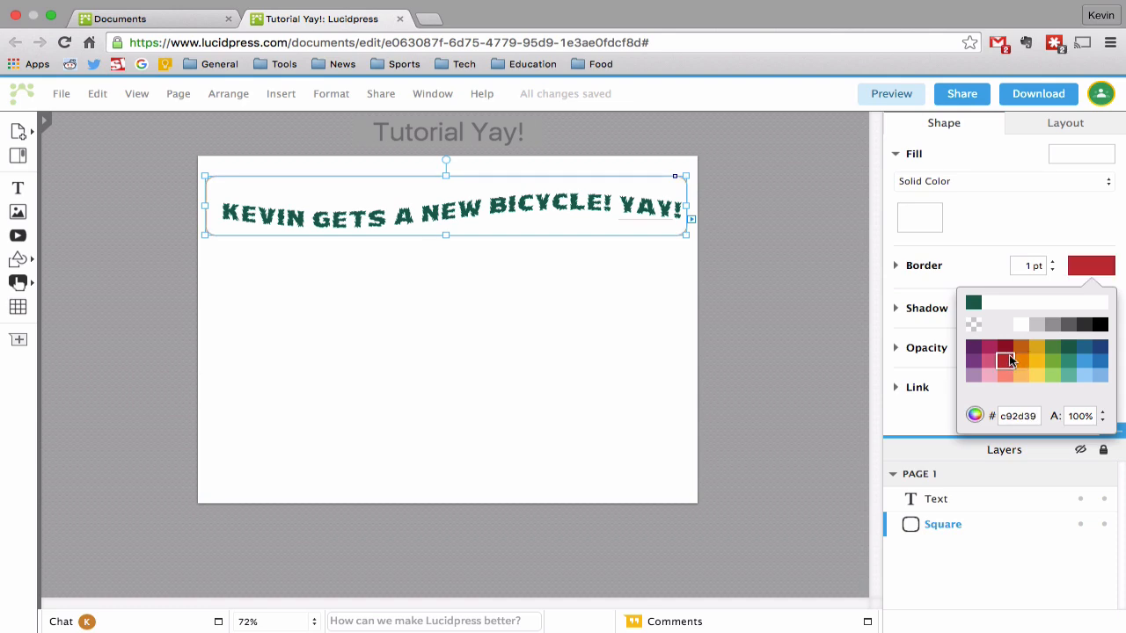
Settle the frame's border colour on black from the palette
{"action": "left_click", "coordinate": [1100, 325]}
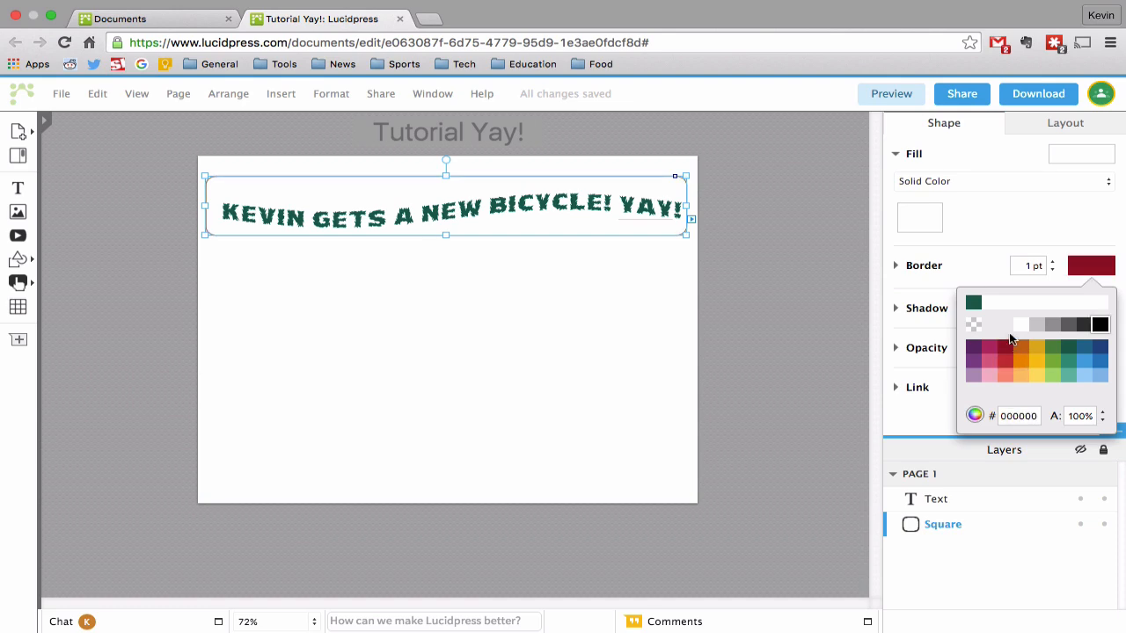
{"action": "left_click", "coordinate": [1101, 325]}
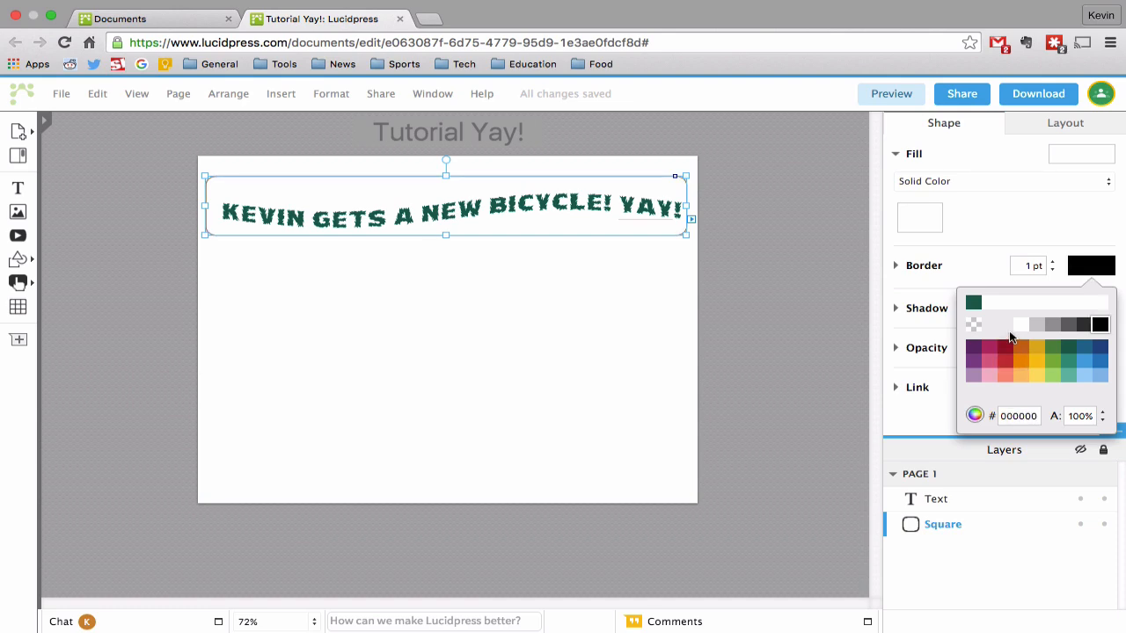
{"action": "left_click", "coordinate": [1005, 346]}
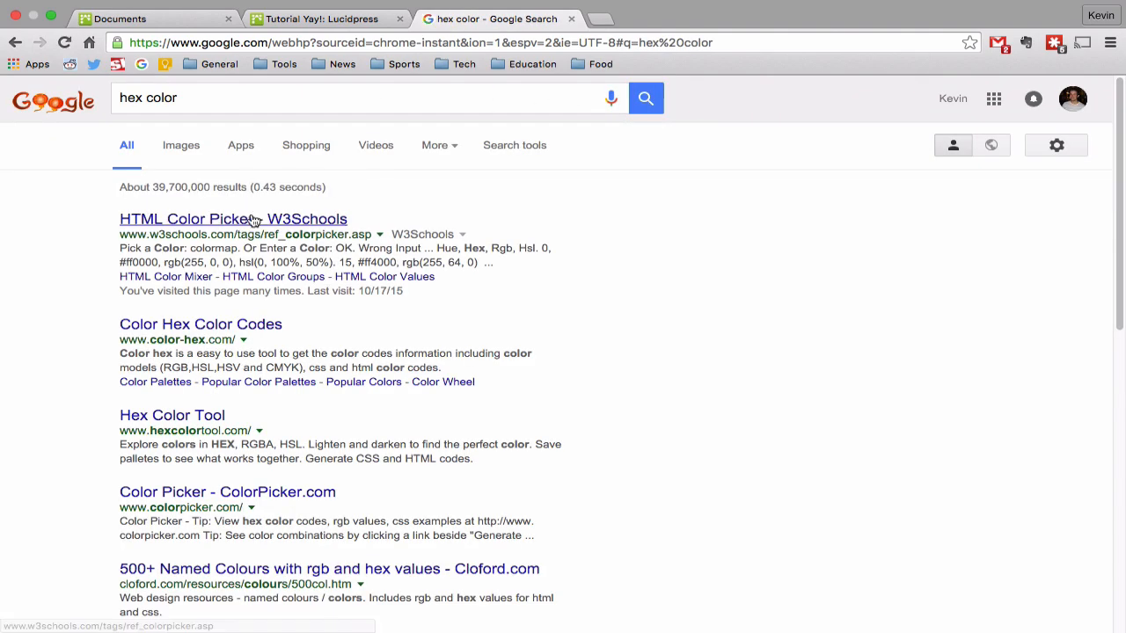
Copy hex code b2b300 from the W3Schools HTML Color Picker and return to Lucidpress
{"action": "left_click", "coordinate": [232, 220]}
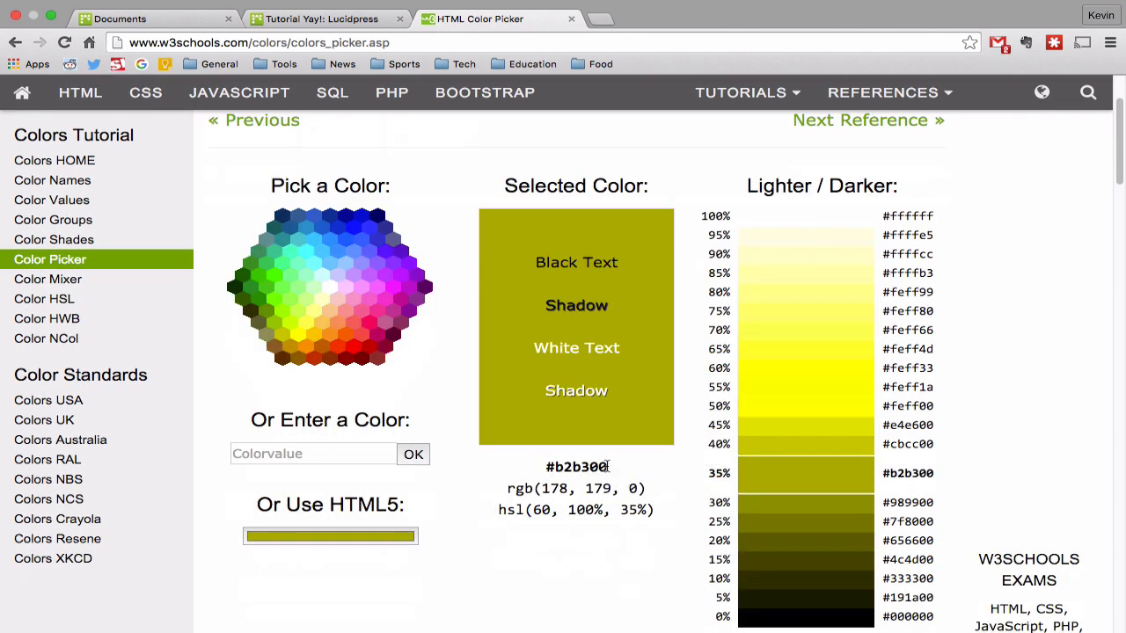
{"action": "double_click", "coordinate": [576, 467]}
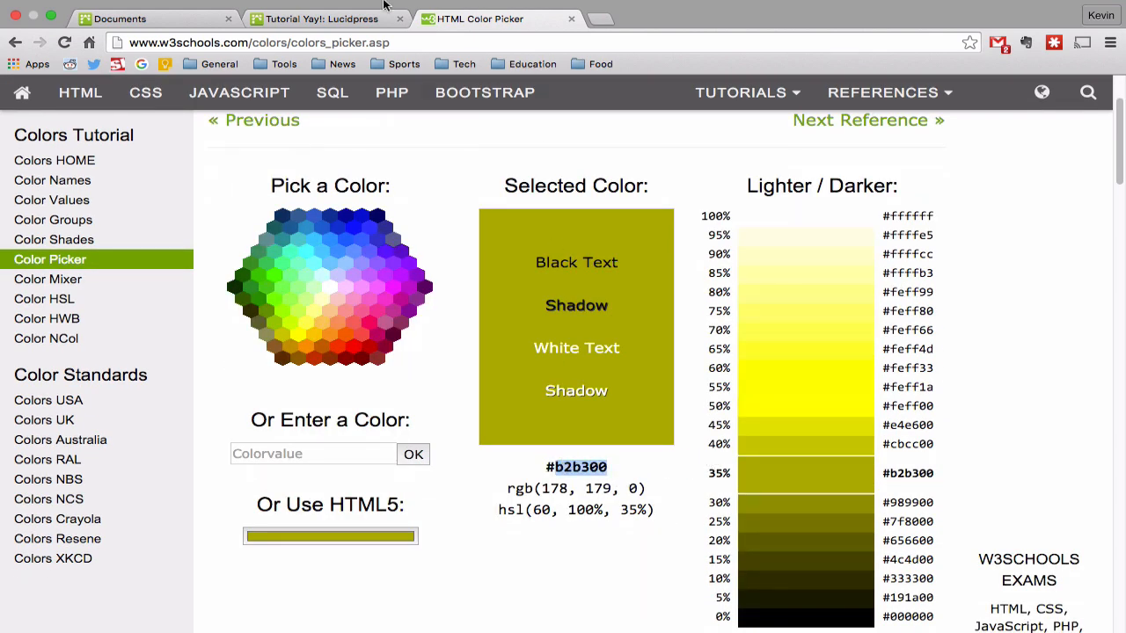
{"action": "left_click", "coordinate": [321, 19]}
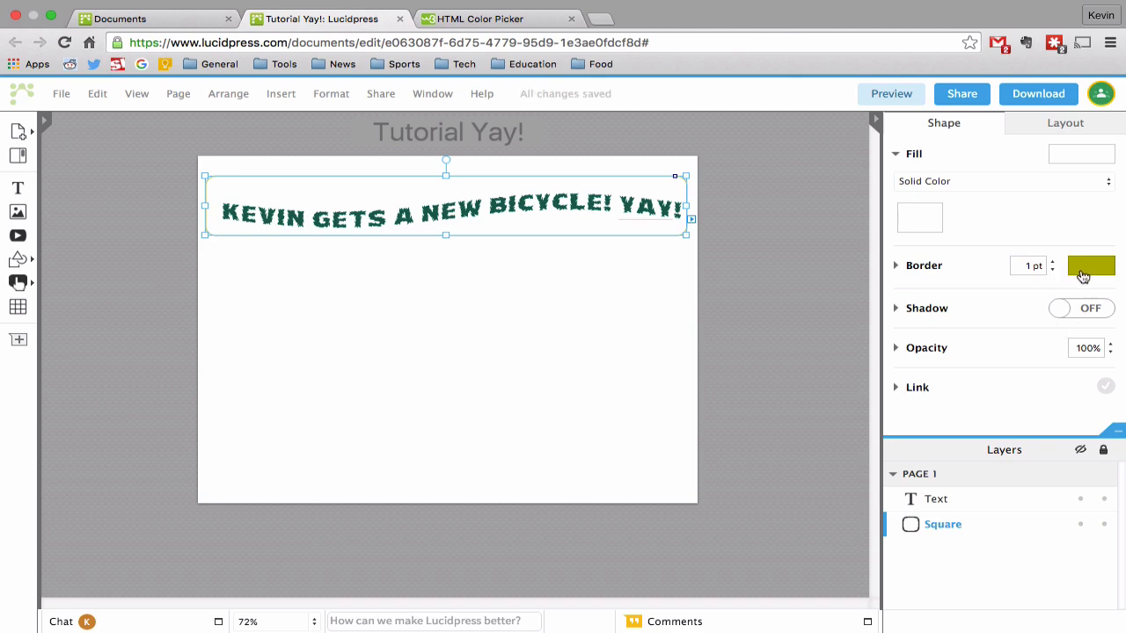
Fill the headline frame with #b2b300 and set its border width to 5 pt
{"action": "left_click", "coordinate": [1091, 265]}
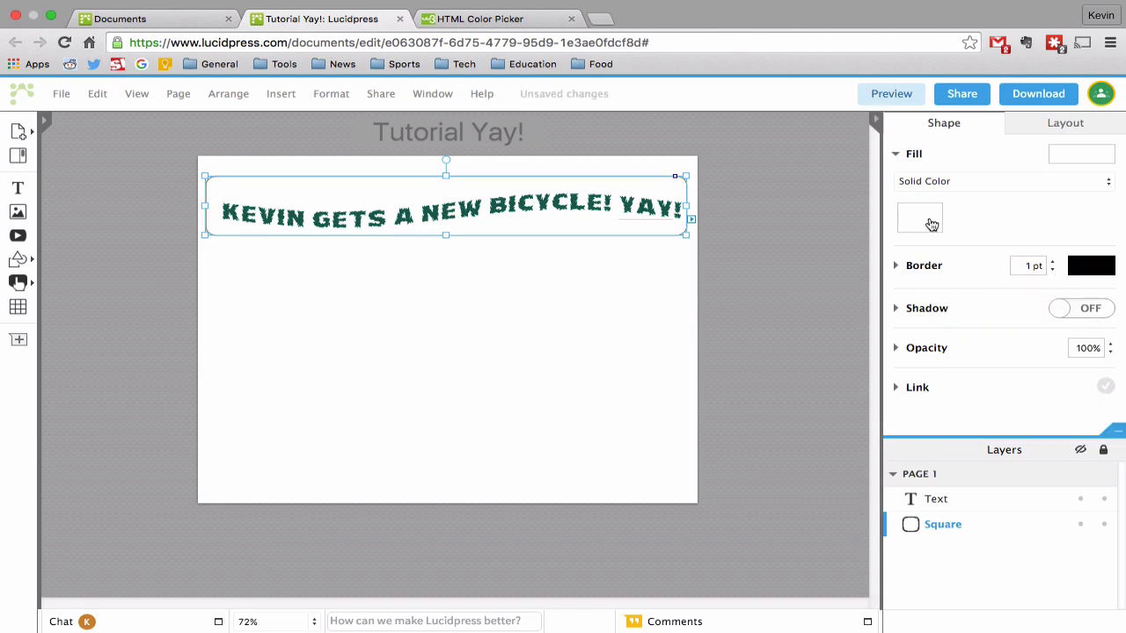
{"action": "left_click", "coordinate": [919, 218]}
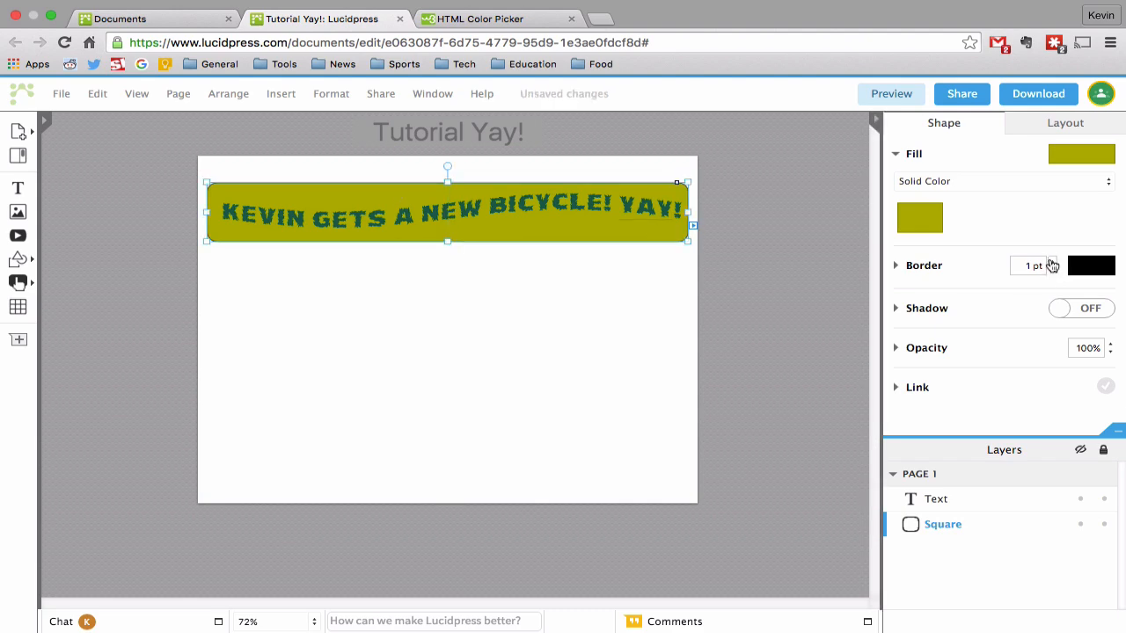
{"action": "type", "text": "5"}
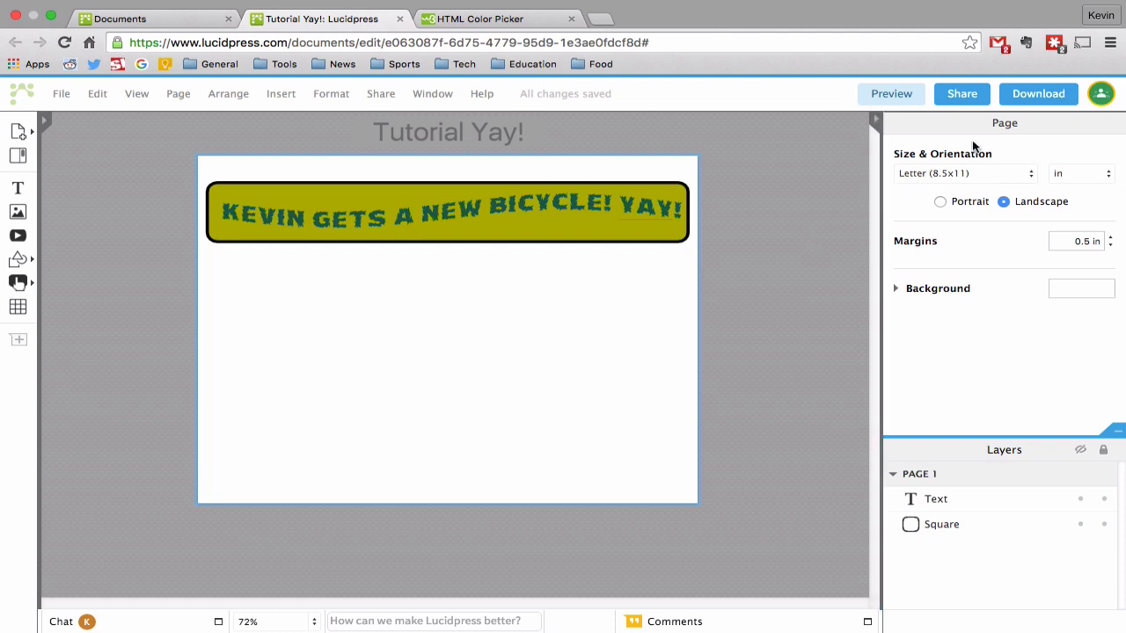
{"action": "mouse_move", "coordinate": [958, 256]}
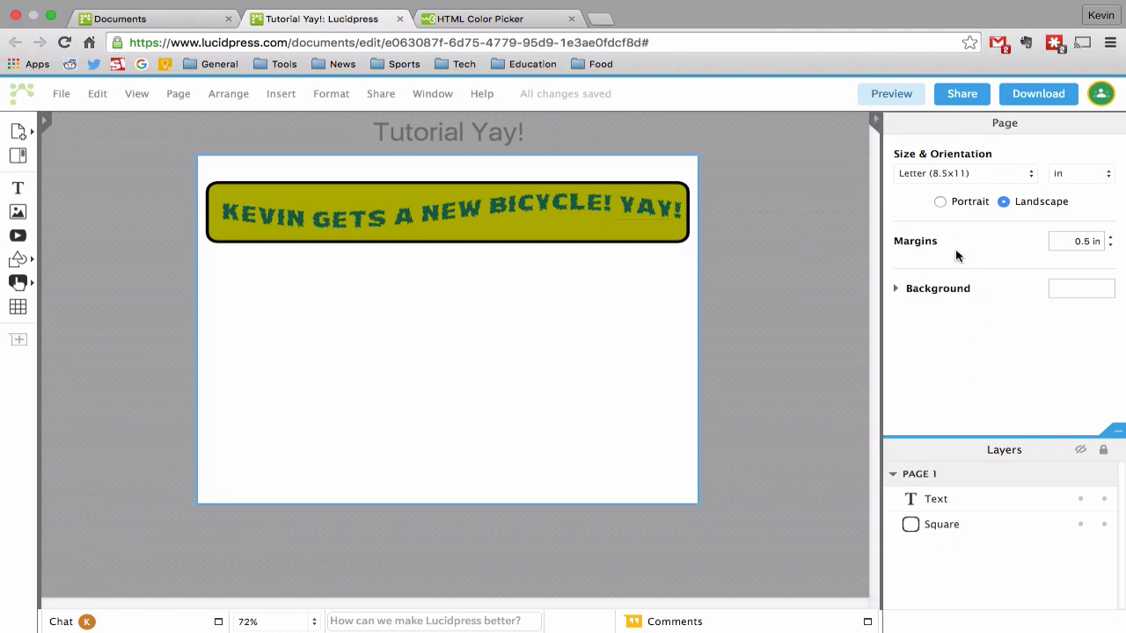
{"action": "mouse_move", "coordinate": [952, 143]}
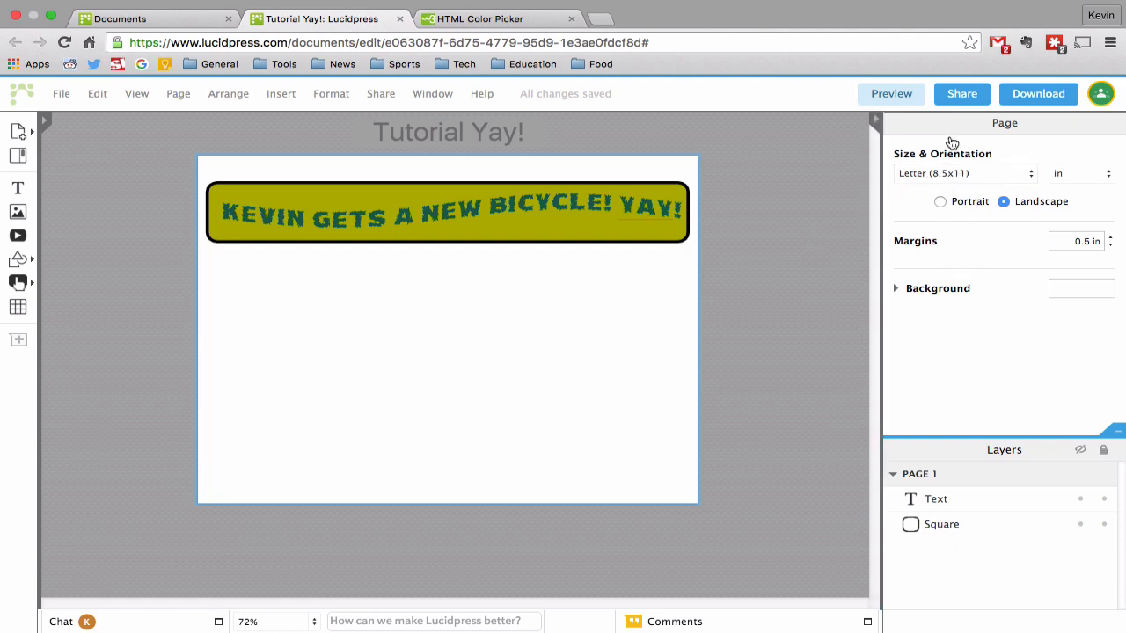
{"action": "mouse_move", "coordinate": [527, 229]}
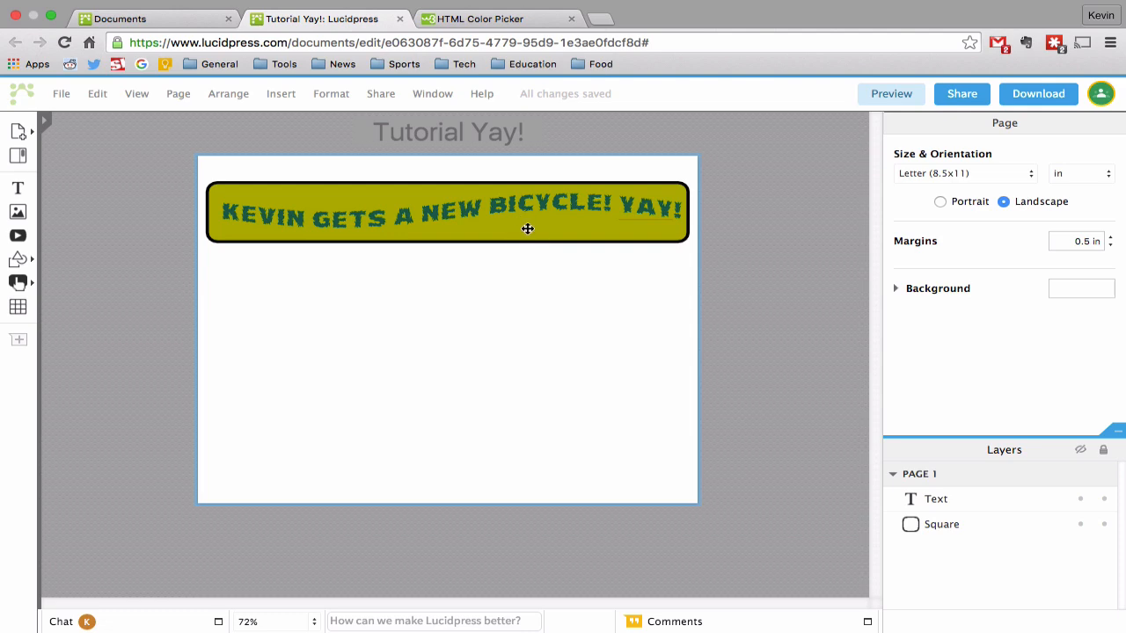
Group the headline text with its olive frame and collapse the Group entry in Layers
{"action": "left_click_drag", "start_coordinate": [527, 216], "coordinate": [545, 251]}
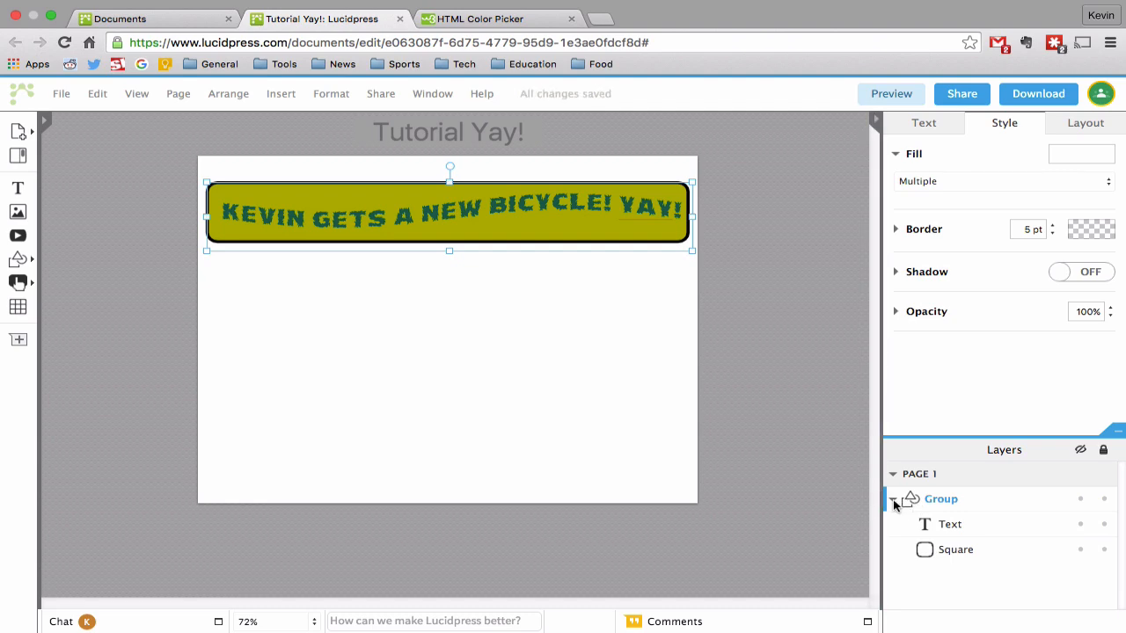
{"action": "left_click", "coordinate": [955, 549]}
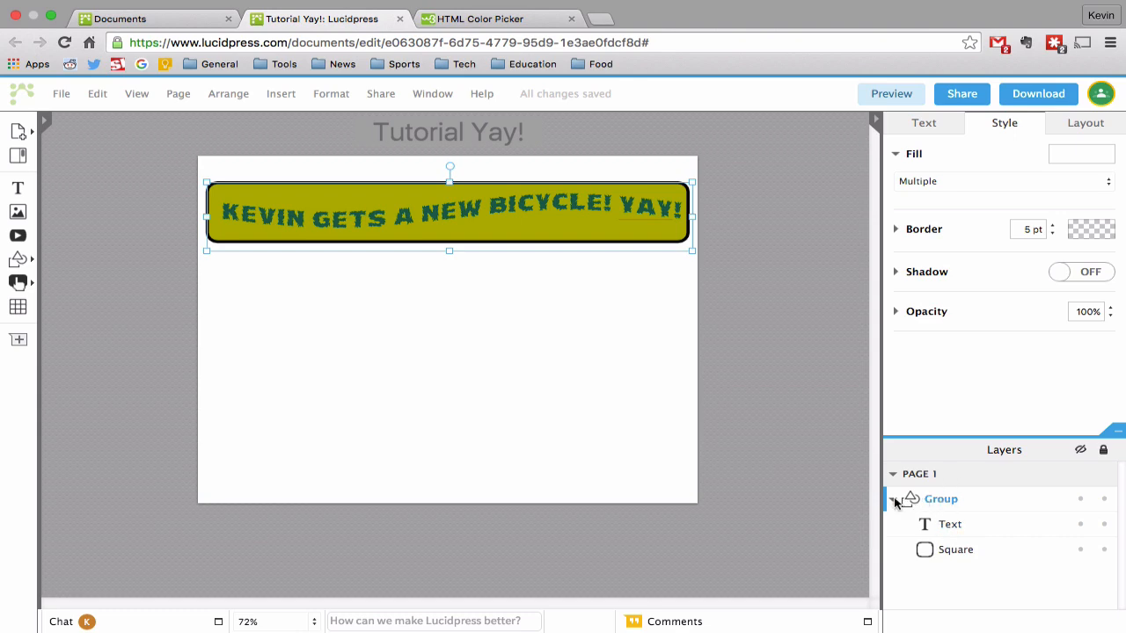
{"action": "mouse_move", "coordinate": [901, 499]}
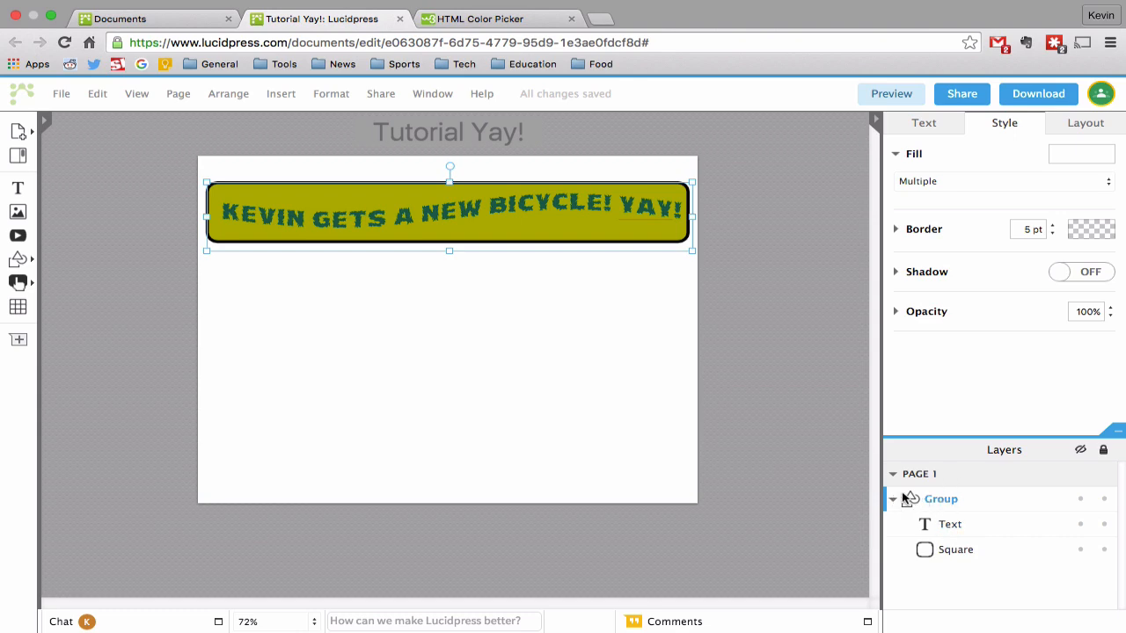
{"action": "left_click", "coordinate": [893, 498]}
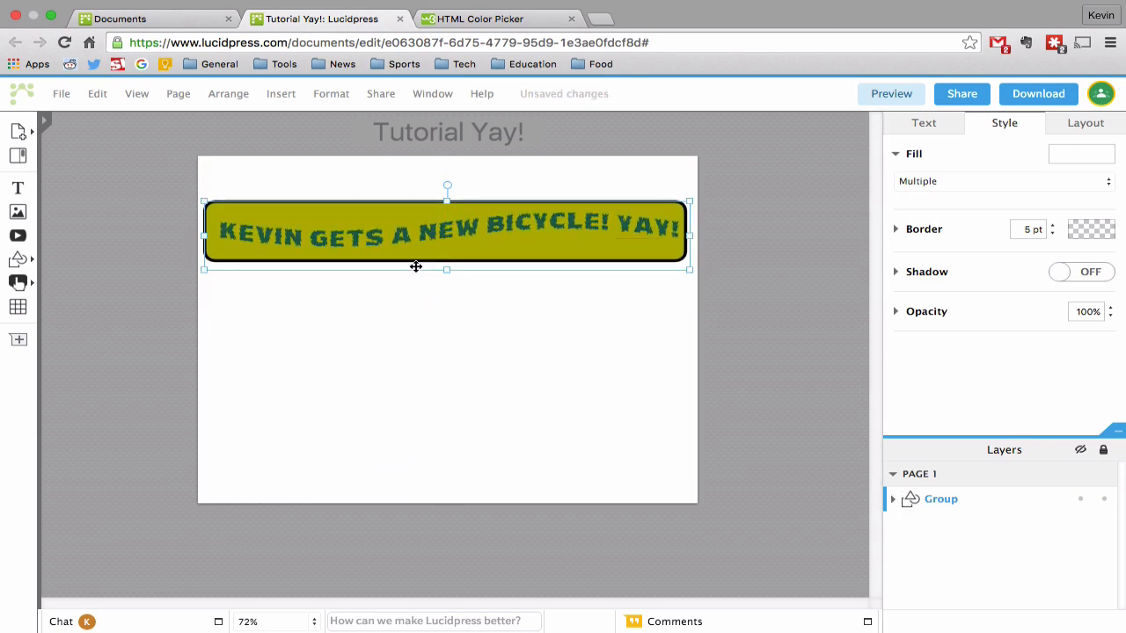
Reselect the headline group and launch the Image Manager from the left toolbar
{"action": "left_click", "coordinate": [447, 396]}
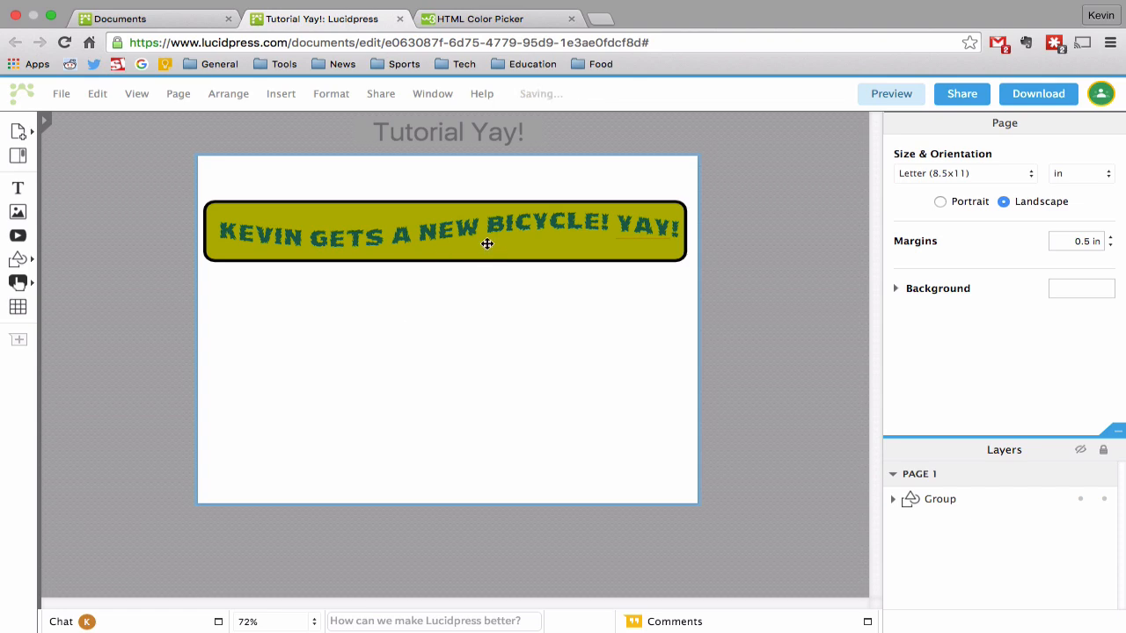
{"action": "left_click", "coordinate": [487, 236]}
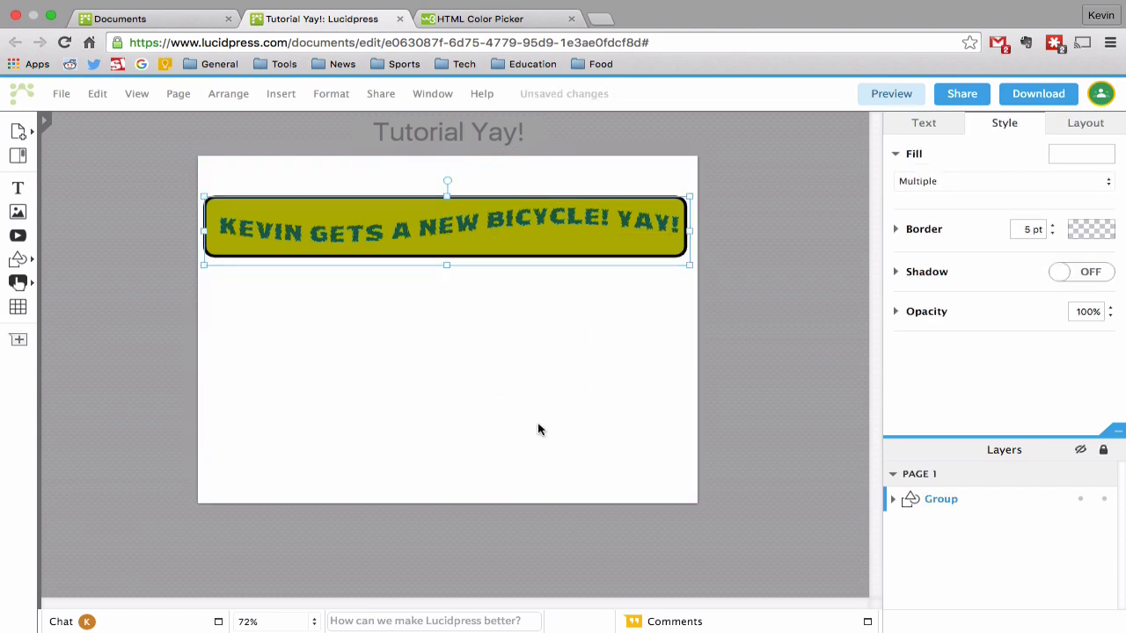
{"action": "mouse_move", "coordinate": [18, 259]}
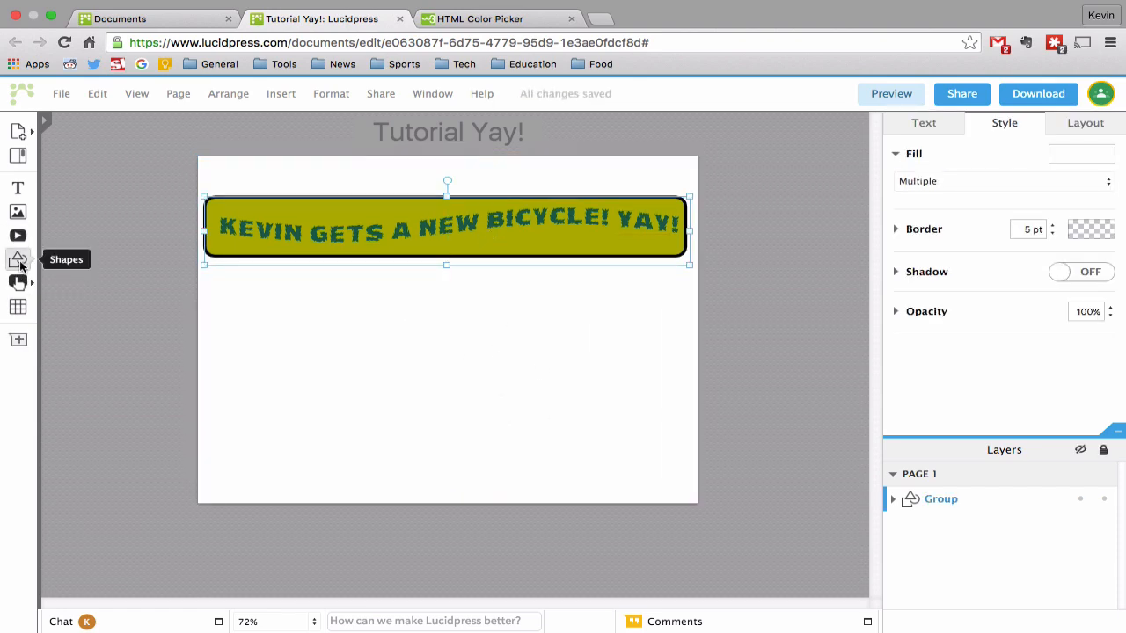
{"action": "left_click", "coordinate": [18, 211]}
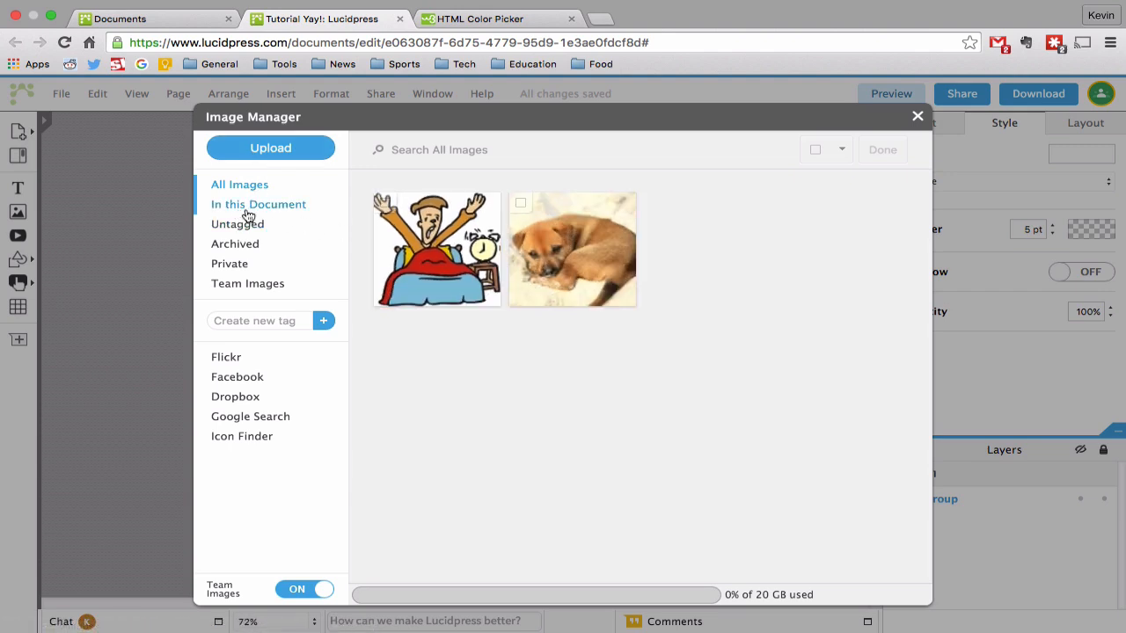
Search Google images for 'new bike' in Image Manager and import the girl-on-bicycle clip-art
{"action": "left_click", "coordinate": [259, 205]}
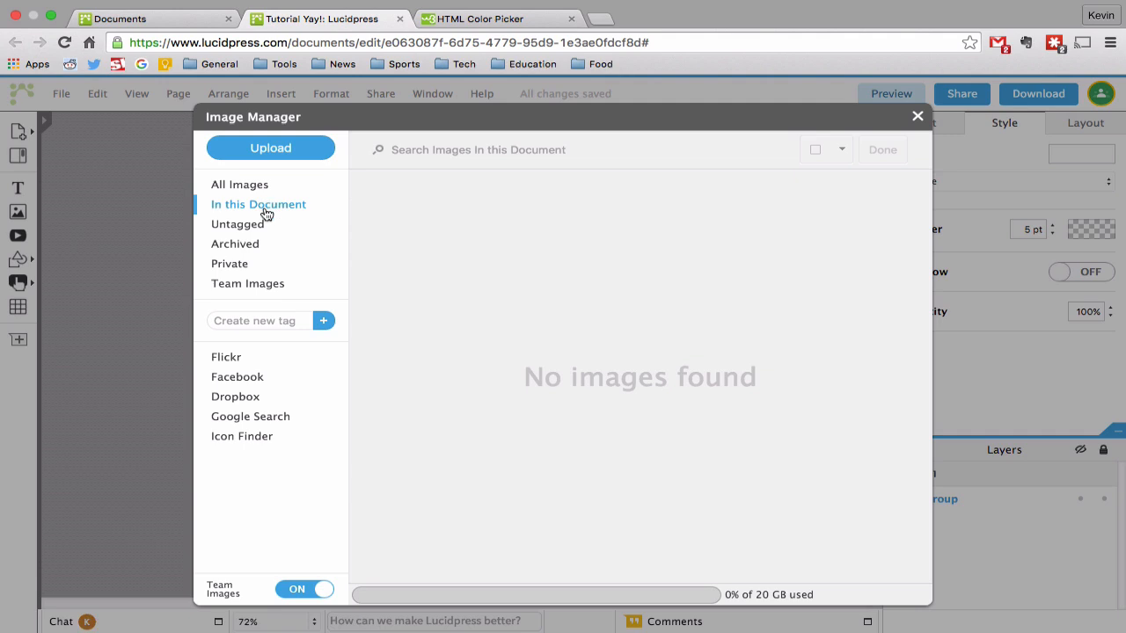
{"action": "left_click", "coordinate": [249, 417]}
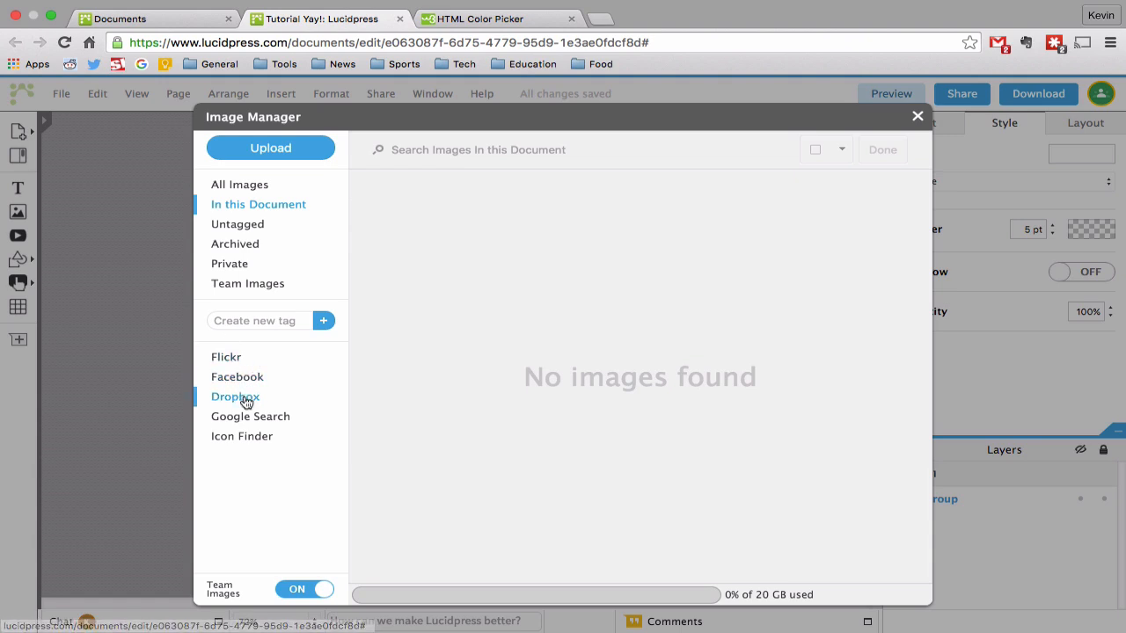
{"action": "left_click", "coordinate": [250, 416]}
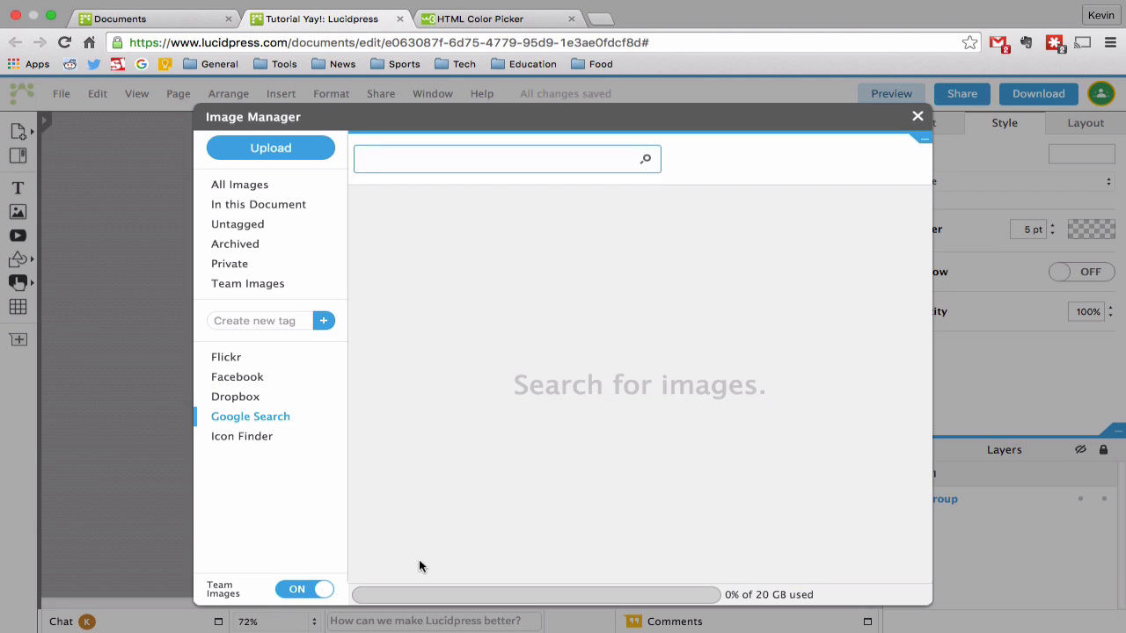
{"action": "type", "text": "new bike"}
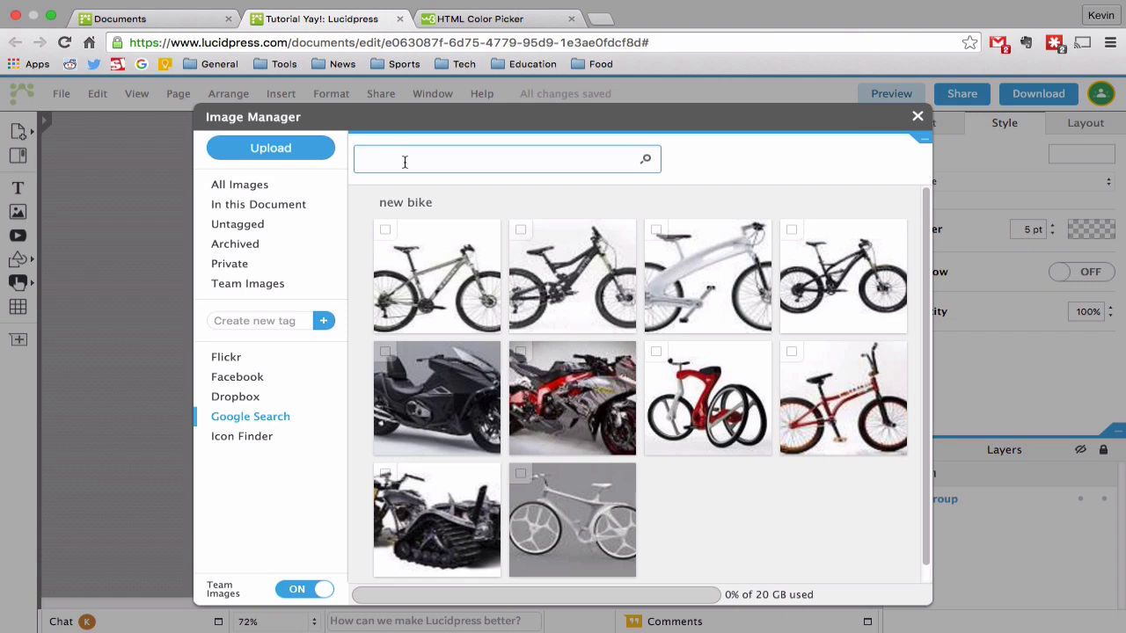
{"action": "type", "text": "new"}
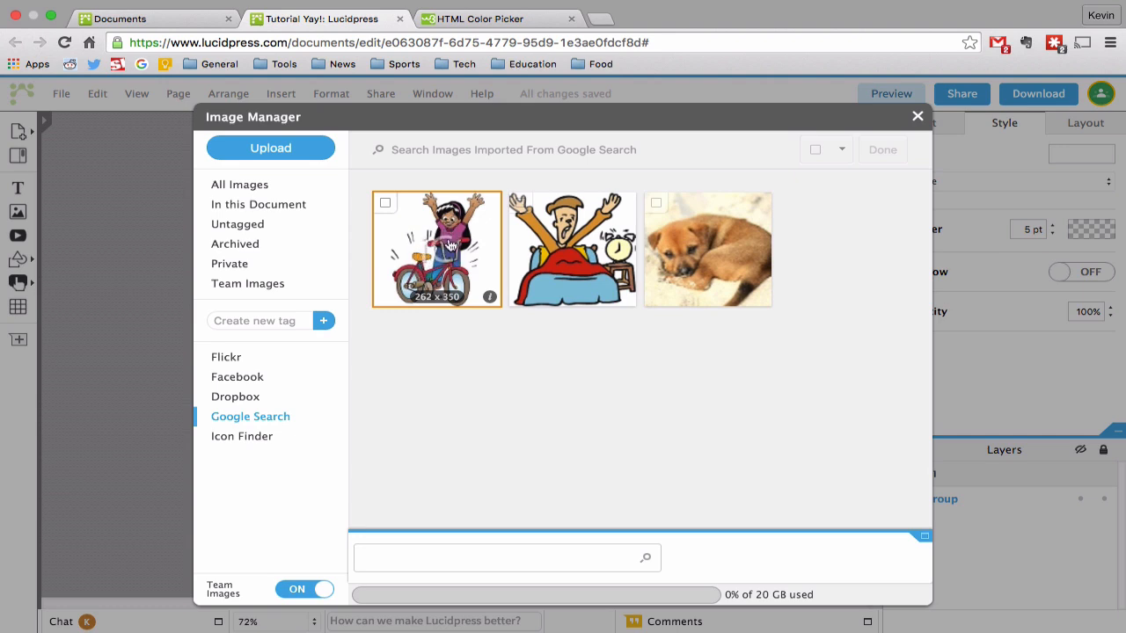
{"action": "mouse_move", "coordinate": [437, 247]}
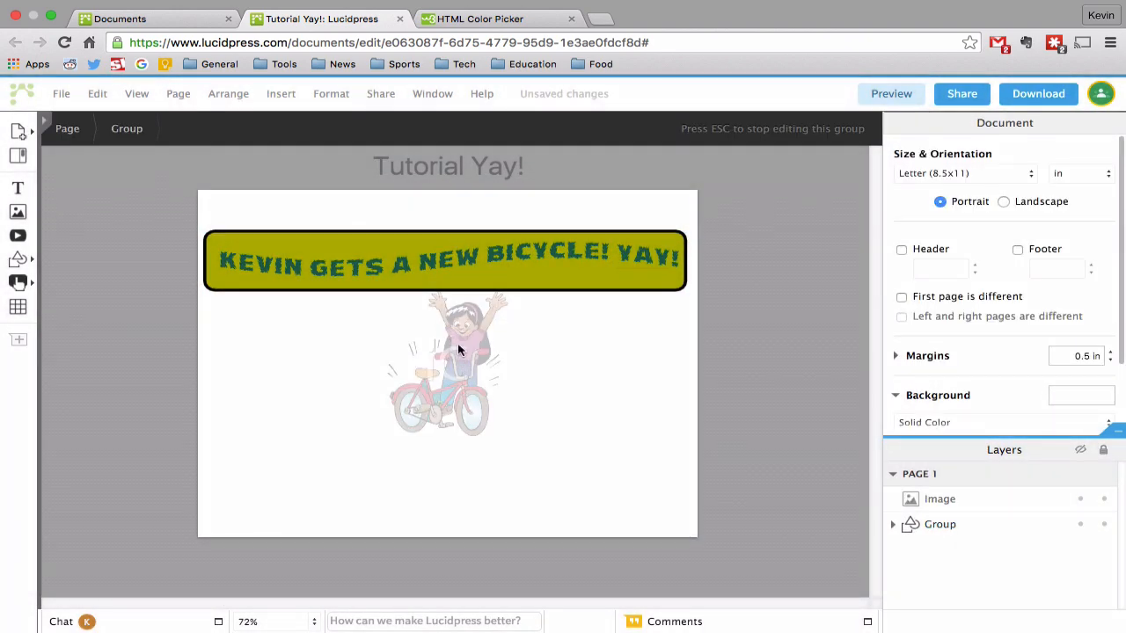
Place the bicycle clip-art lower right under the headline and enlarge it to about 2.8 × 3.7 in
{"action": "left_click", "coordinate": [1003, 201]}
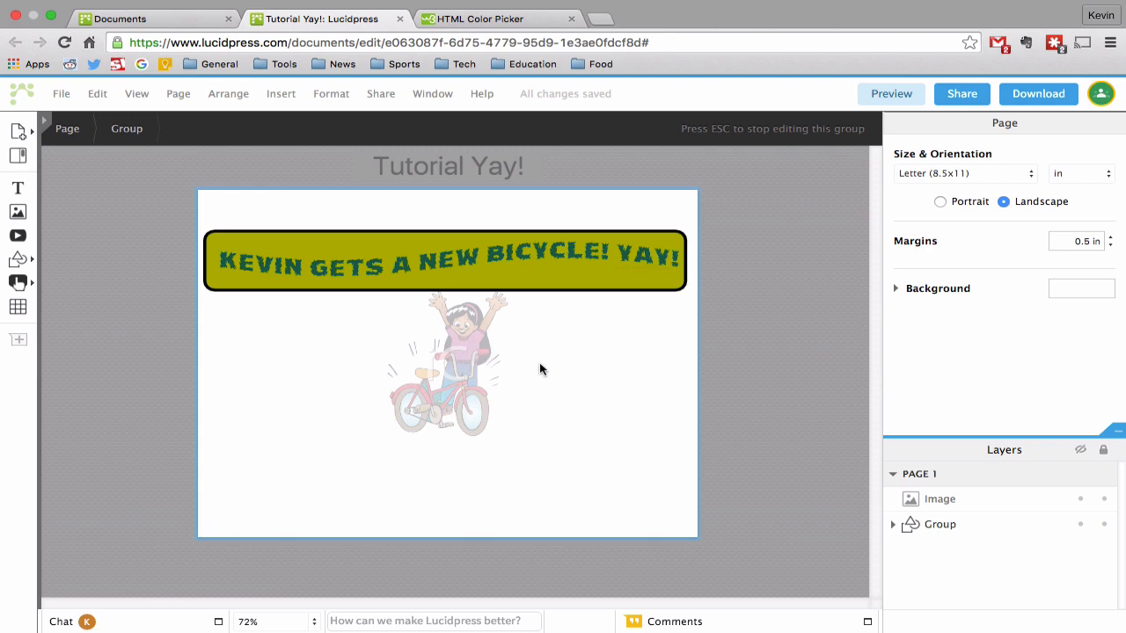
{"action": "mouse_move", "coordinate": [680, 308]}
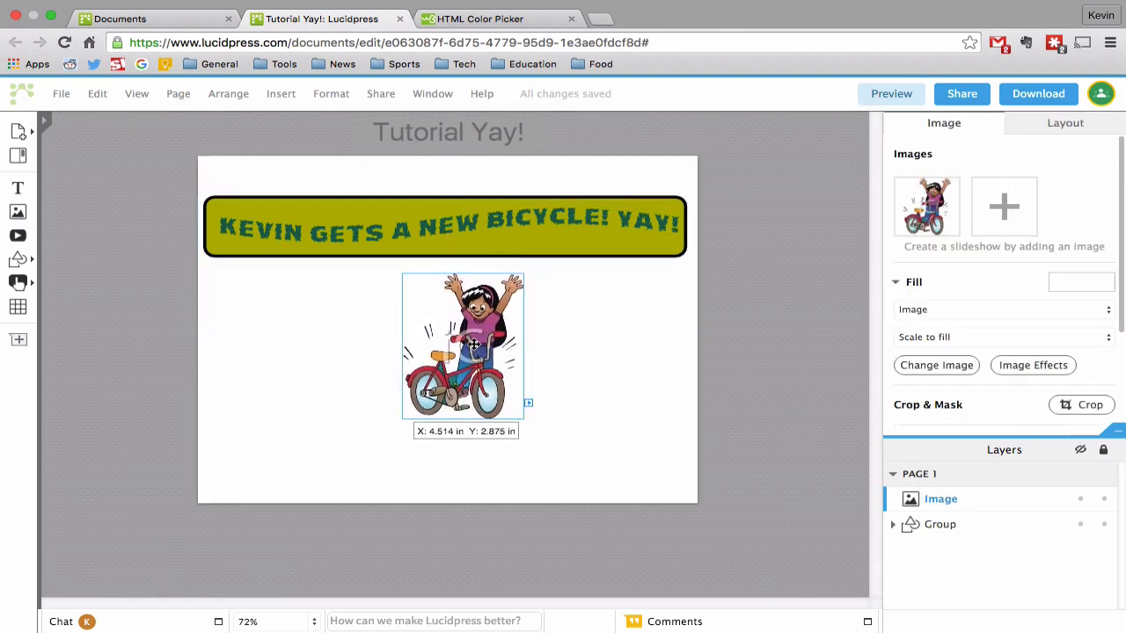
{"action": "left_click_drag", "start_coordinate": [464, 346], "coordinate": [514, 361]}
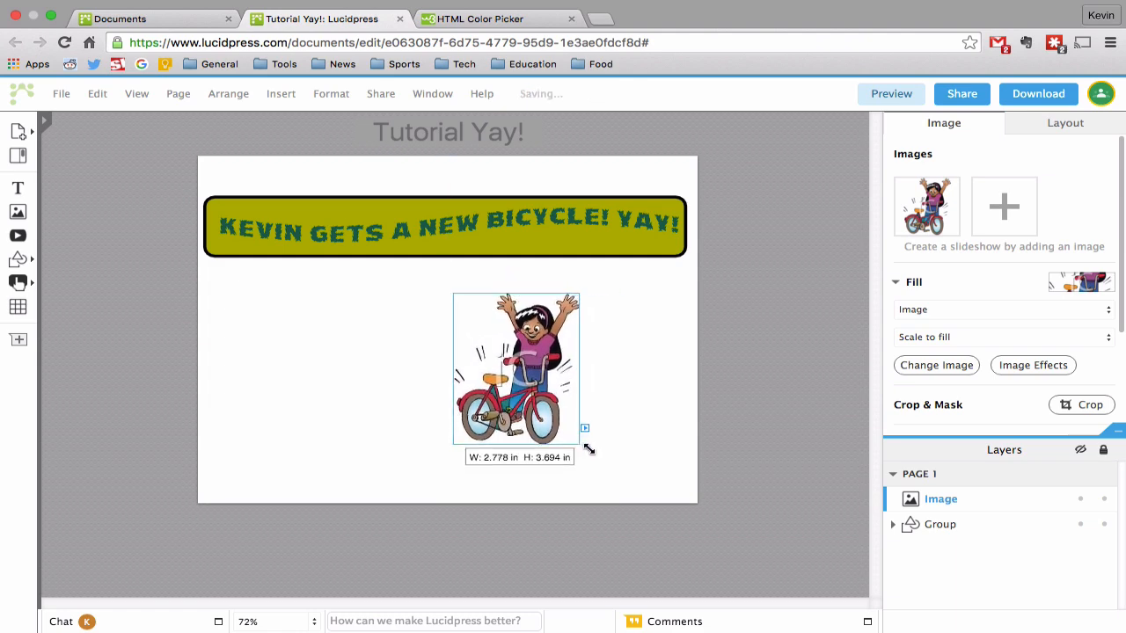
{"action": "left_click_drag", "start_coordinate": [515, 369], "coordinate": [563, 374]}
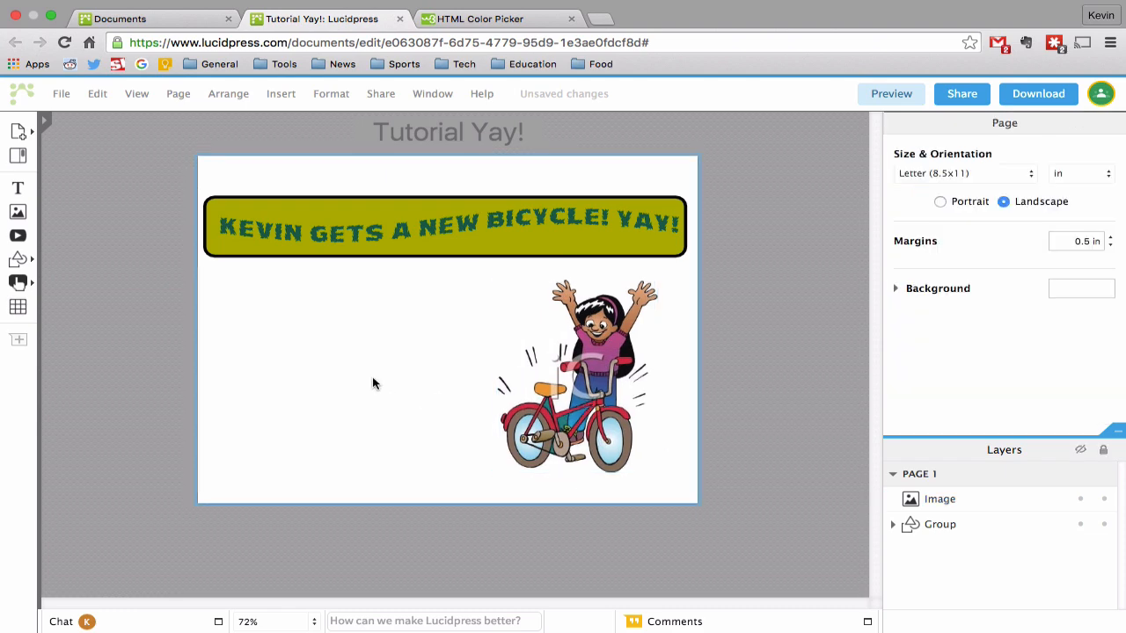
{"action": "left_click", "coordinate": [576, 374]}
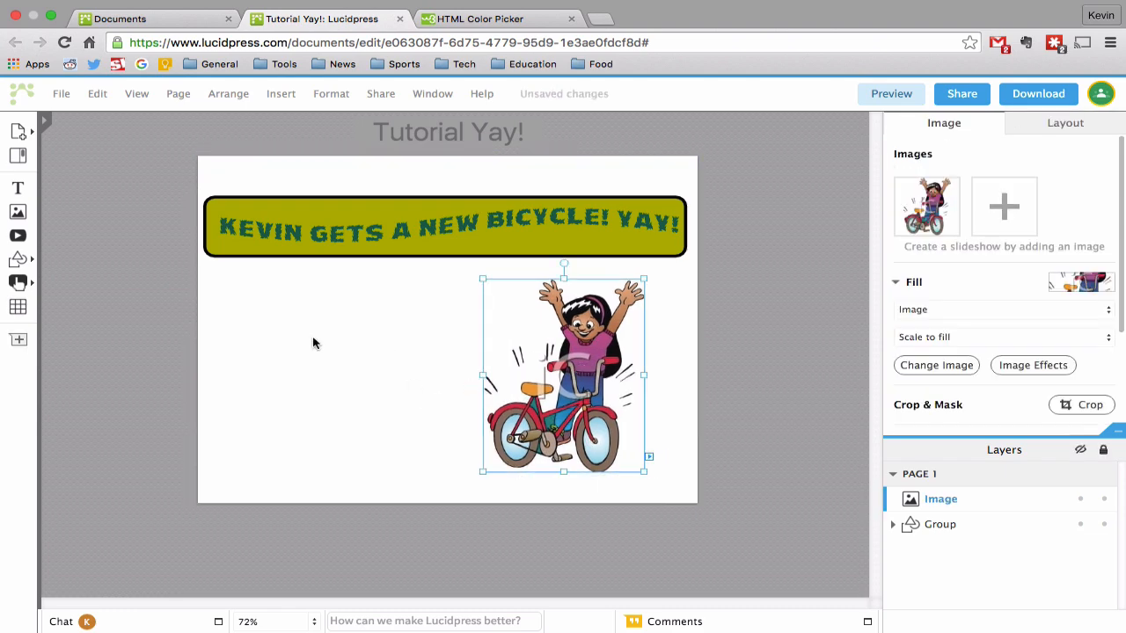
{"action": "left_click", "coordinate": [400, 323]}
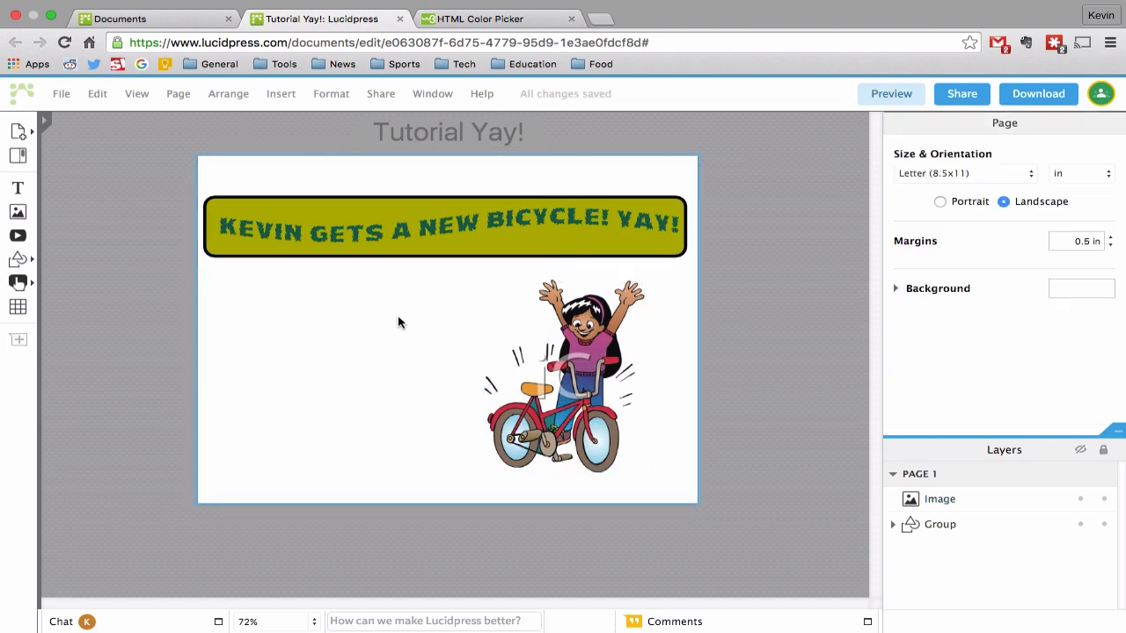
{"action": "mouse_move", "coordinate": [18, 187]}
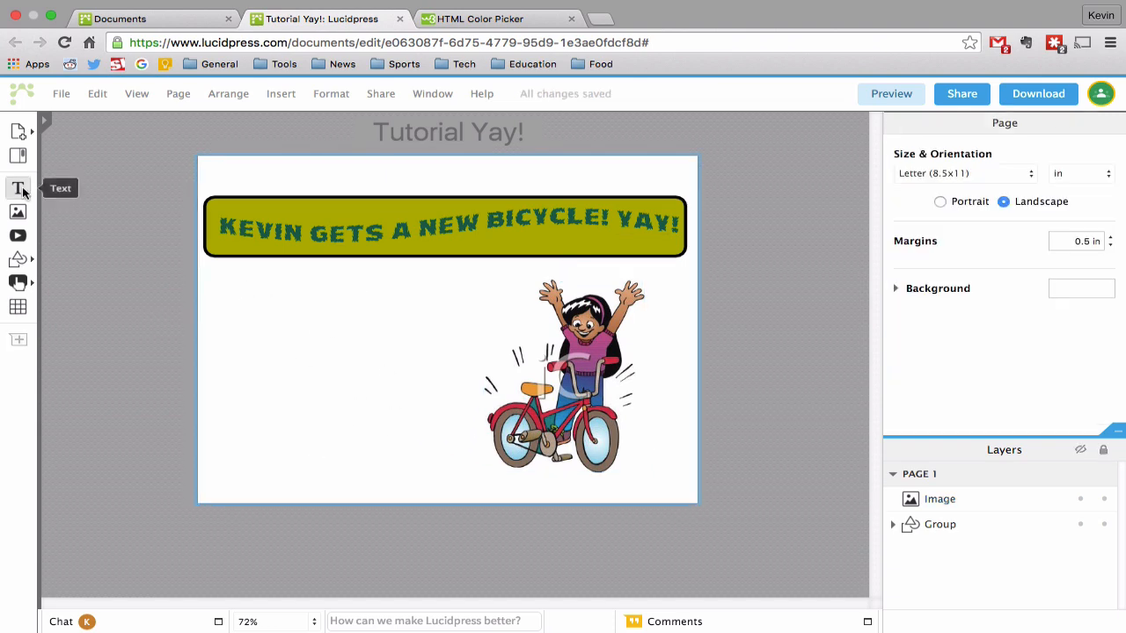
Insert a placeholder text box with the Text tool left of the bike image
{"action": "left_click", "coordinate": [18, 188]}
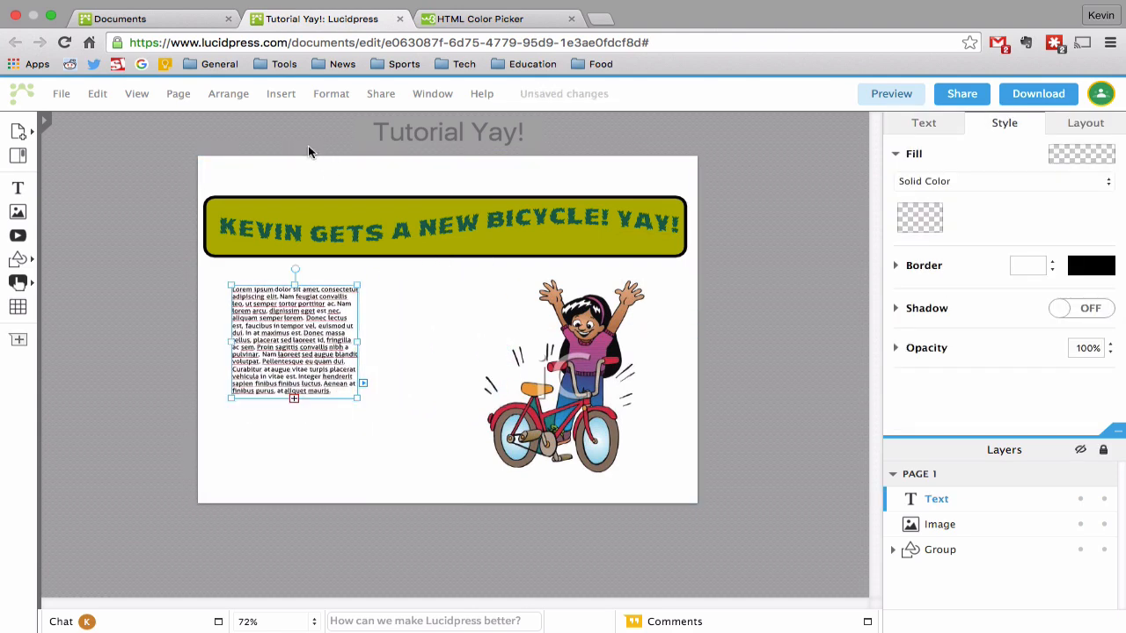
{"action": "left_click", "coordinate": [281, 93]}
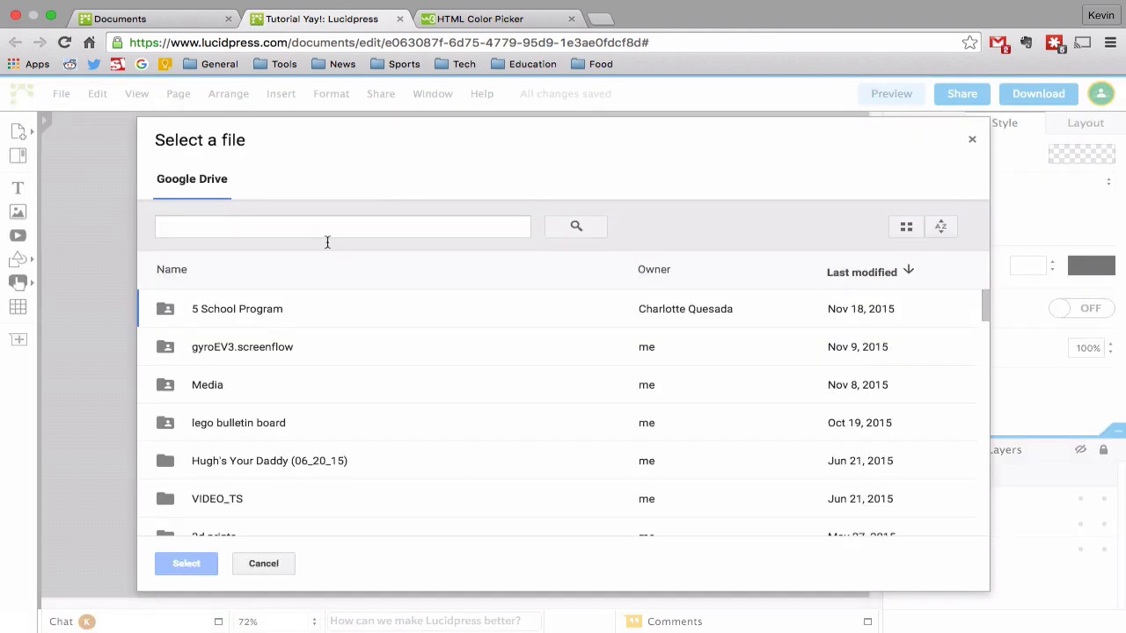
{"action": "mouse_move", "coordinate": [368, 318]}
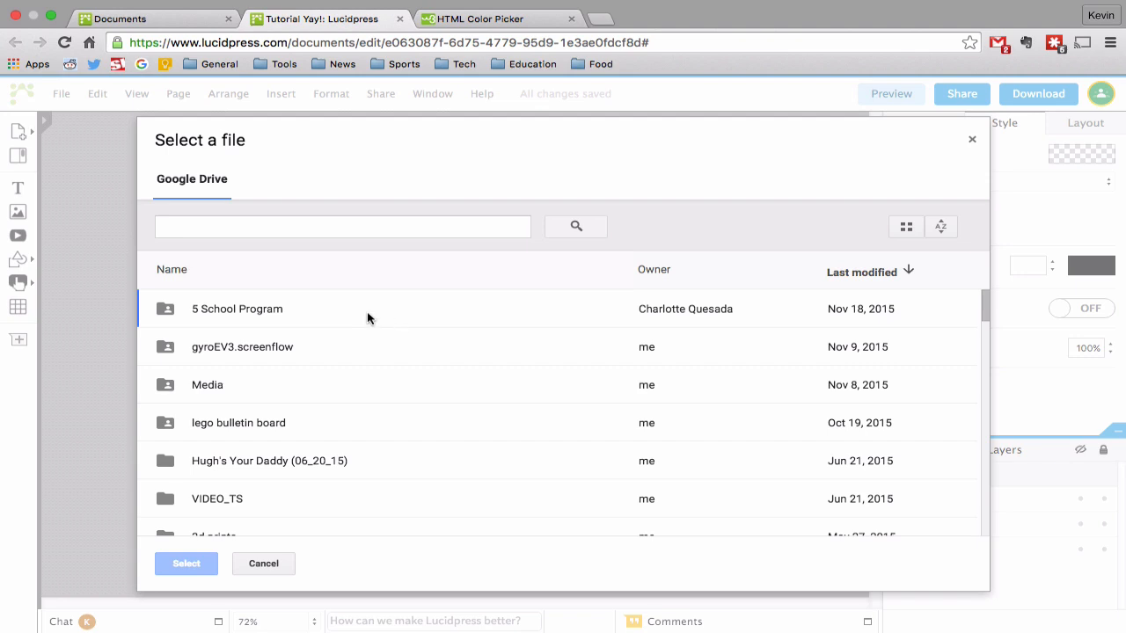
{"action": "scroll", "scroll_direction": "down", "scroll_amount": 3}
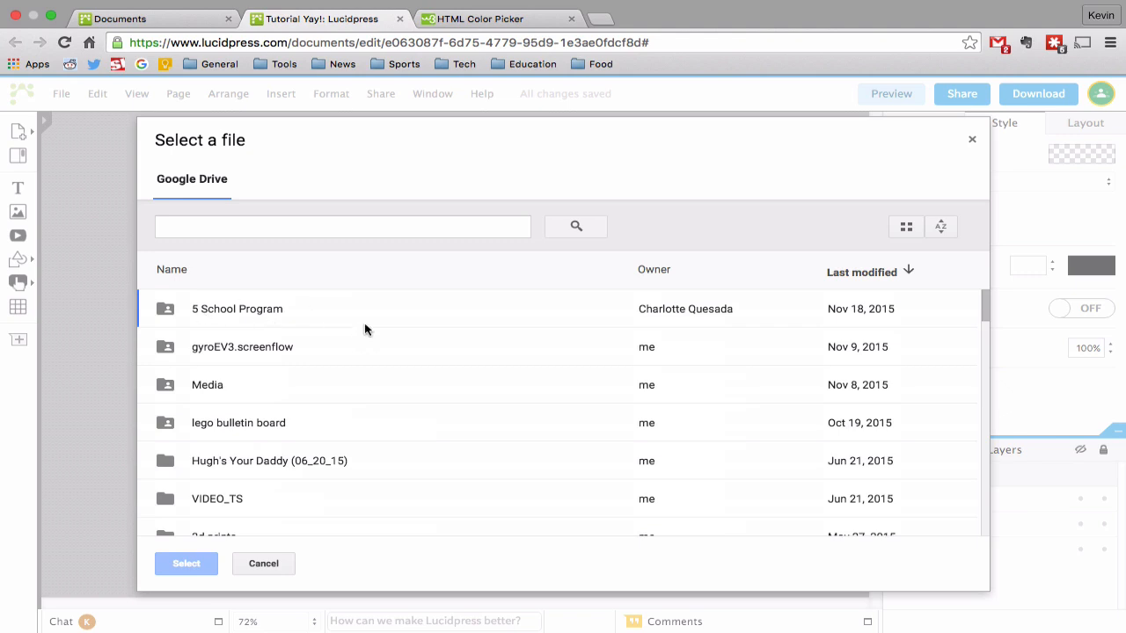
{"action": "left_click", "coordinate": [343, 226]}
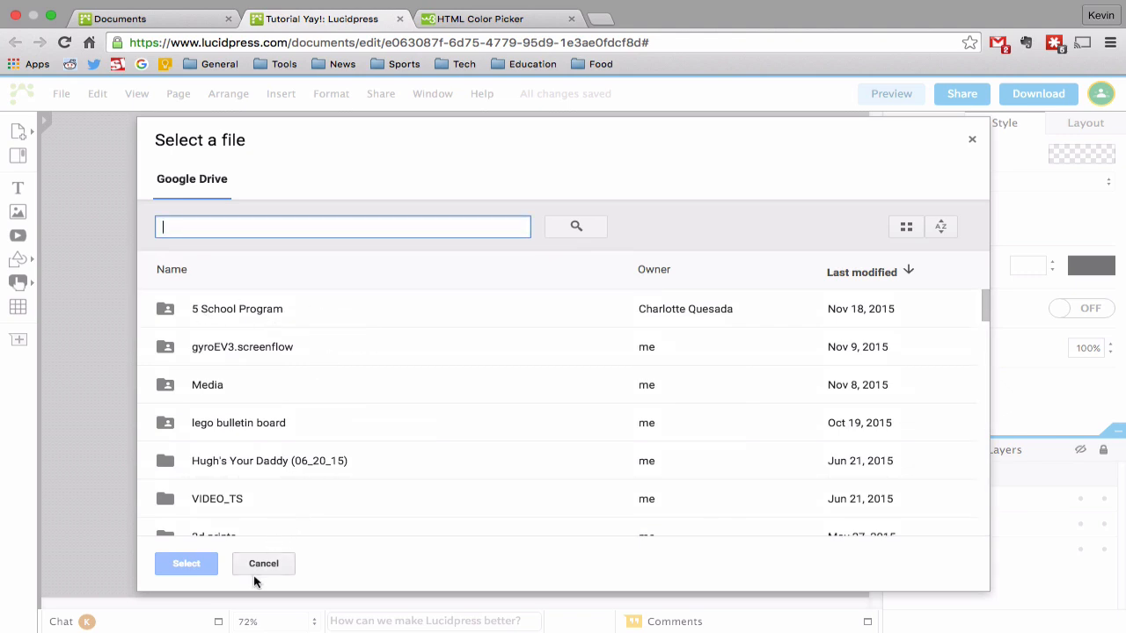
{"action": "left_click", "coordinate": [263, 564]}
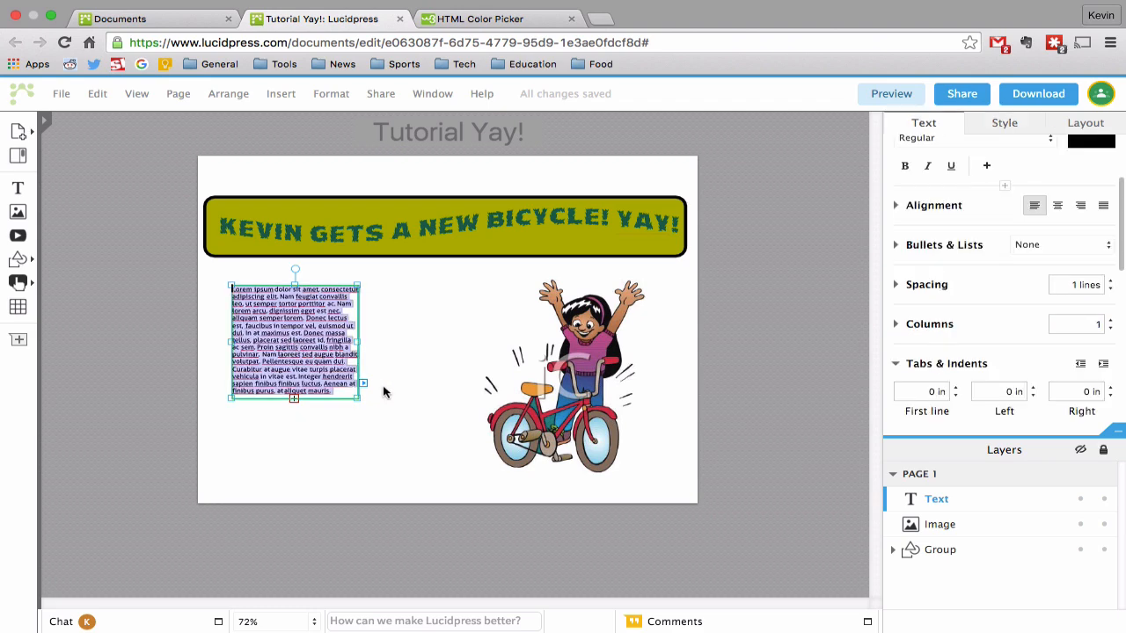
Write "One day, Kevin didn't have a bike." in the text box and select it for restyling
{"action": "type", "text": "ONE"}
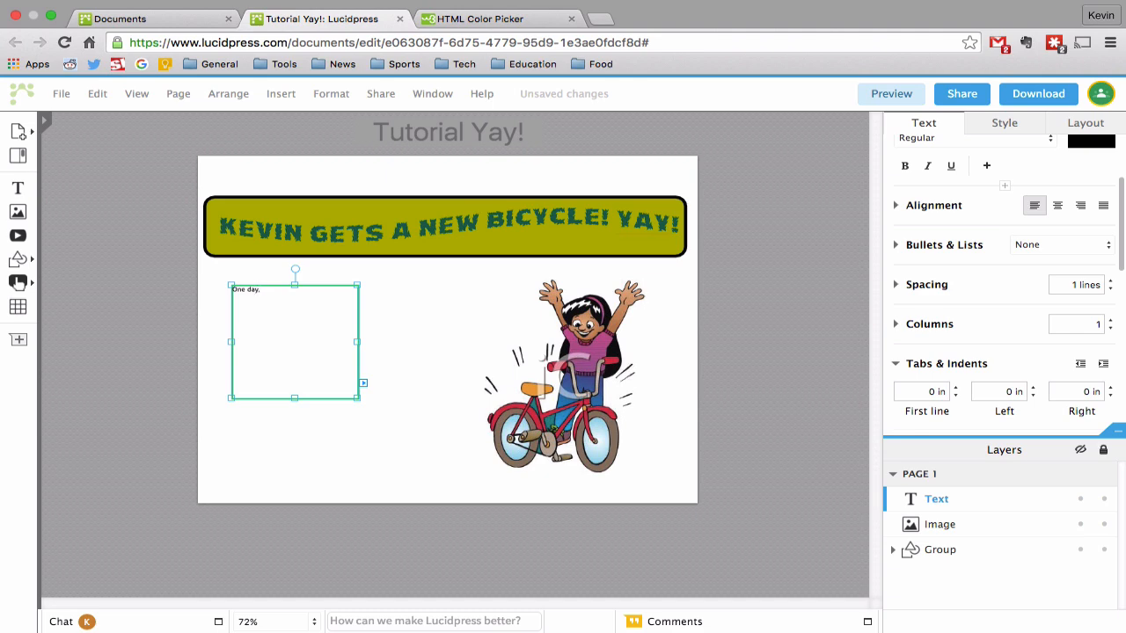
{"action": "type", "text": "Kevin didn't have a bike."}
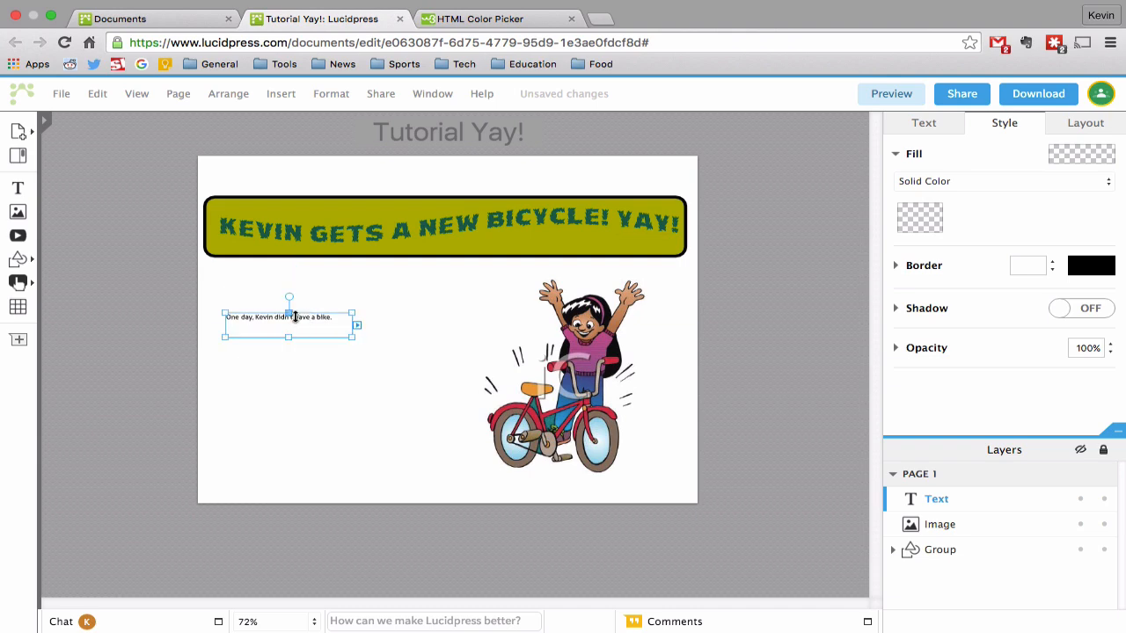
{"action": "double_click", "coordinate": [289, 317]}
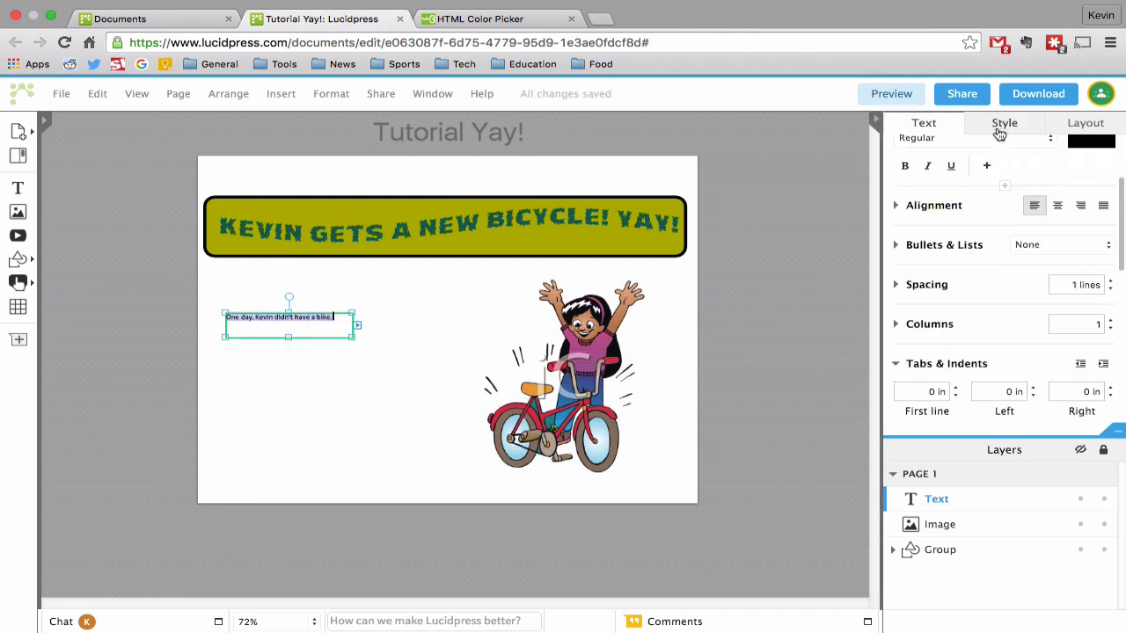
{"action": "left_click", "coordinate": [923, 122]}
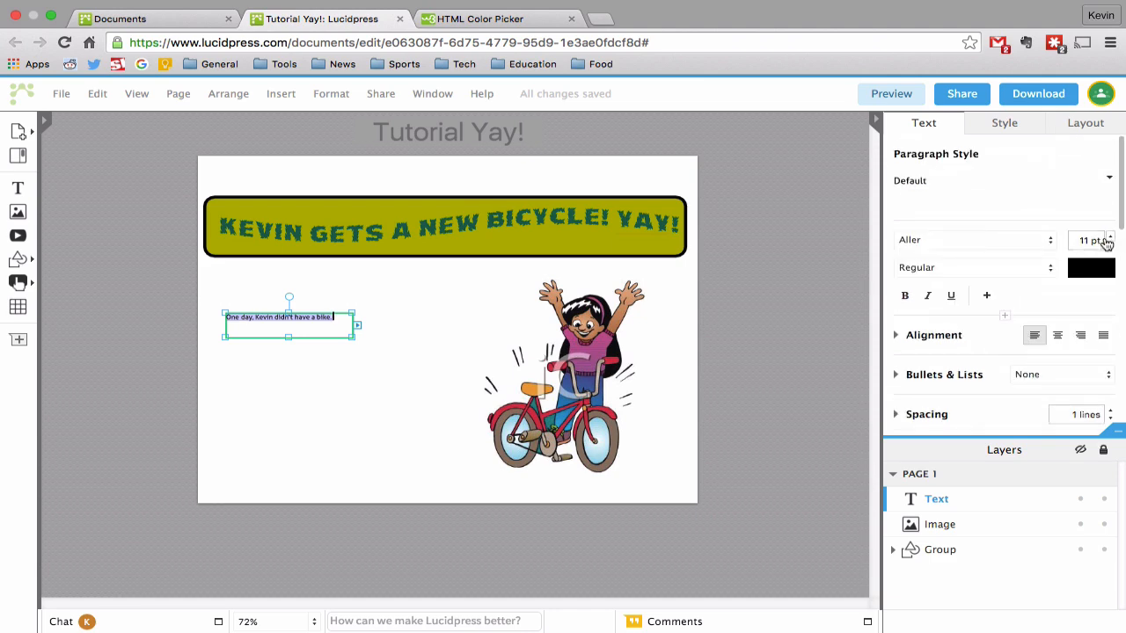
Enlarge the sentence to 21 pt, resize its box and move it under the headline
{"action": "left_click", "coordinate": [1111, 236]}
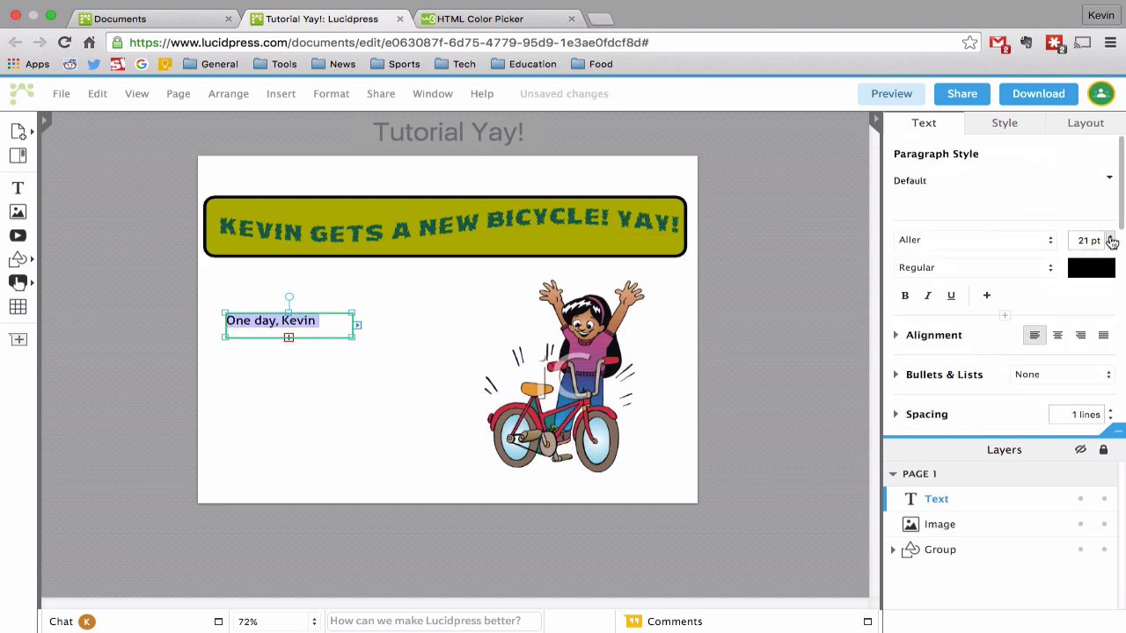
{"action": "left_click", "coordinate": [1112, 237]}
{"action": "type", "text": " didn't have a bike."}
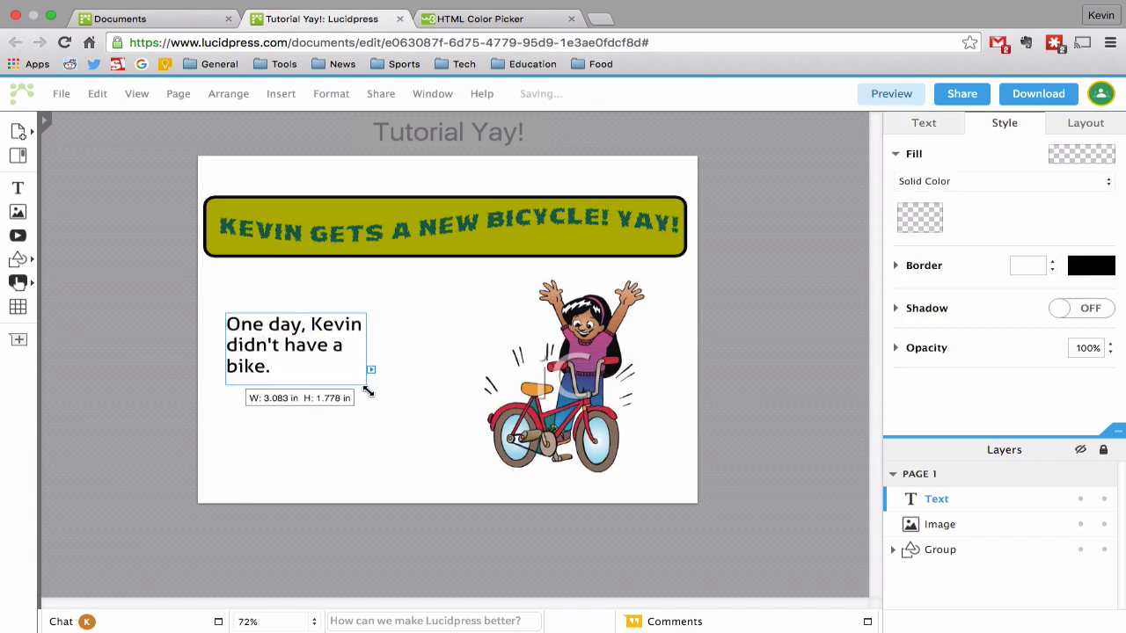
{"action": "left_click_drag", "start_coordinate": [294, 343], "coordinate": [285, 376]}
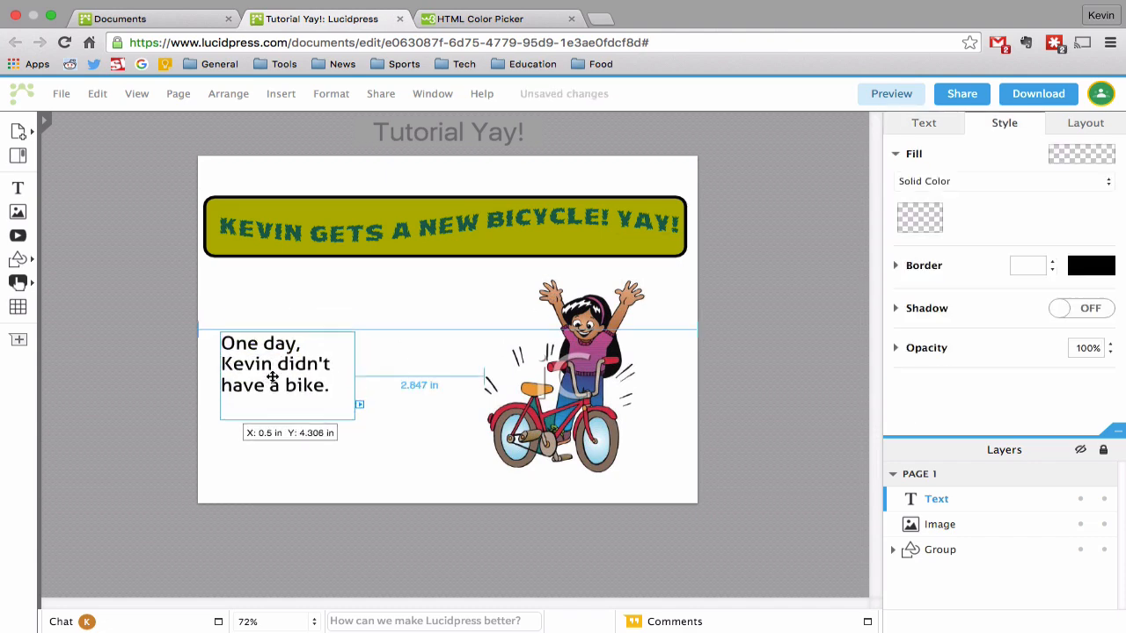
{"action": "left_click_drag", "start_coordinate": [275, 364], "coordinate": [303, 331]}
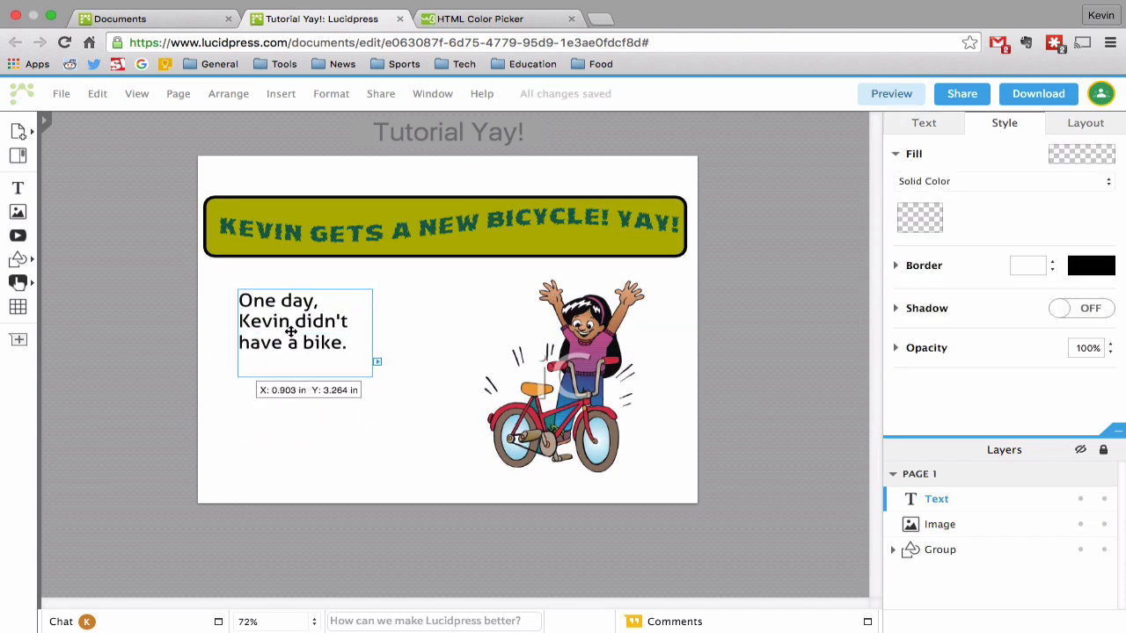
{"action": "left_click", "coordinate": [563, 369]}
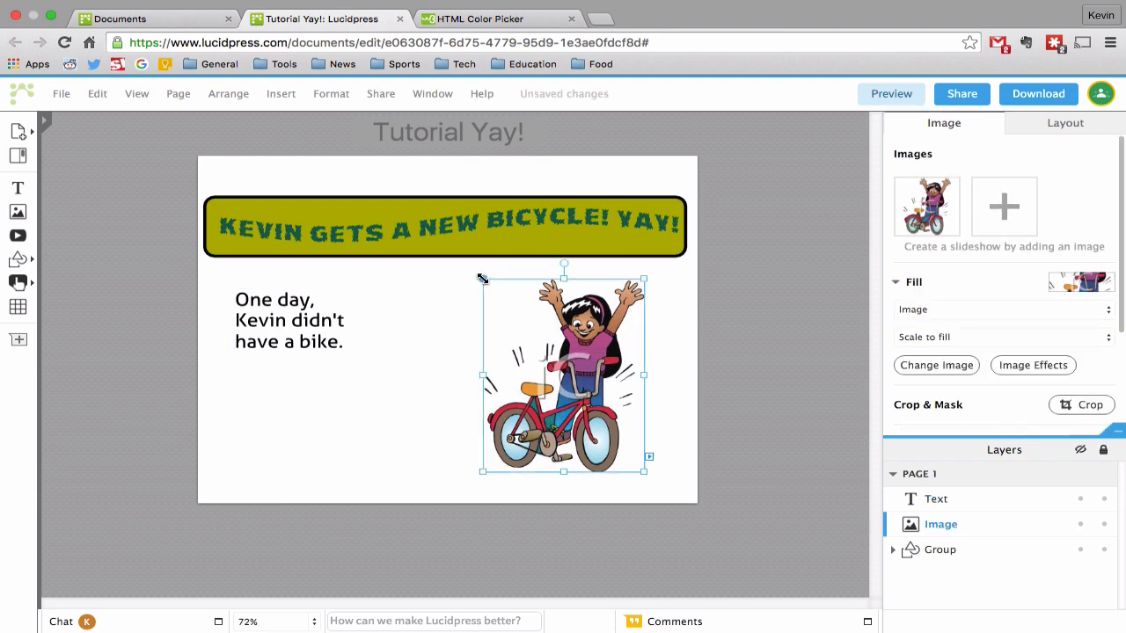
Shrink the bike clip-art and move it lower, right beside the story sentence
{"action": "left_click_drag", "start_coordinate": [563, 374], "coordinate": [600, 414]}
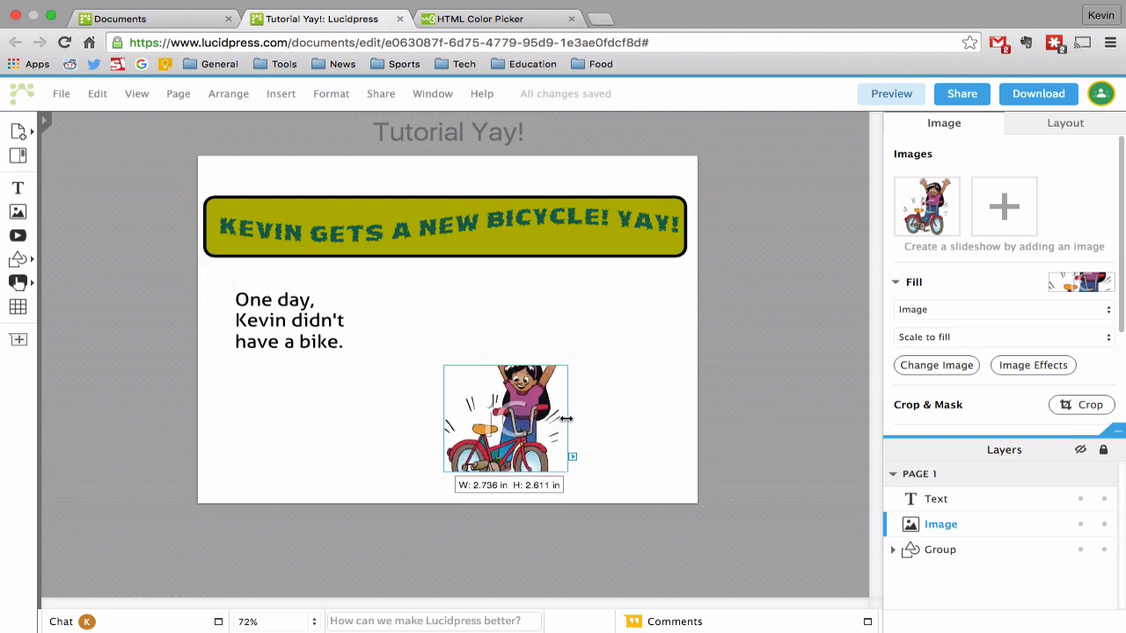
{"action": "left_click_drag", "start_coordinate": [567, 419], "coordinate": [537, 419]}
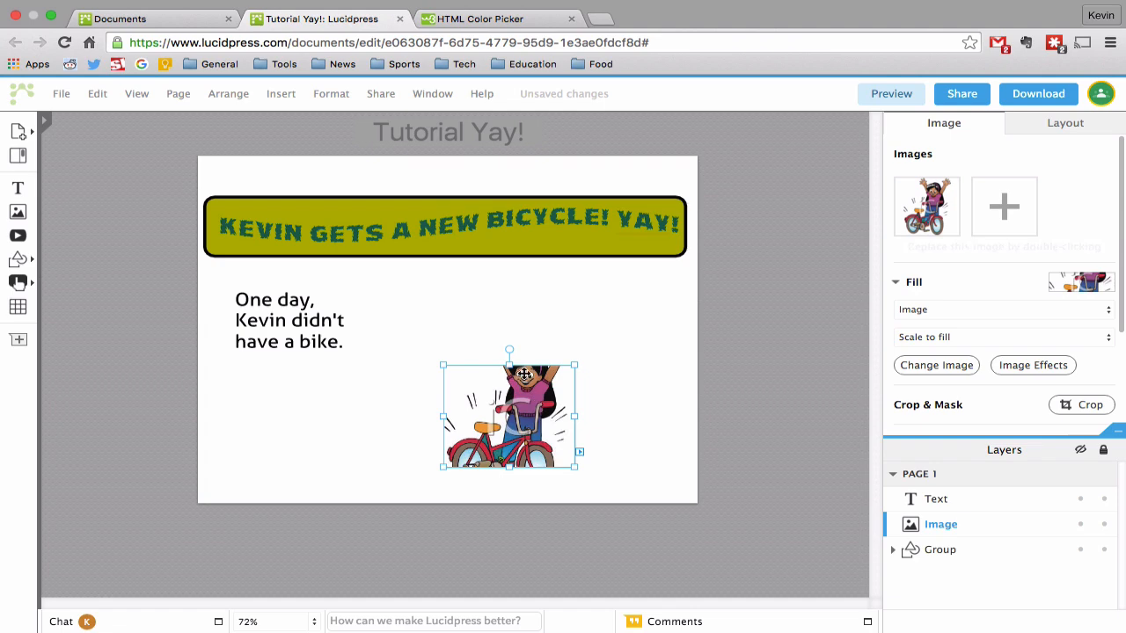
{"action": "left_click_drag", "start_coordinate": [509, 414], "coordinate": [534, 394]}
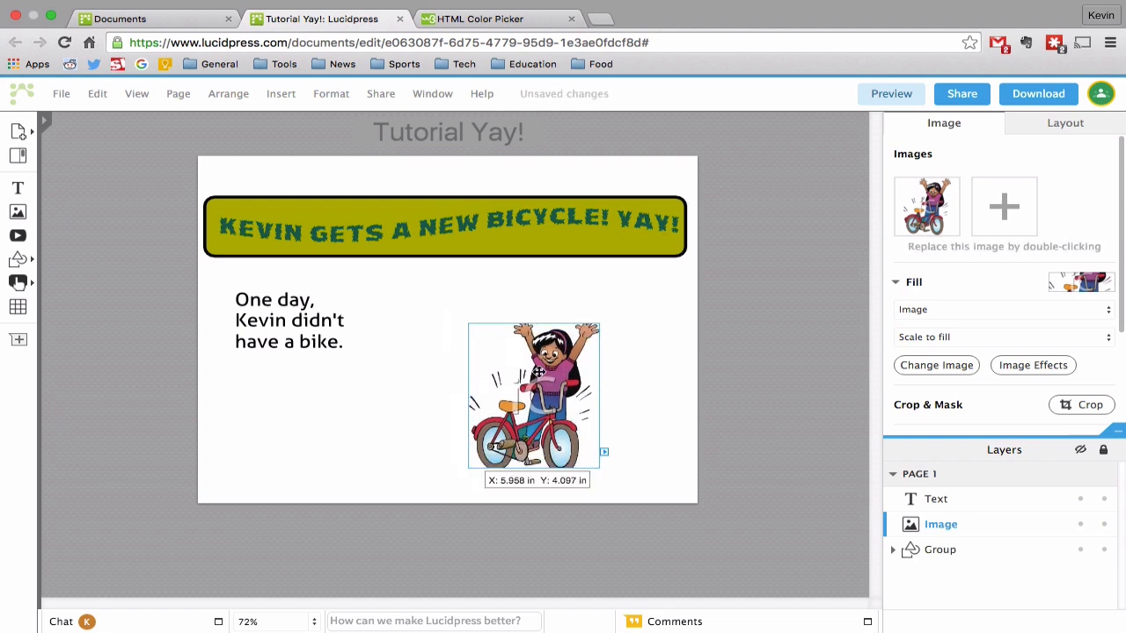
{"action": "left_click_drag", "start_coordinate": [533, 395], "coordinate": [503, 402]}
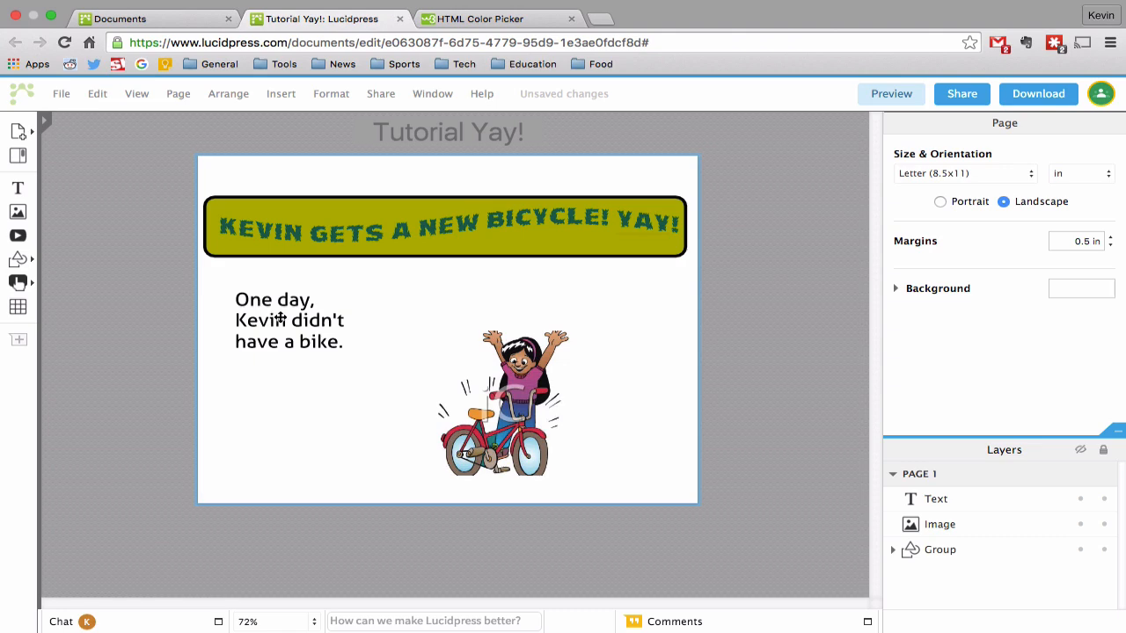
{"action": "left_click", "coordinate": [497, 400]}
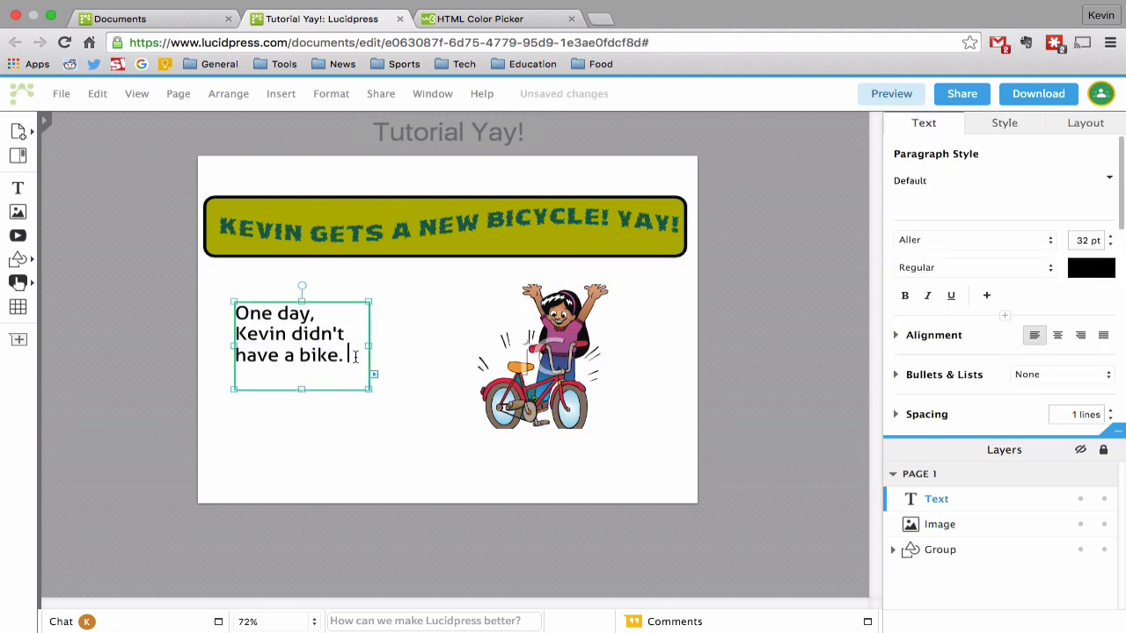
Add "But he really wanted a bike badly." and enlarge the story box to hold it
{"action": "type", "text": "But"}
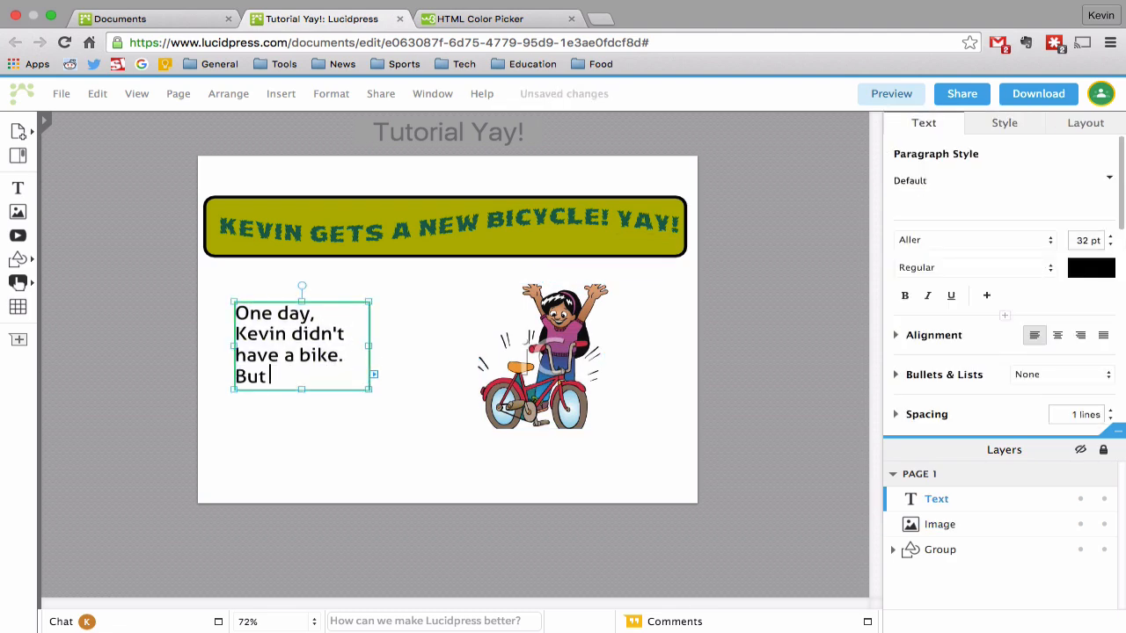
{"action": "type", "text": "he really"}
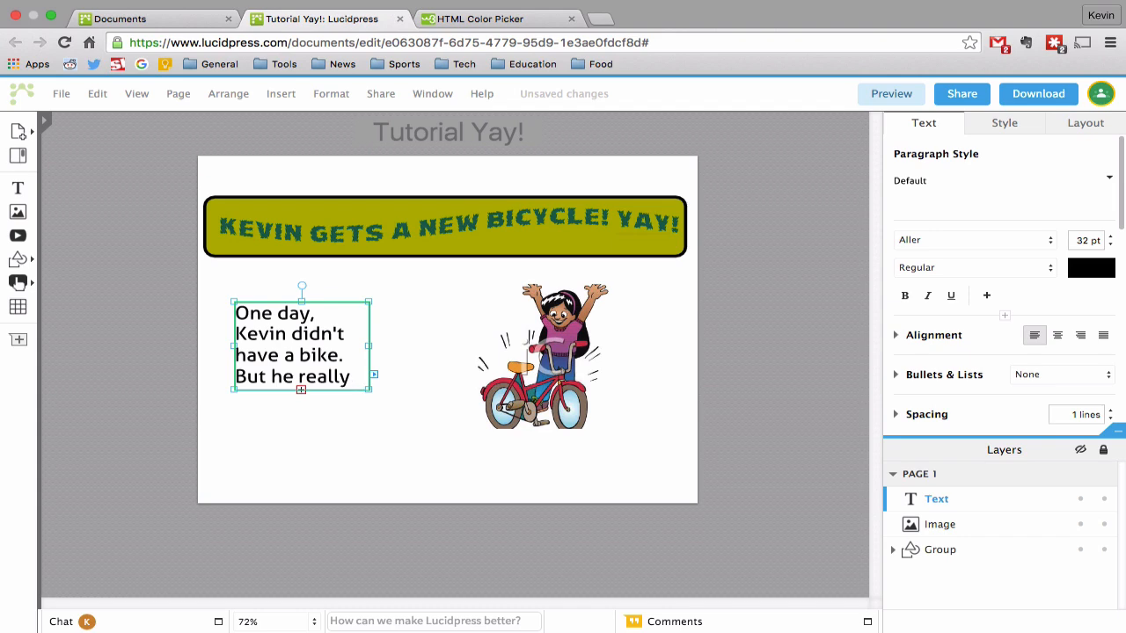
{"action": "left_click_drag", "start_coordinate": [369, 387], "coordinate": [387, 444]}
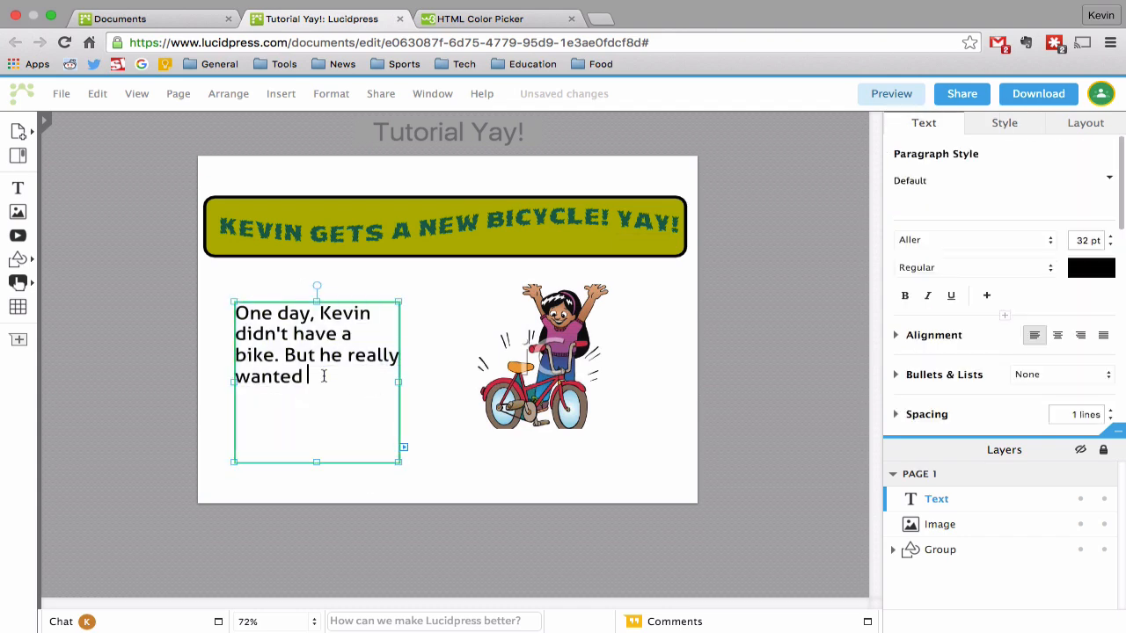
{"action": "type", "text": "a bike bad"}
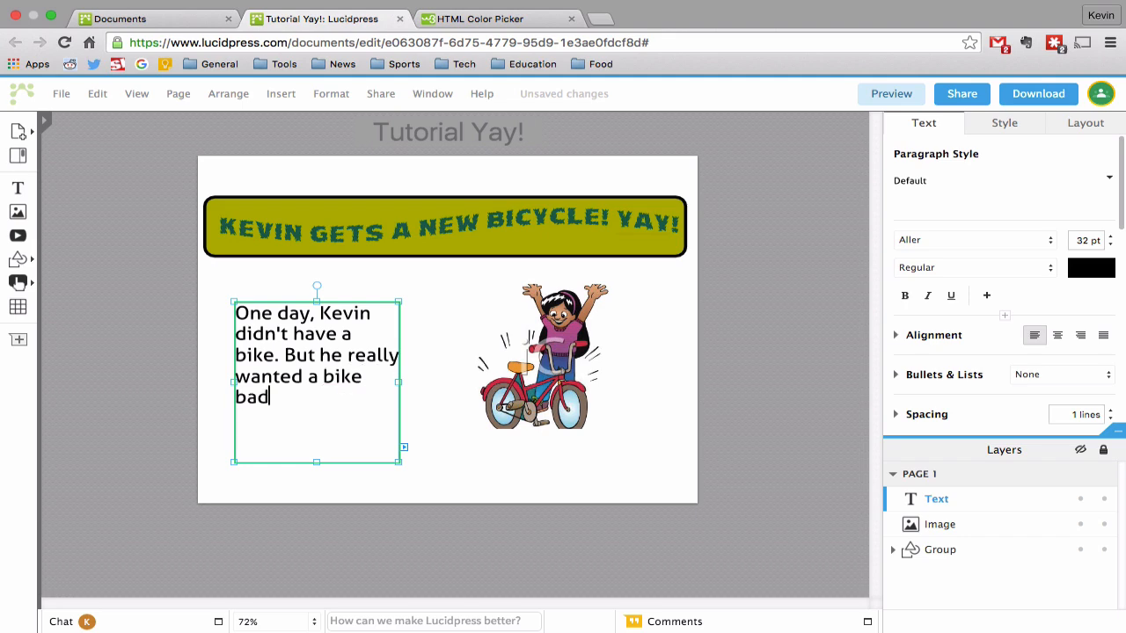
{"action": "type", "text": "ly."}
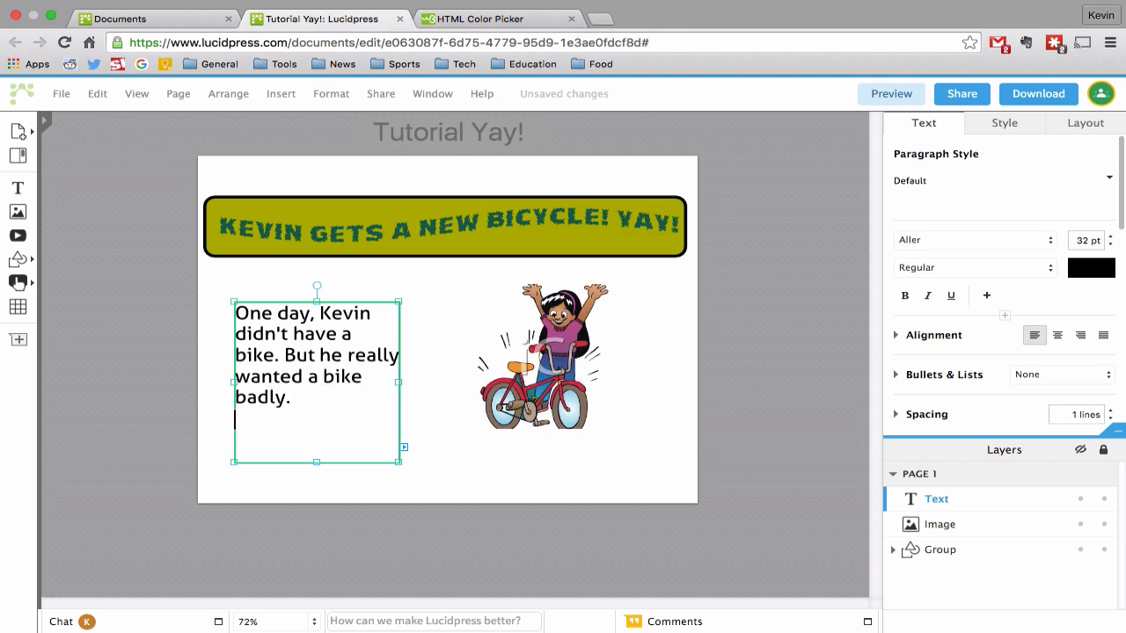
Continue with "'What am I going to do?' though Kevin", fixing stray letters after the quote
{"action": "type", "text": "\"What am"}
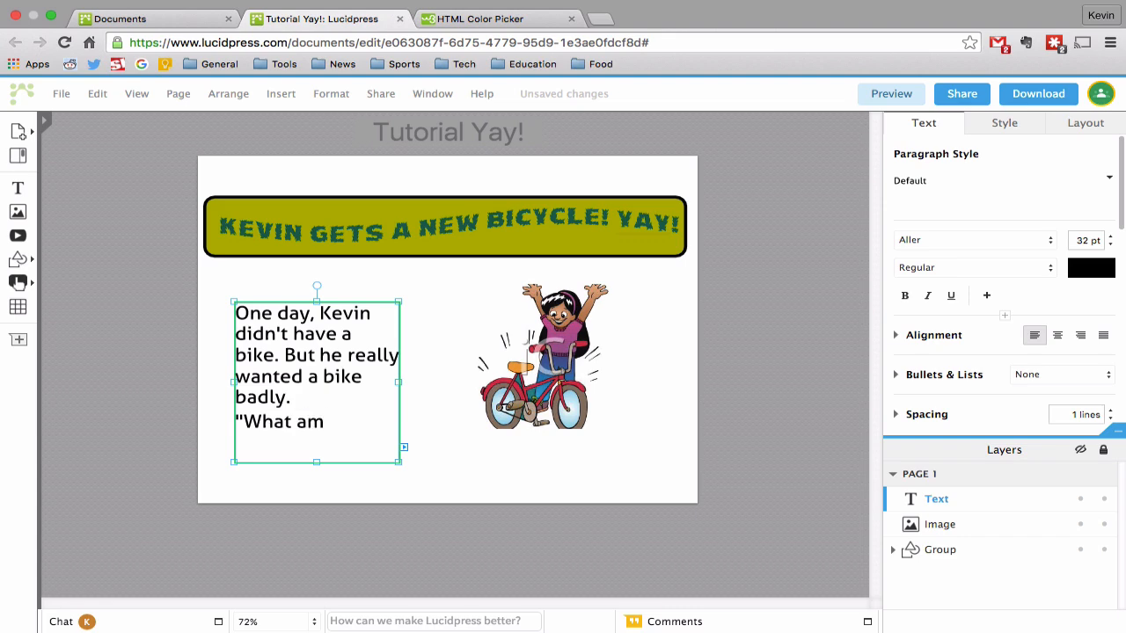
{"action": "type", "text": "I going to do?\" Th"}
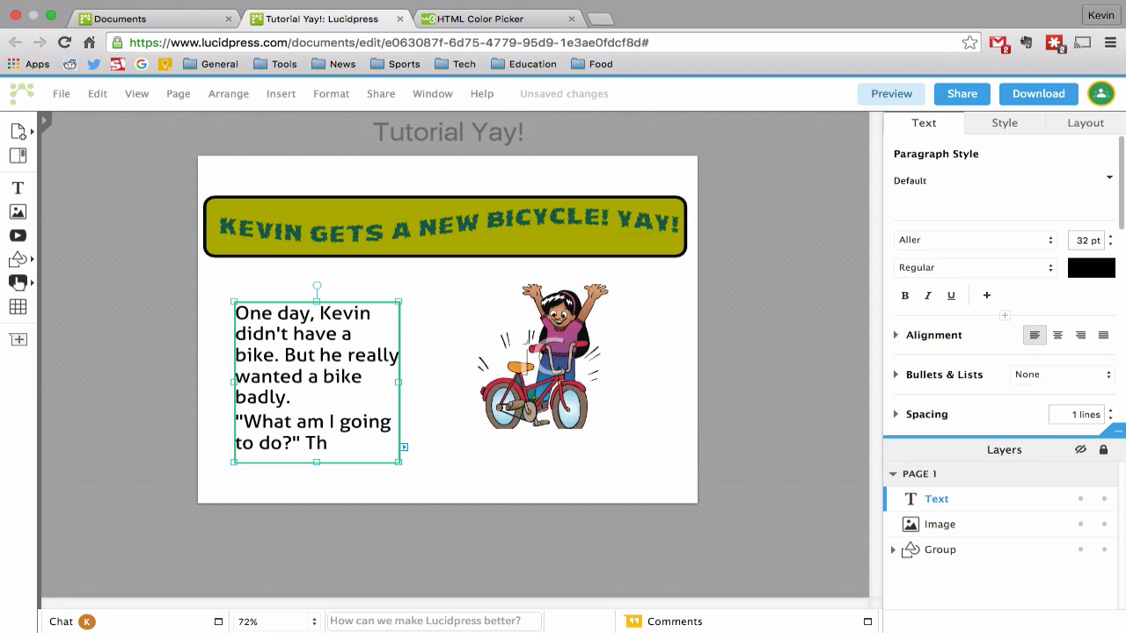
{"action": "key", "text": "Backspace"}
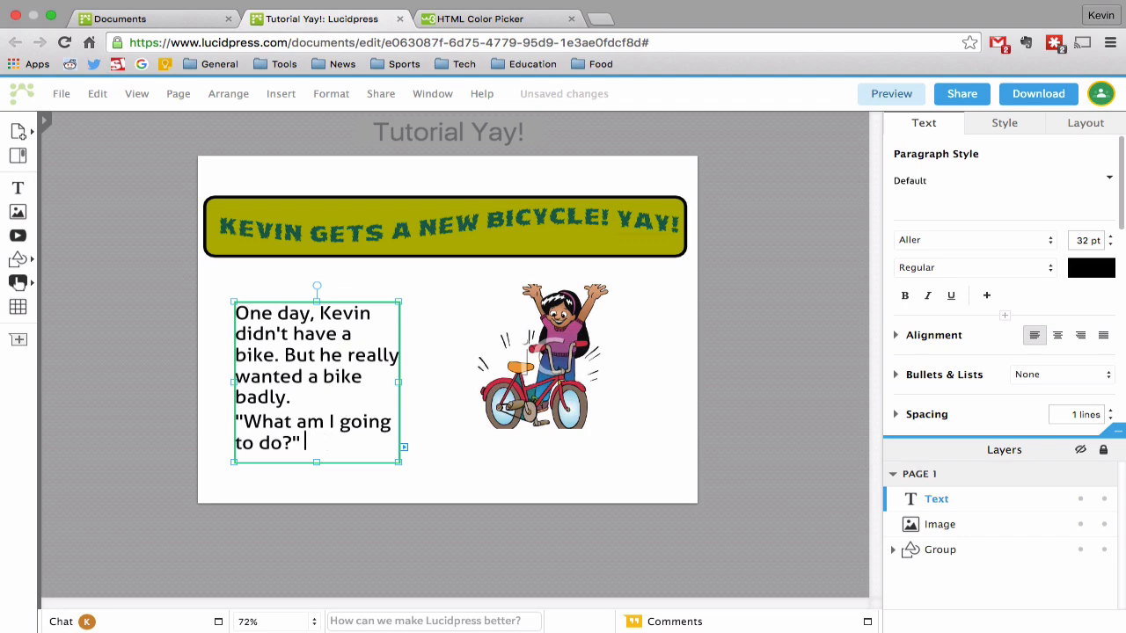
{"action": "type", "text": "though Kevin."}
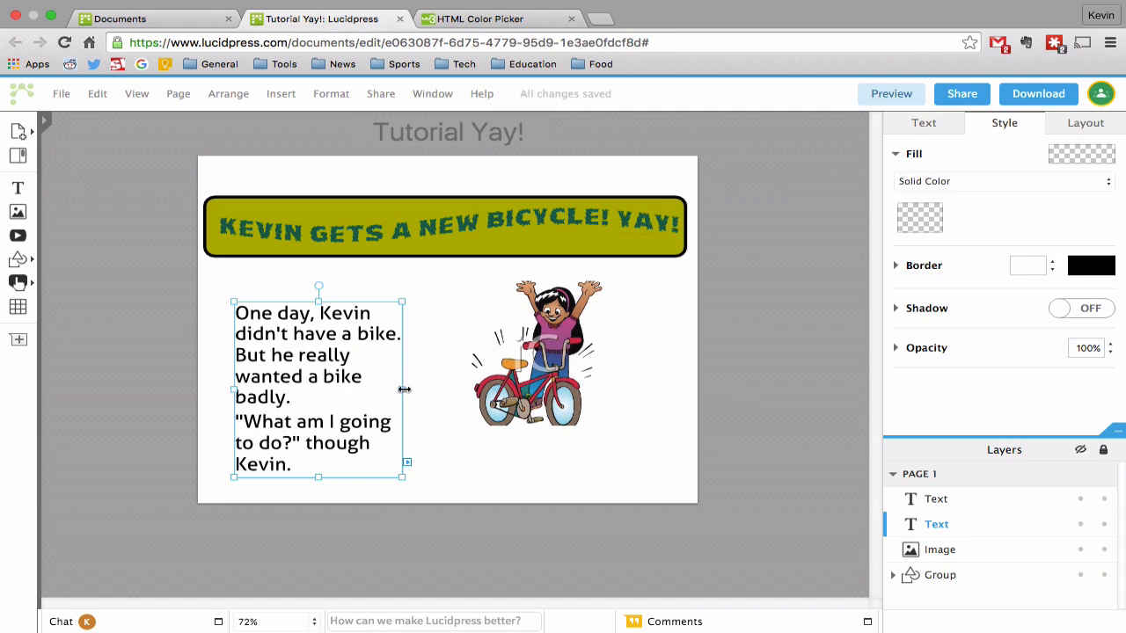
Link the overflowing story into a second text box reading "had an idea. A wonderful idea."
{"action": "left_click", "coordinate": [408, 463]}
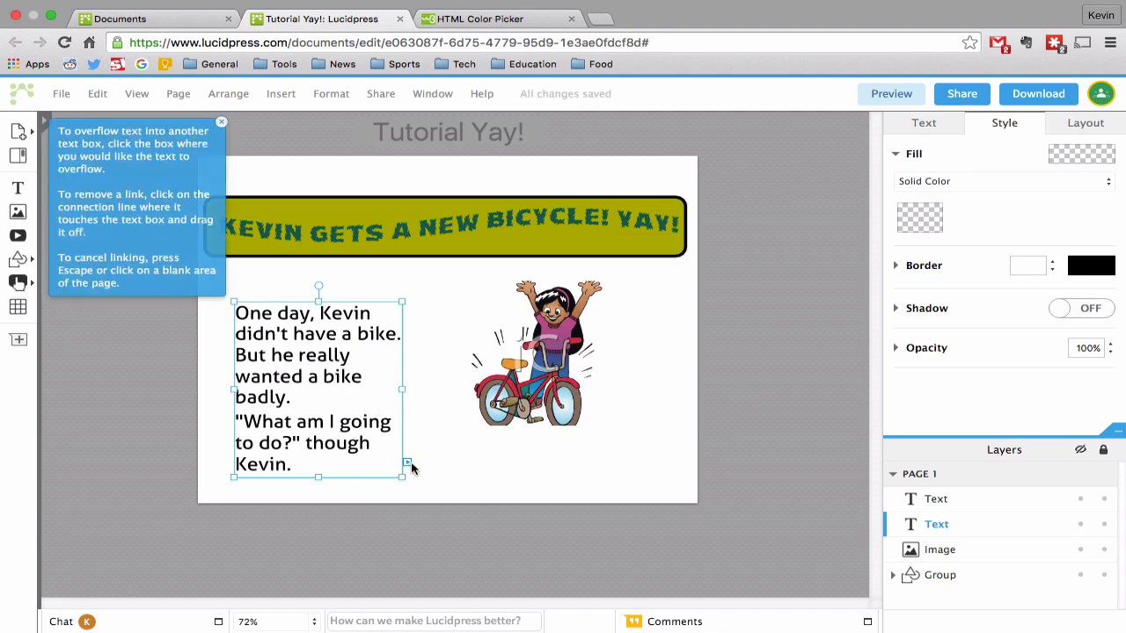
{"action": "left_click", "coordinate": [222, 121]}
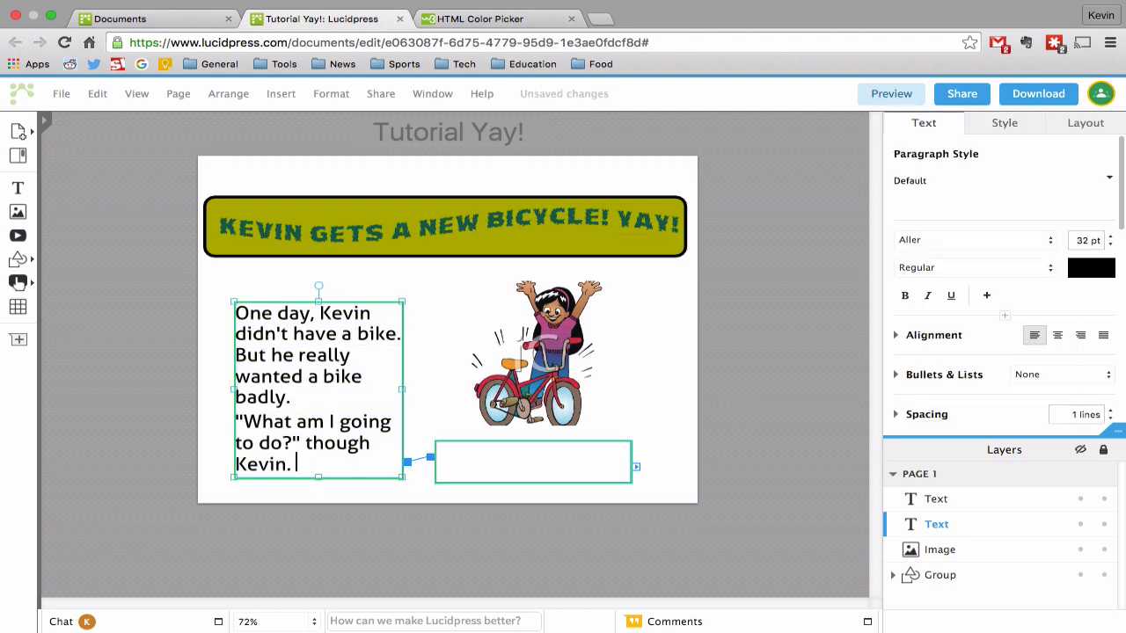
{"action": "type", "text": "had an"}
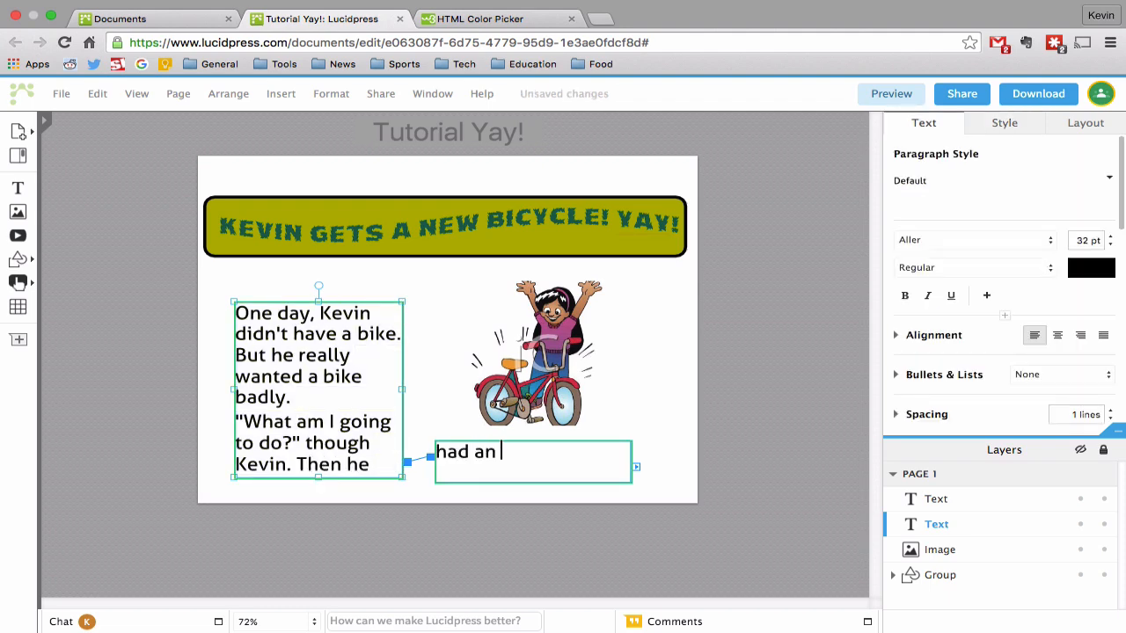
{"action": "type", "text": "idea. A"}
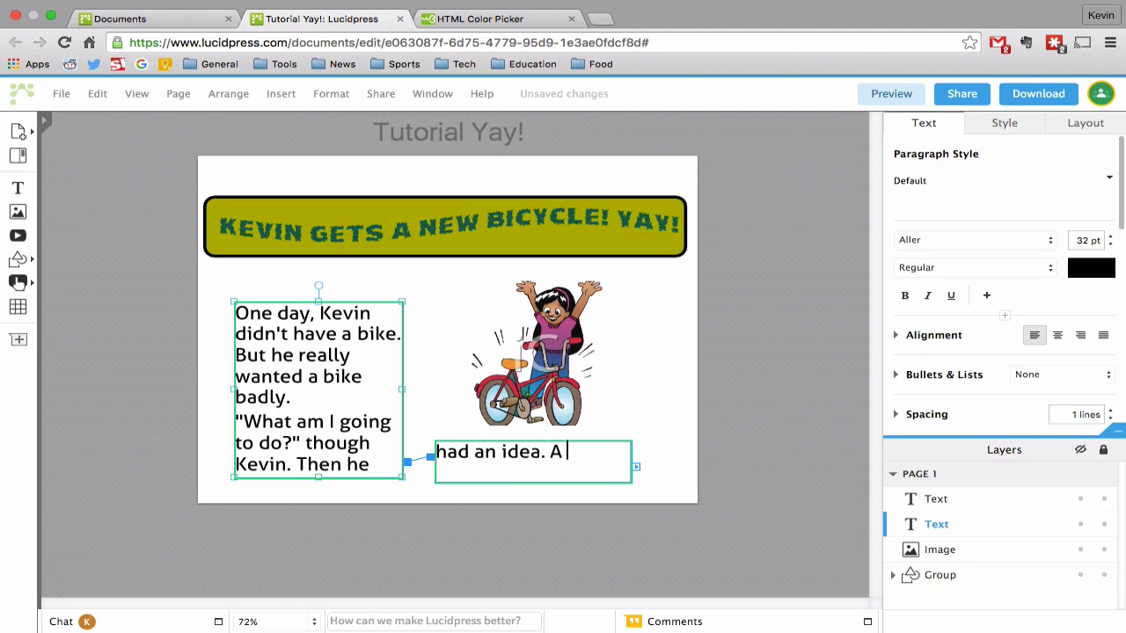
{"action": "type", "text": "wonderful i"}
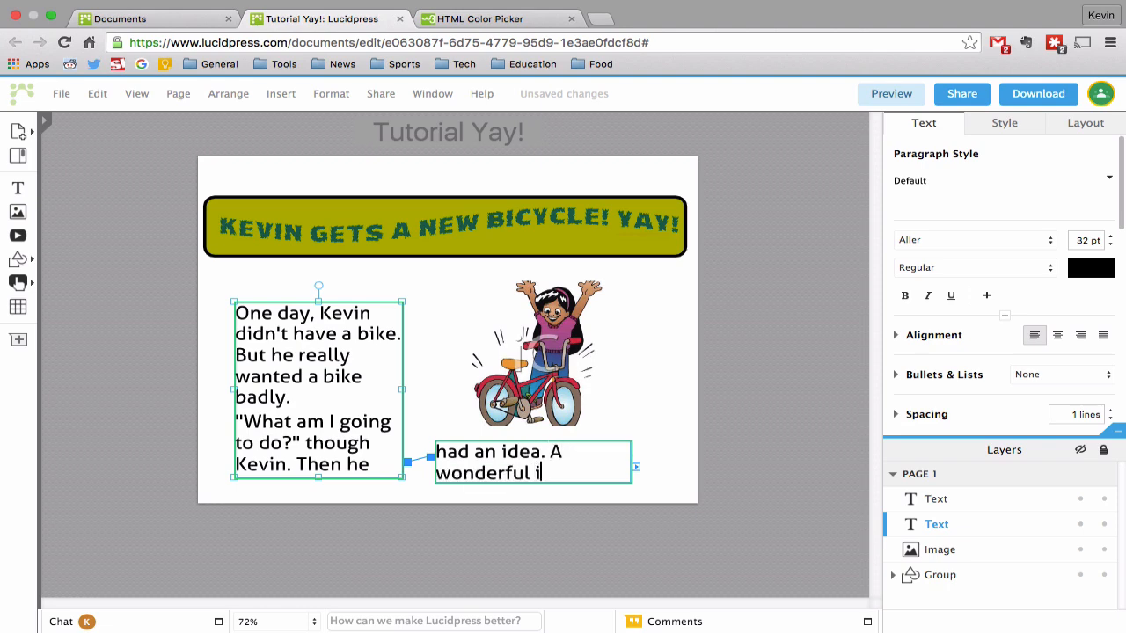
{"action": "type", "text": "dea."}
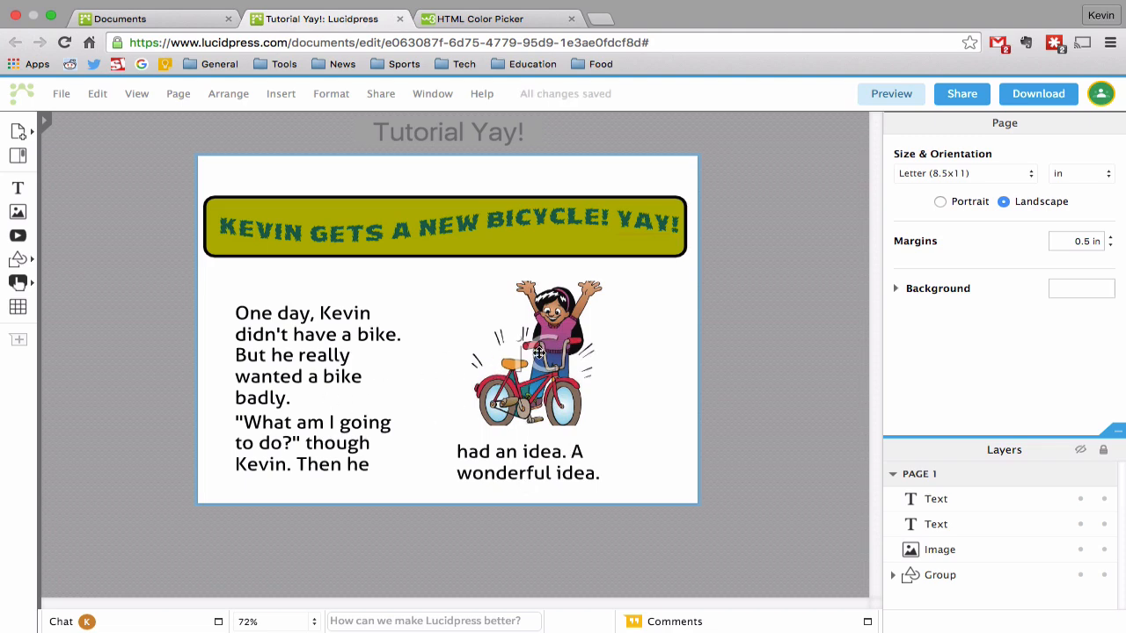
{"action": "mouse_move", "coordinate": [274, 310]}
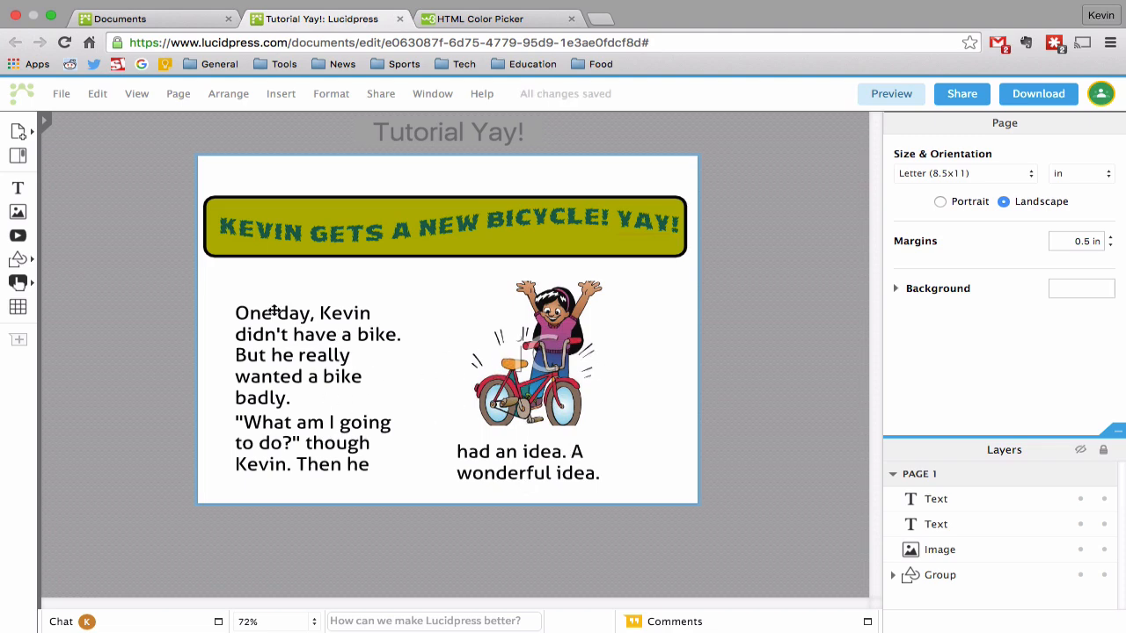
{"action": "mouse_move", "coordinate": [18, 132]}
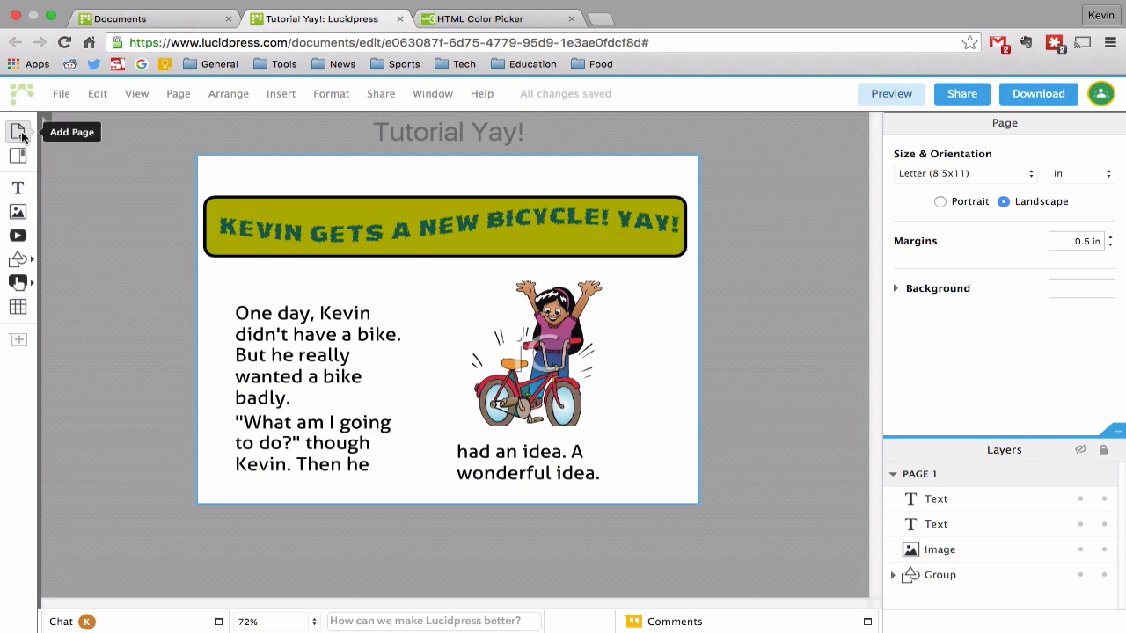
Add a blank page 2 and return to page 1 in the editor
{"action": "left_click", "coordinate": [18, 132]}
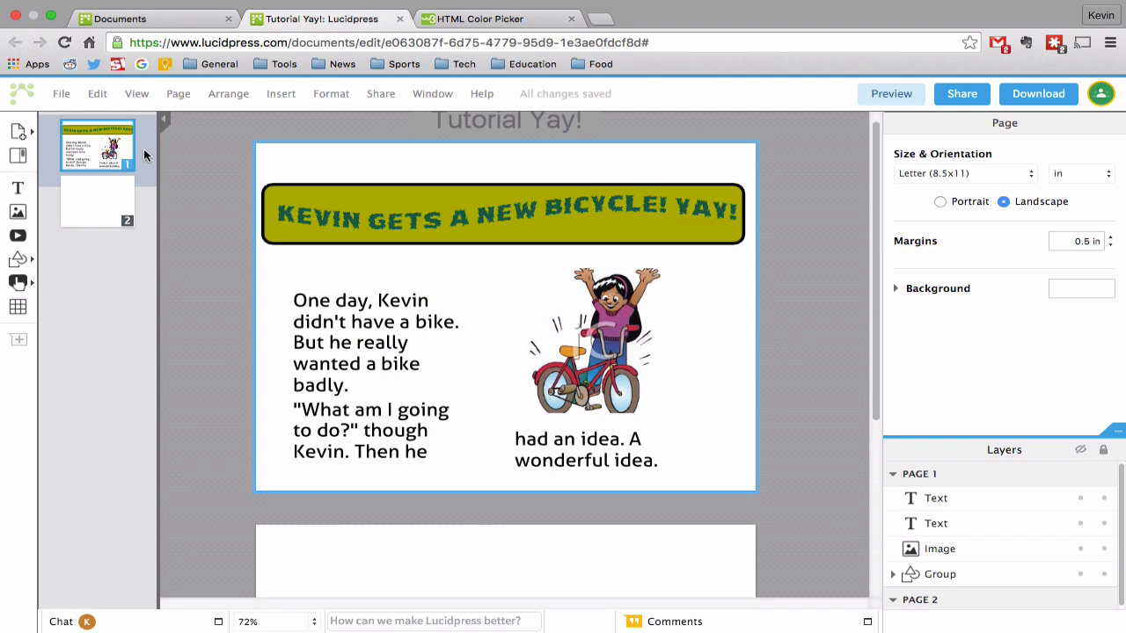
{"action": "left_click", "coordinate": [281, 93]}
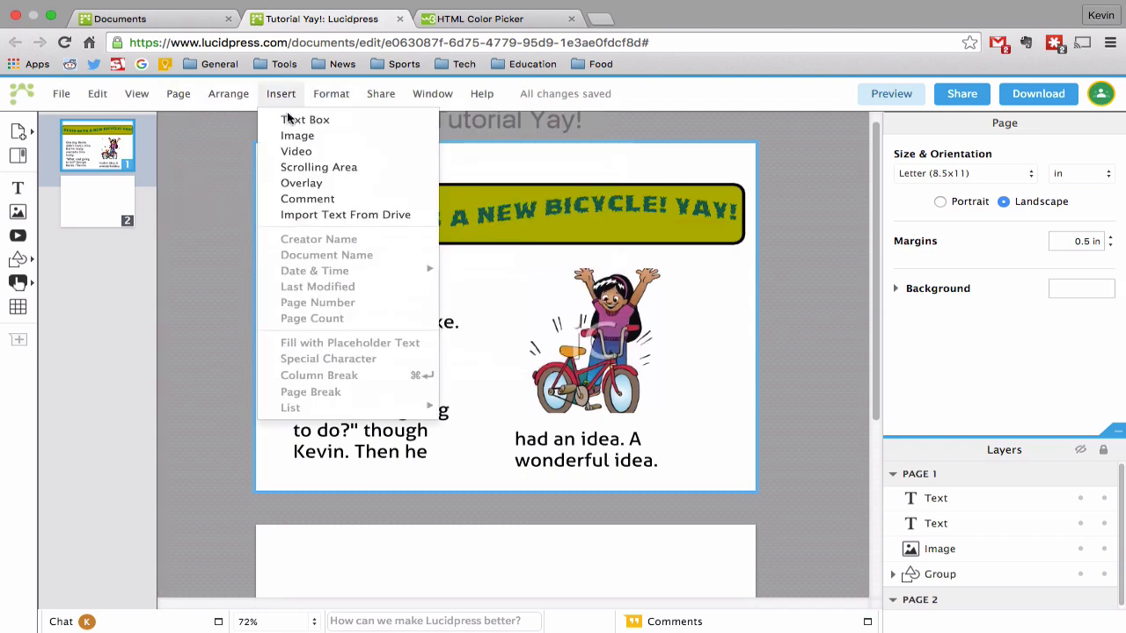
{"action": "mouse_move", "coordinate": [307, 198]}
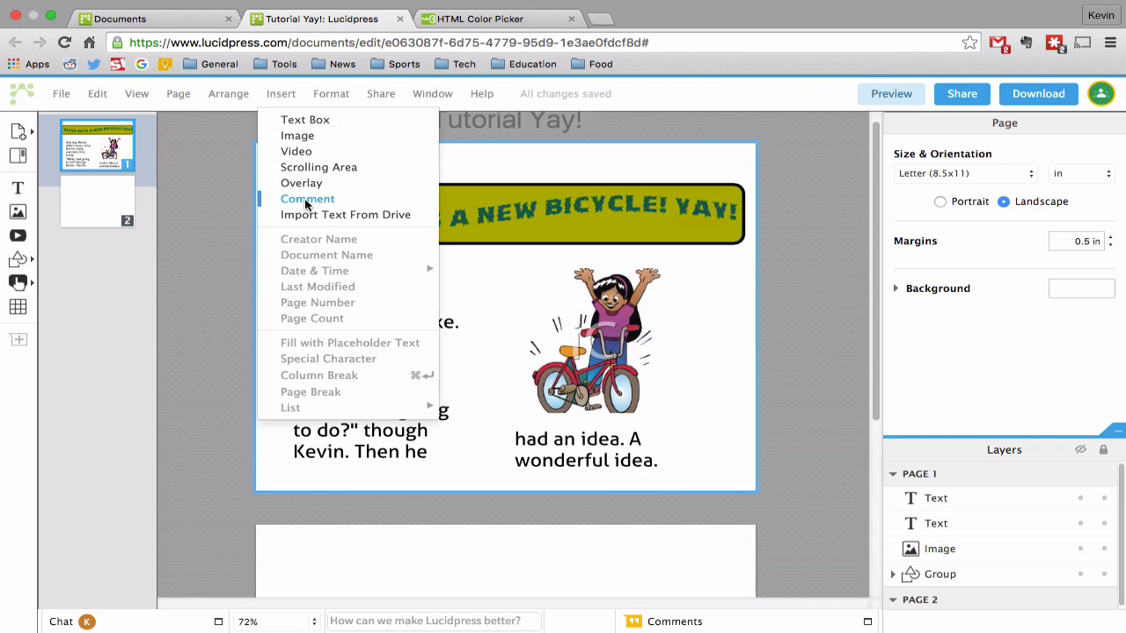
Post a document comment "Hey that's a great story" and close the comments panel
{"action": "left_click", "coordinate": [307, 198]}
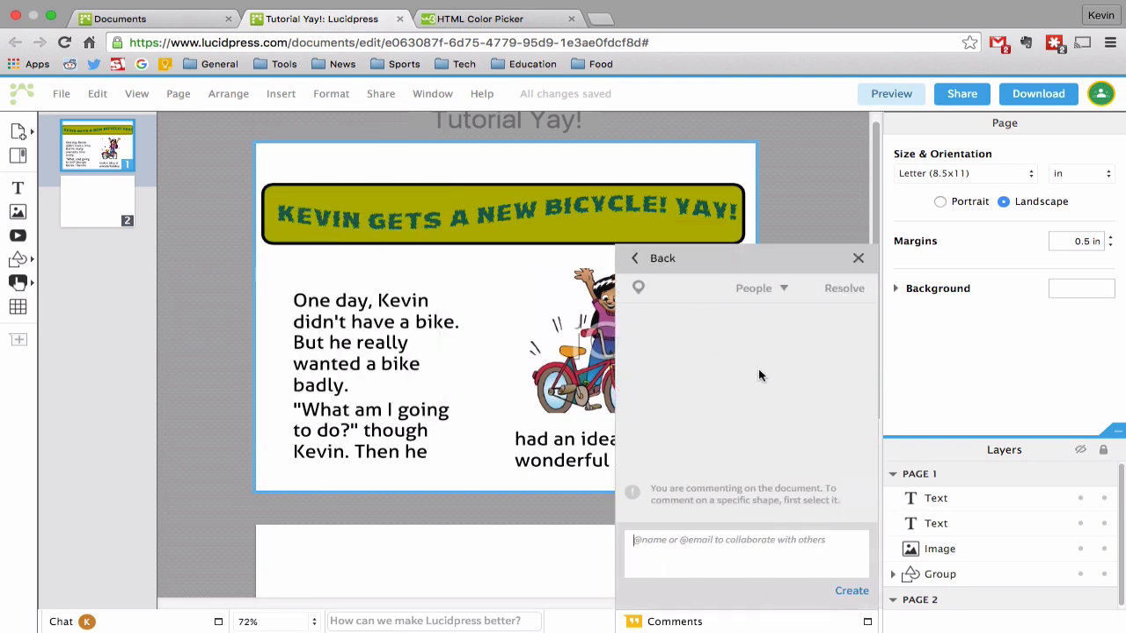
{"action": "type", "text": "Hey"}
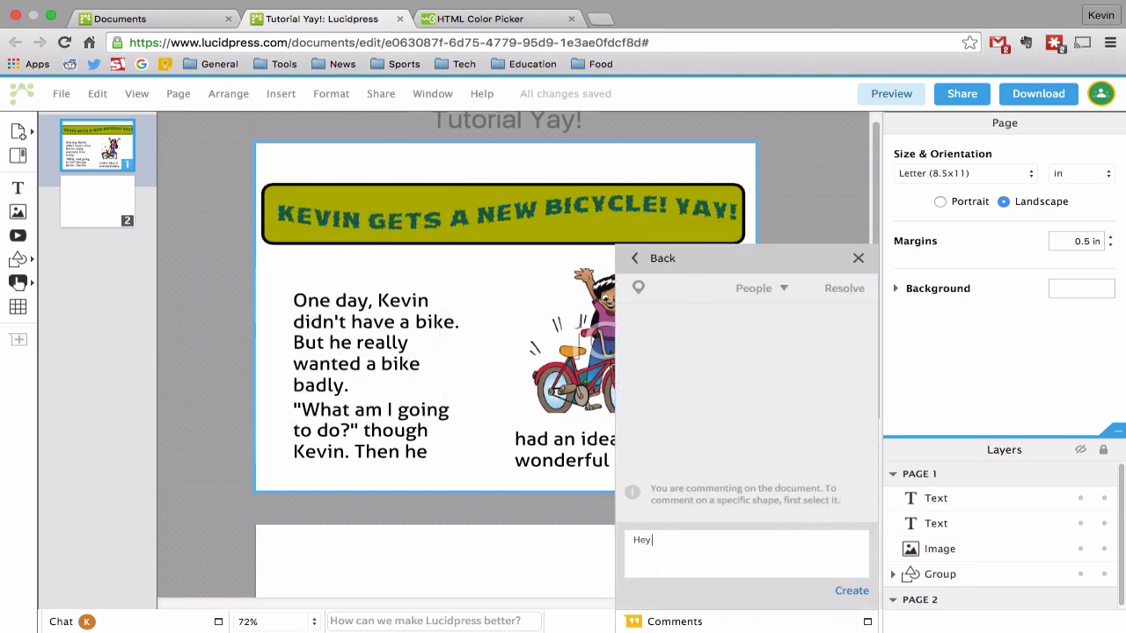
{"action": "type", "text": "that's a g"}
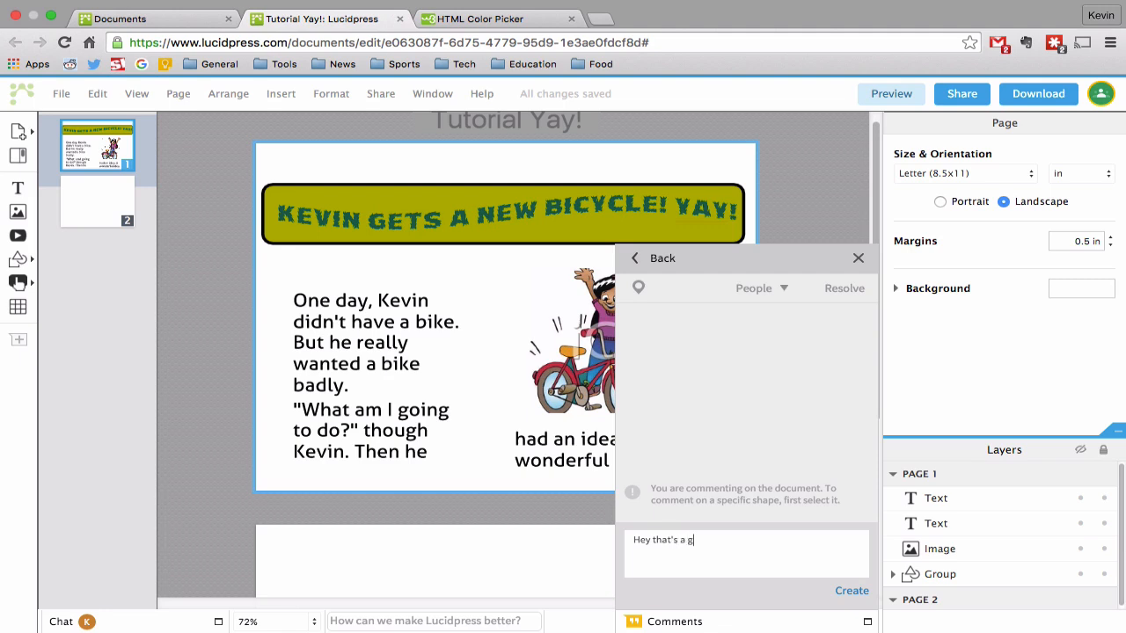
{"action": "type", "text": "reat sto"}
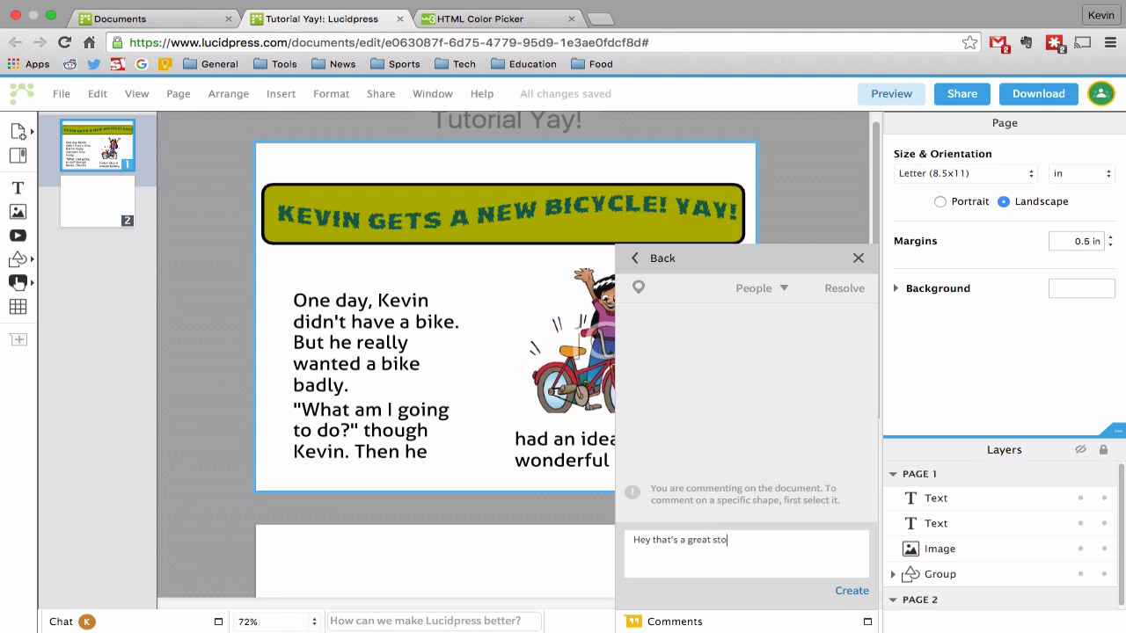
{"action": "left_click", "coordinate": [852, 590]}
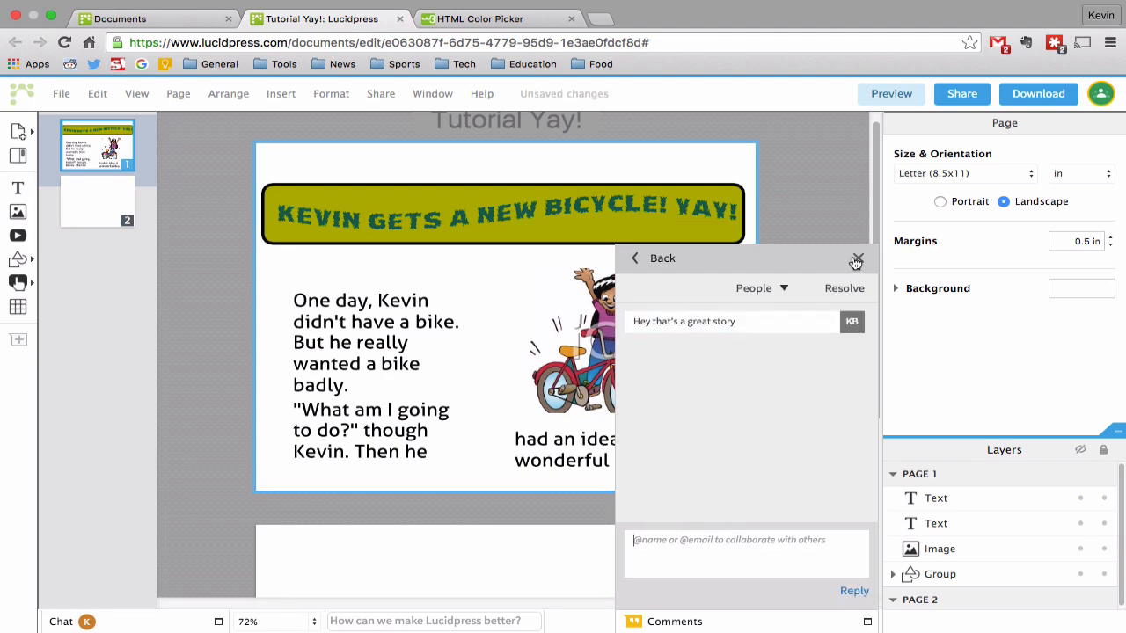
{"action": "left_click", "coordinate": [855, 257]}
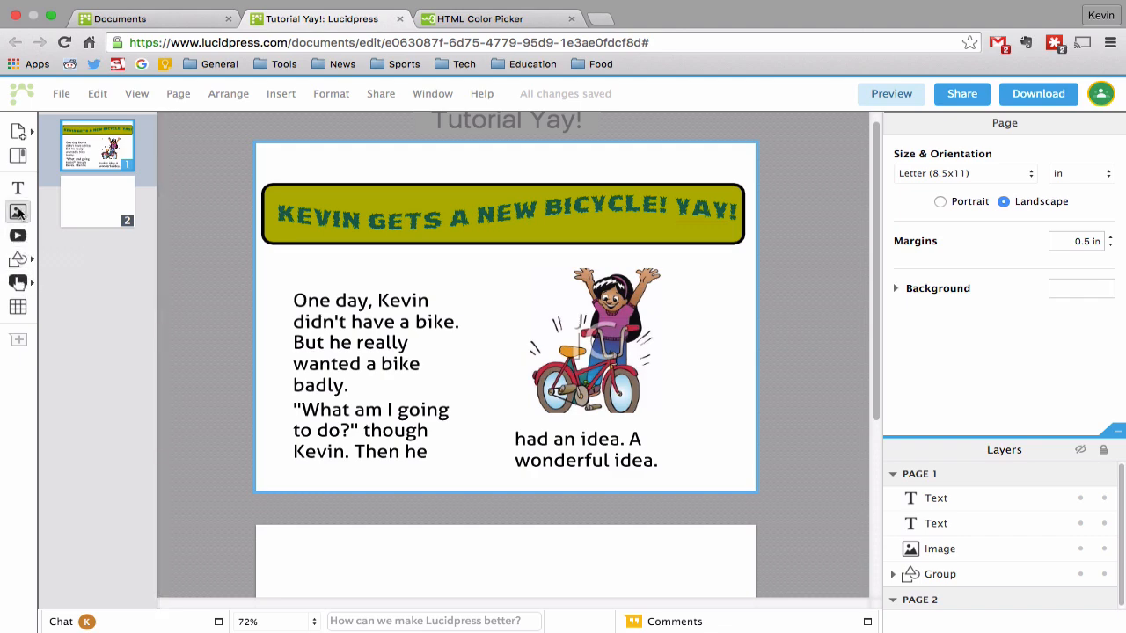
{"action": "mouse_move", "coordinate": [17, 307]}
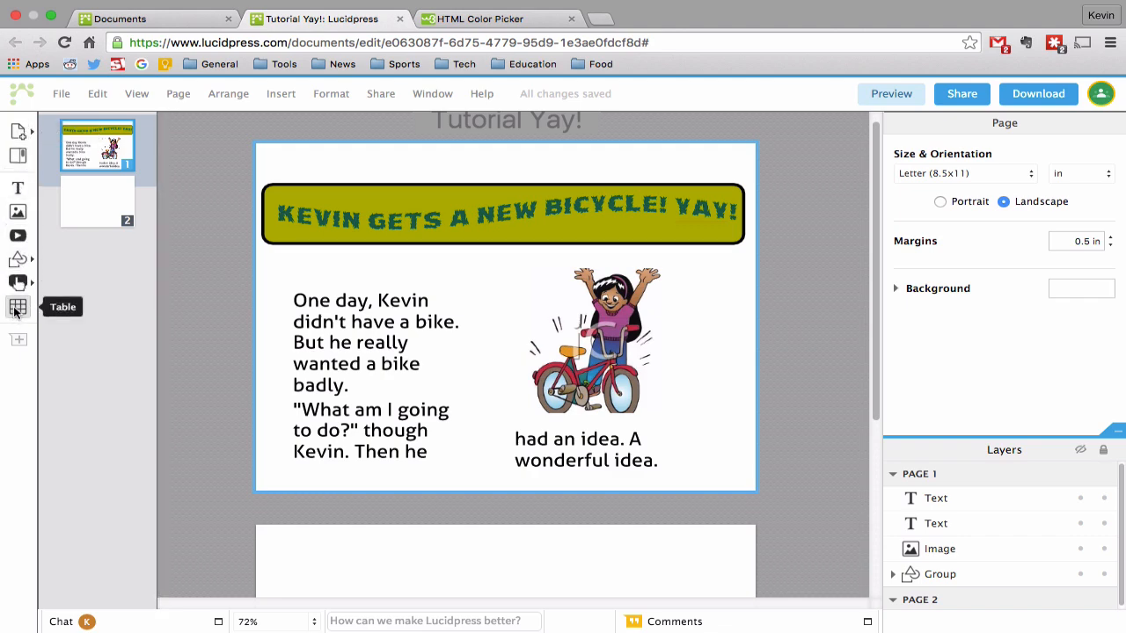
{"action": "left_click", "coordinate": [97, 93]}
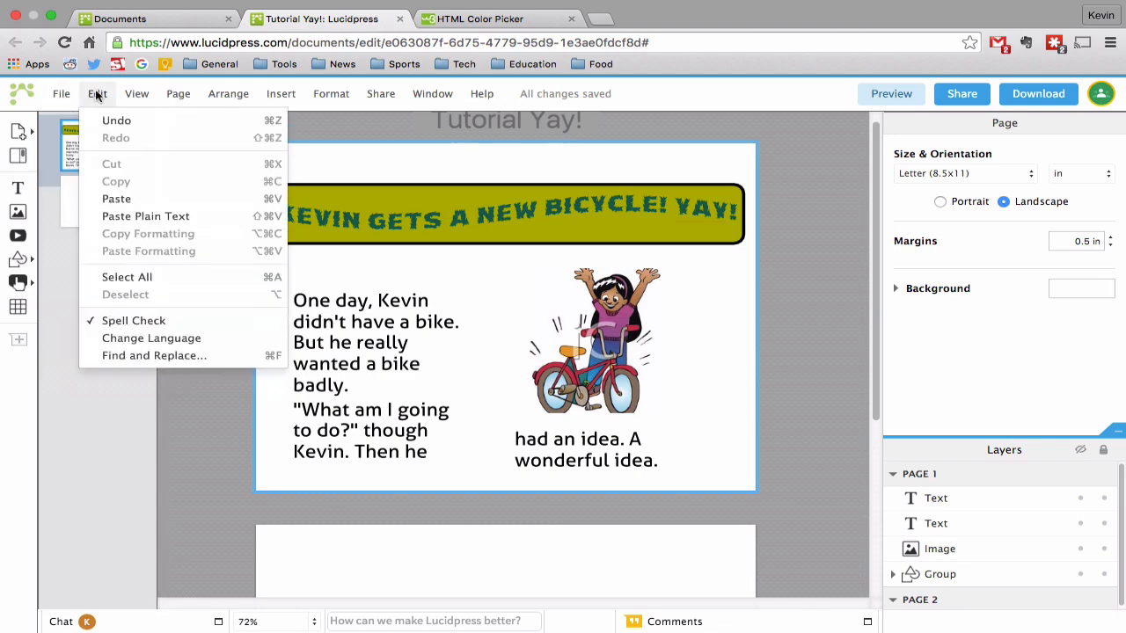
{"action": "left_click", "coordinate": [178, 93]}
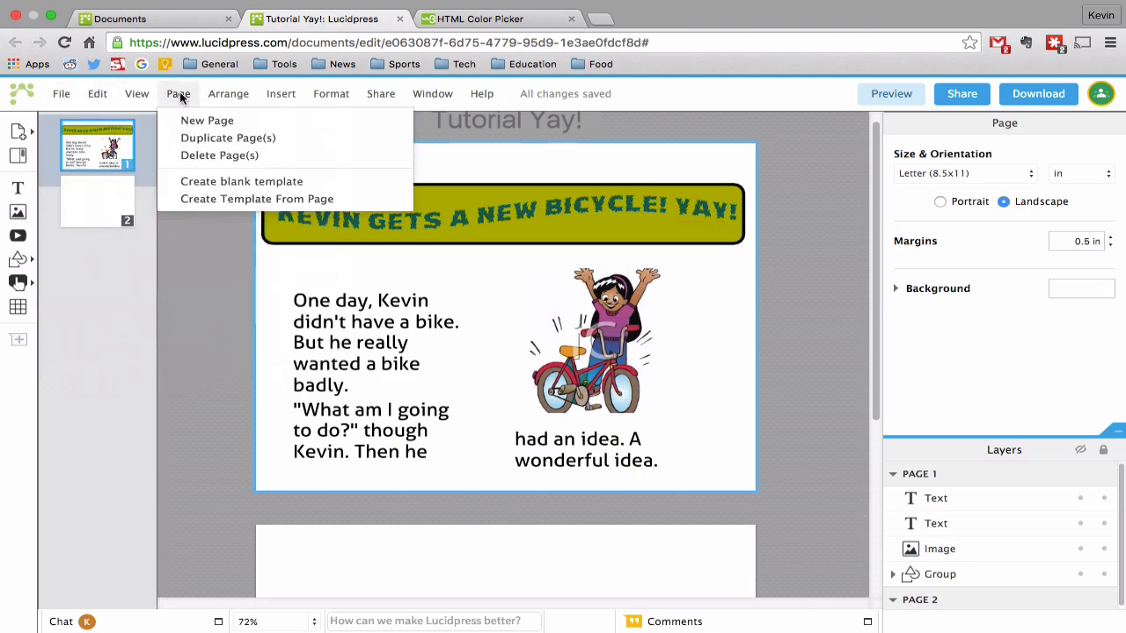
{"action": "left_click", "coordinate": [283, 93]}
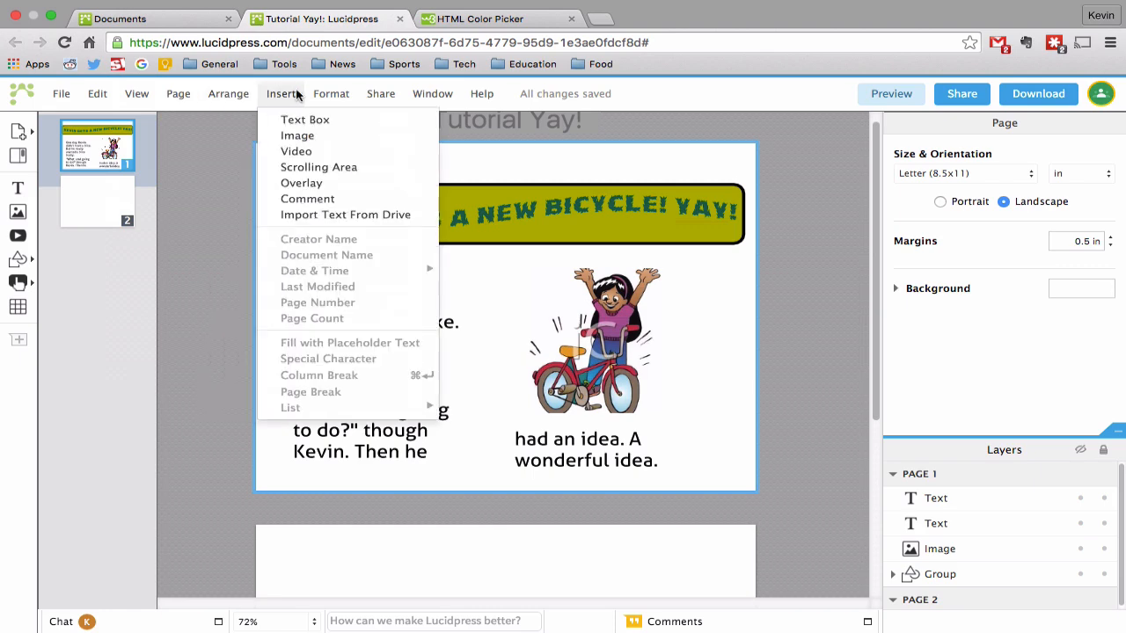
{"action": "left_click", "coordinate": [395, 214]}
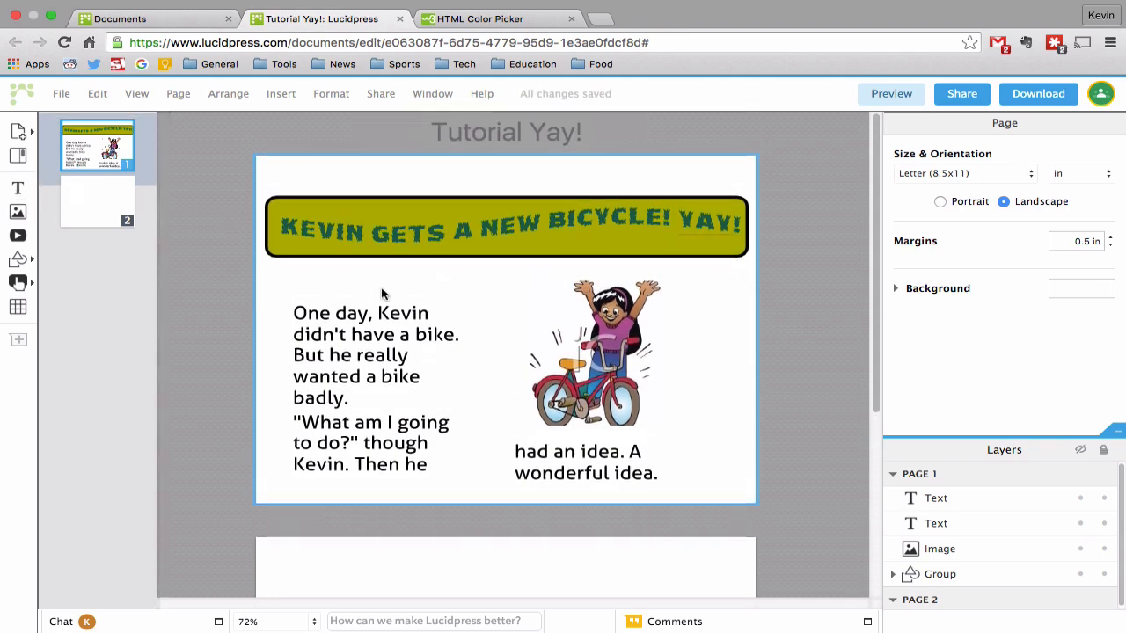
{"action": "scroll", "scroll_direction": "down", "scroll_amount": 3}
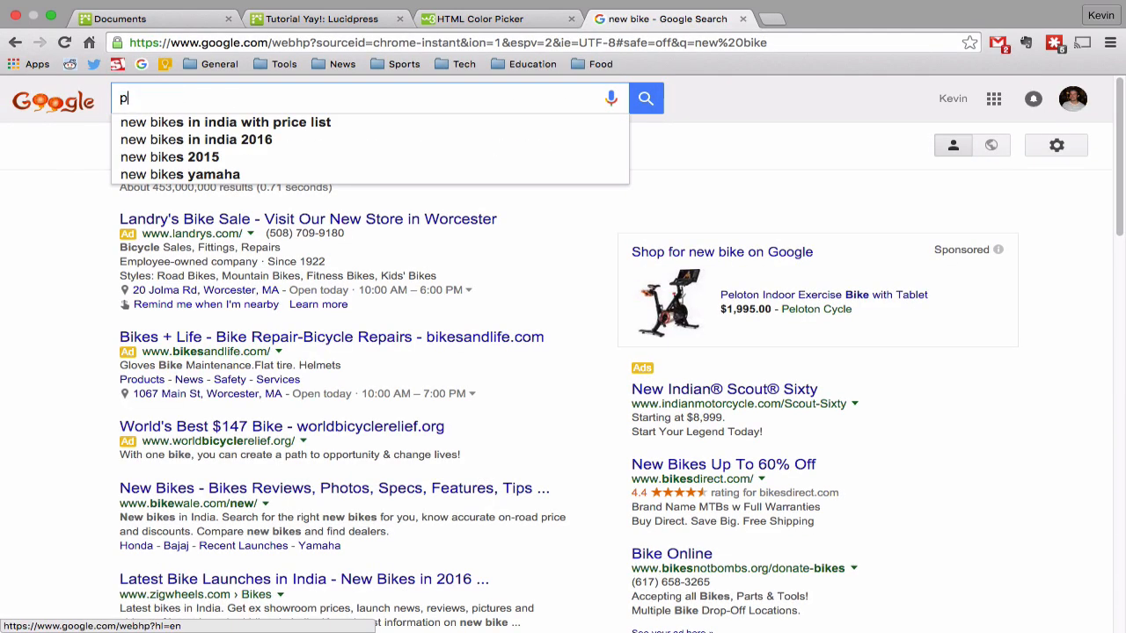
Search Google for "pixlr editor" and open the Pixlr Editor result
{"action": "type", "text": "pixlr editor"}
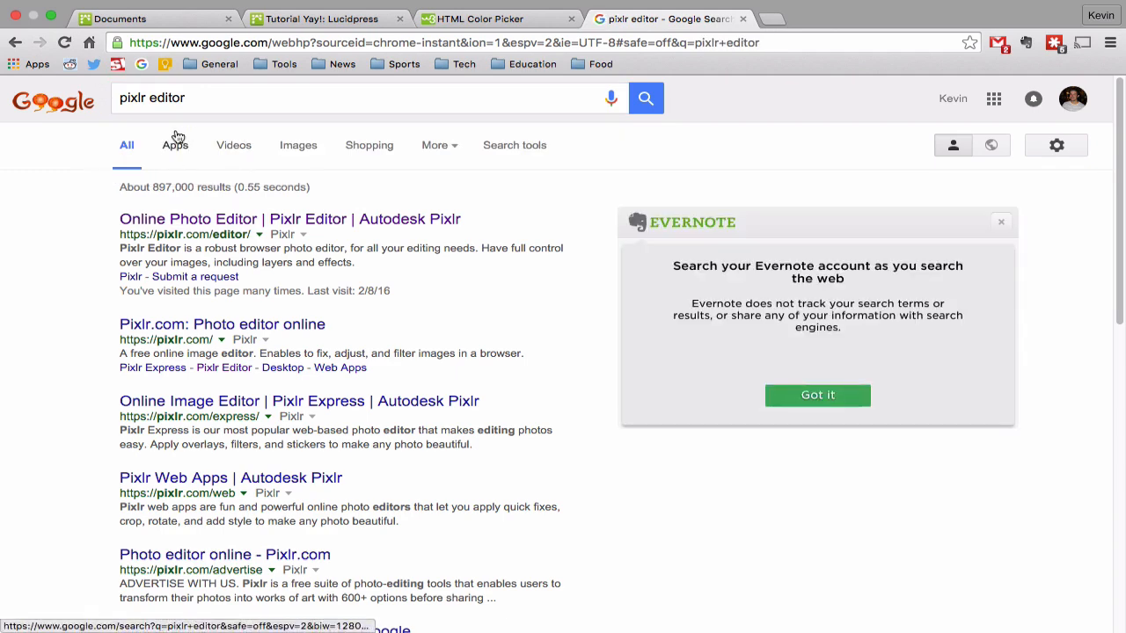
{"action": "left_click", "coordinate": [288, 219]}
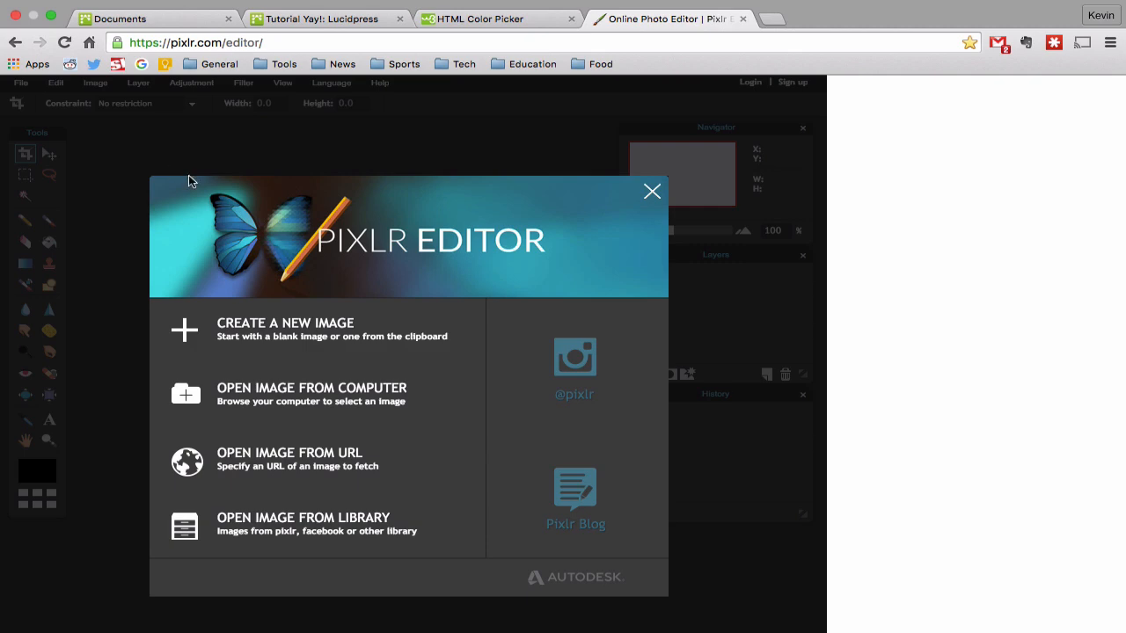
Create a new transparent 800×600 image, then choose File > Open image
{"action": "left_click", "coordinate": [285, 323]}
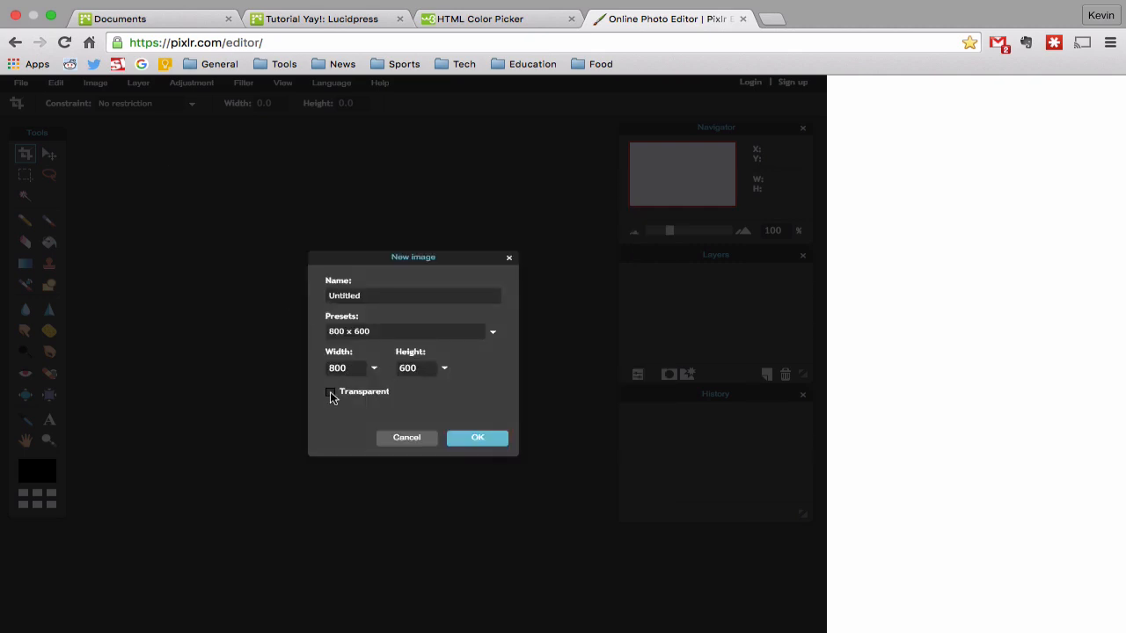
{"action": "left_click", "coordinate": [477, 437]}
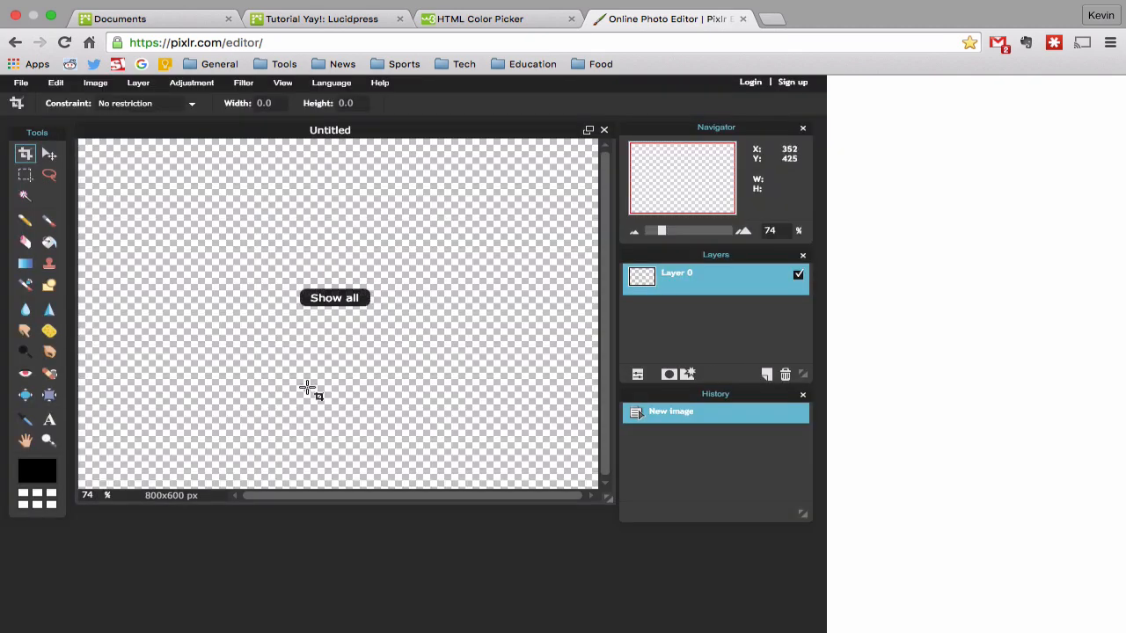
{"action": "left_click", "coordinate": [20, 82]}
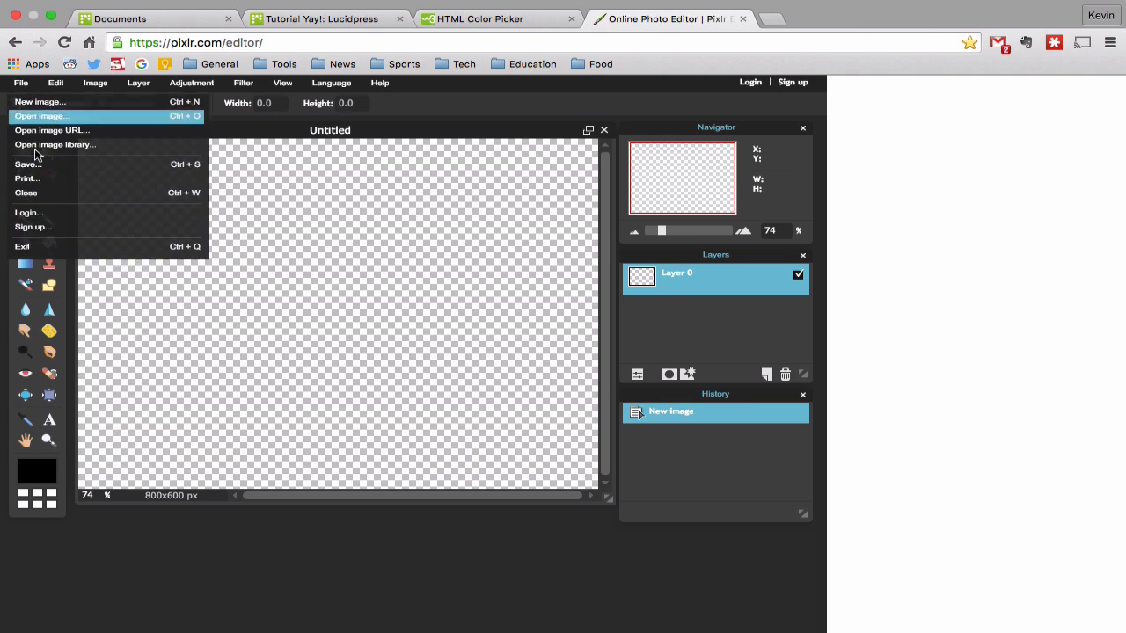
{"action": "left_click", "coordinate": [321, 18]}
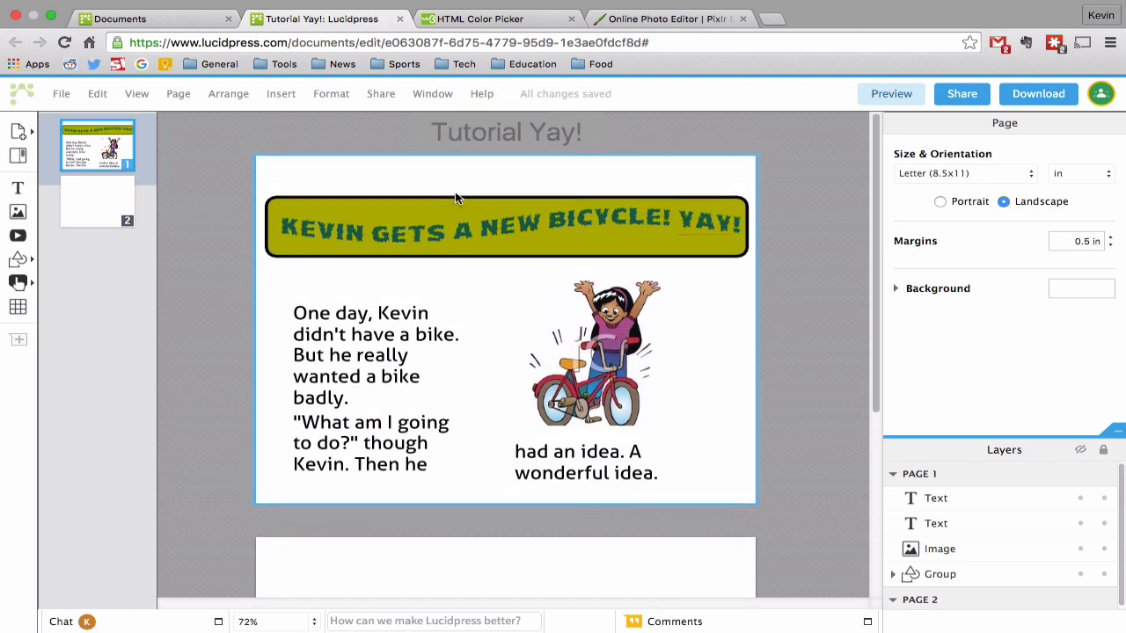
{"action": "mouse_move", "coordinate": [466, 194]}
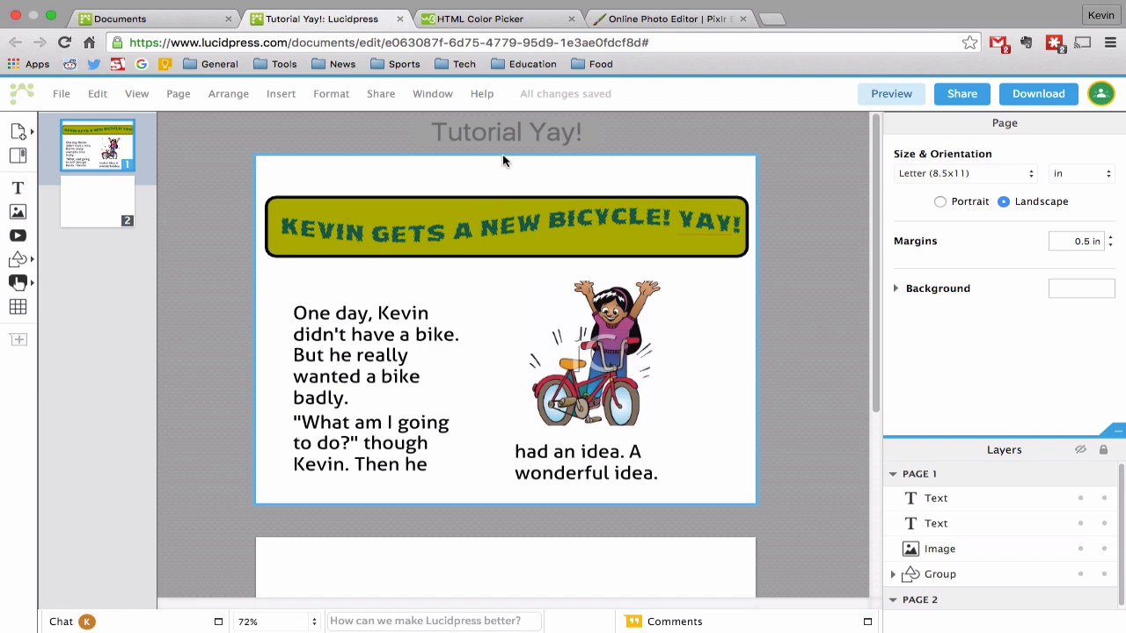
{"action": "mouse_move", "coordinate": [489, 190]}
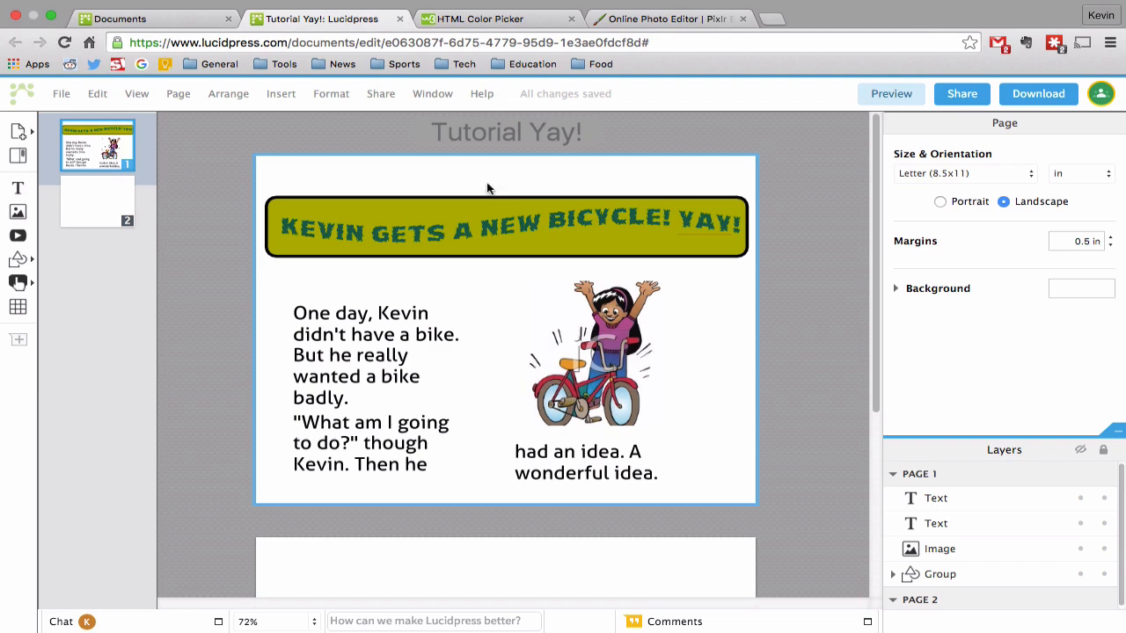
{"action": "mouse_move", "coordinate": [497, 179]}
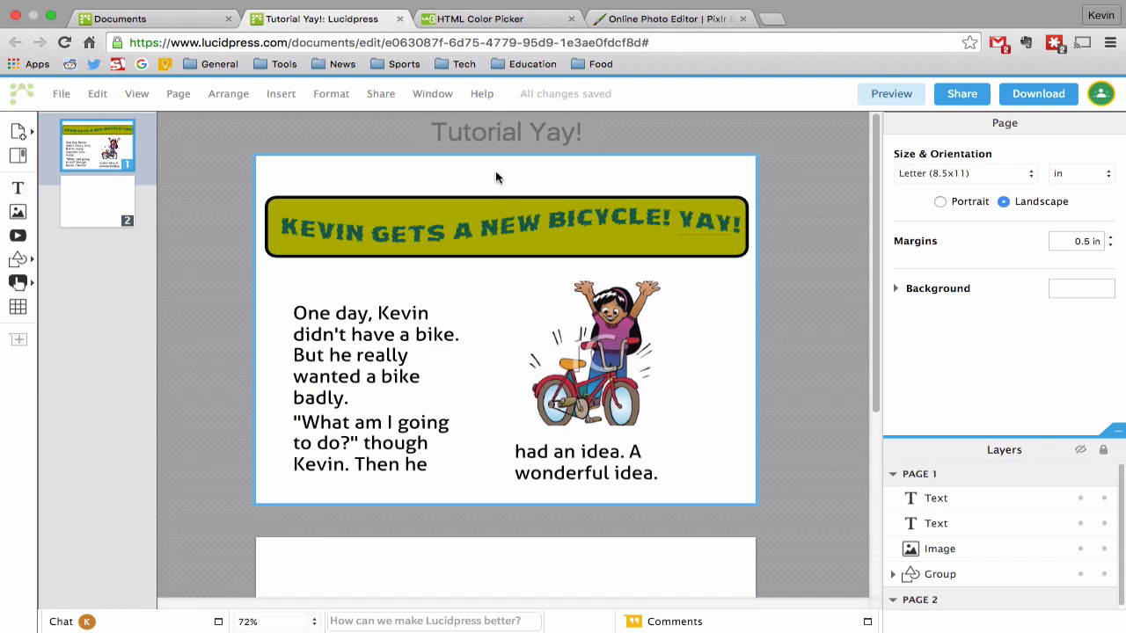